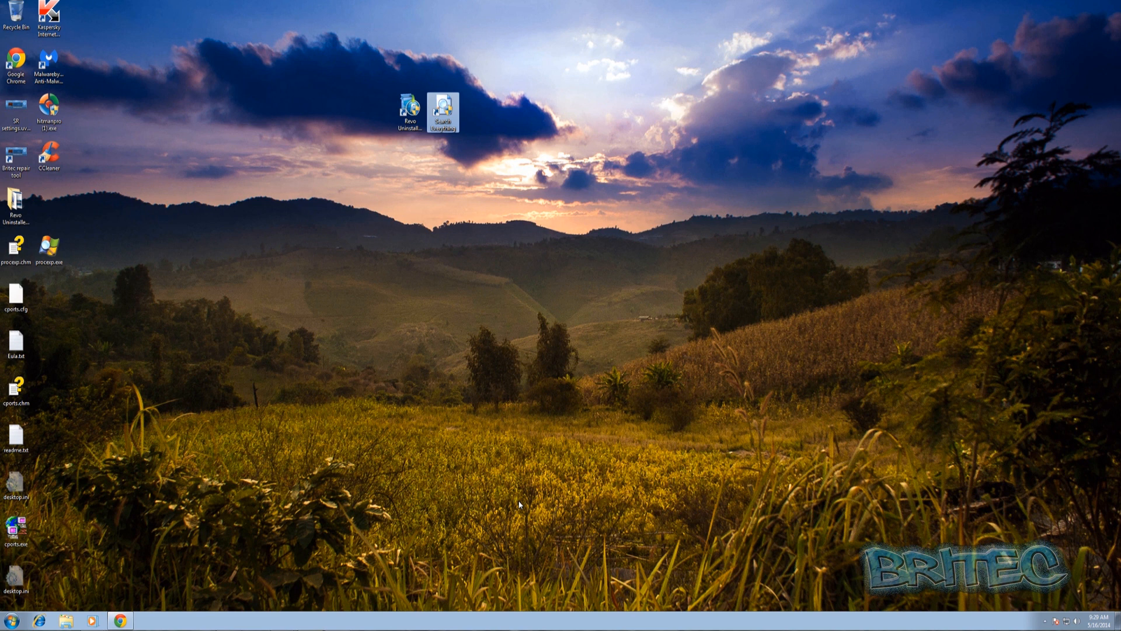
mouse_move(429, 467)
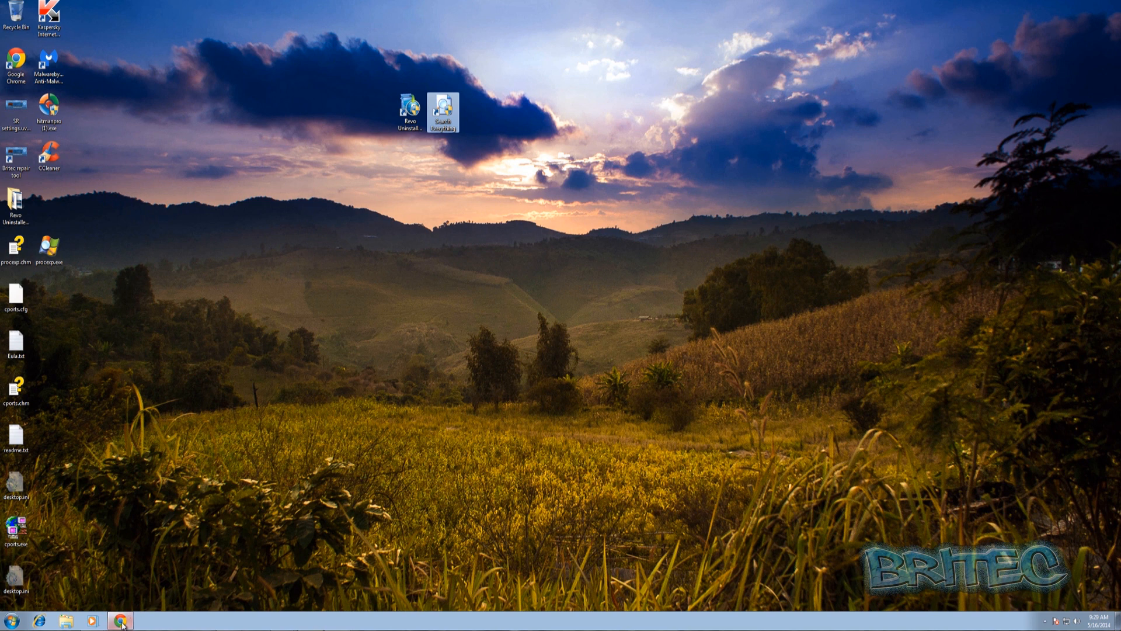
Step: Restore the ESET knowledgebase page and browse its vendor uninstaller list from Avast to Zone Alarm
left_click(119, 619)
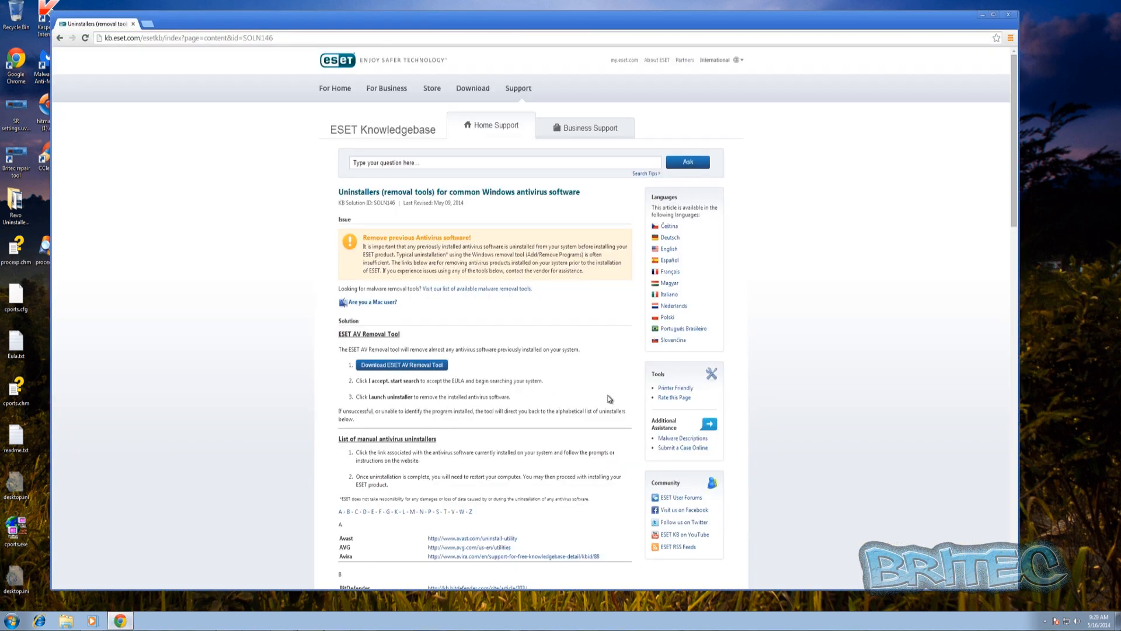
mouse_move(556, 399)
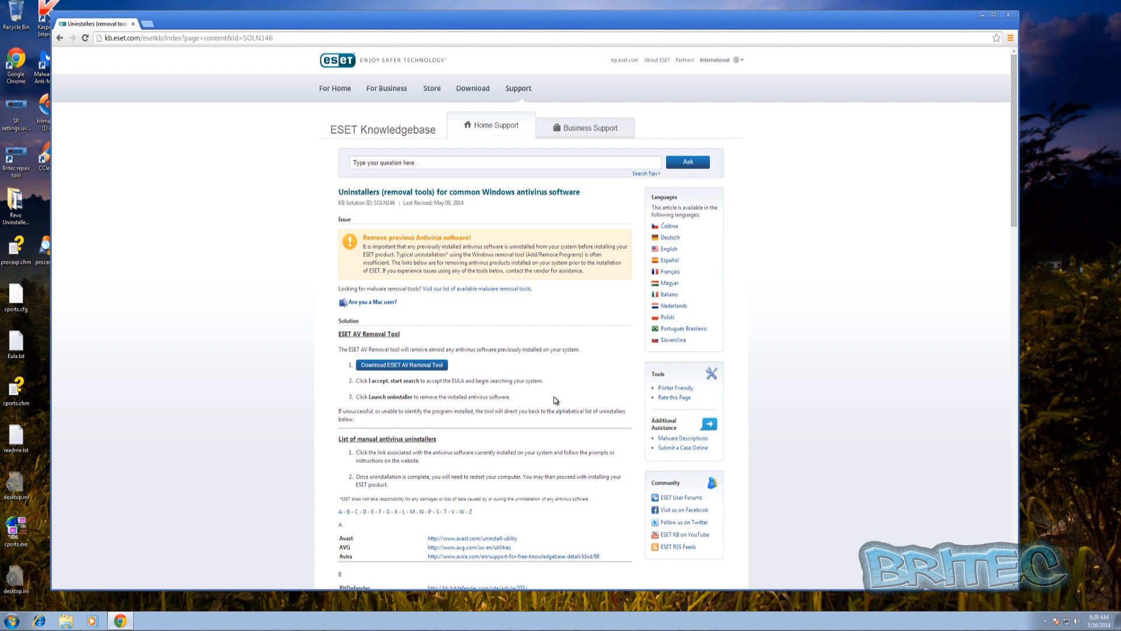
scroll("down", 3)
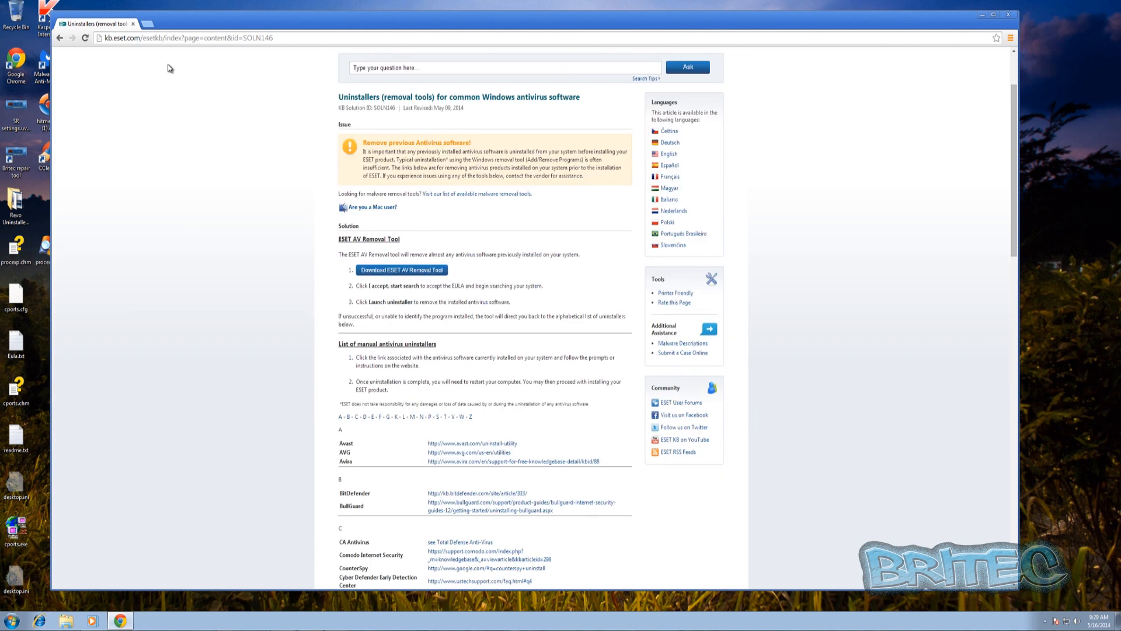
mouse_move(509, 382)
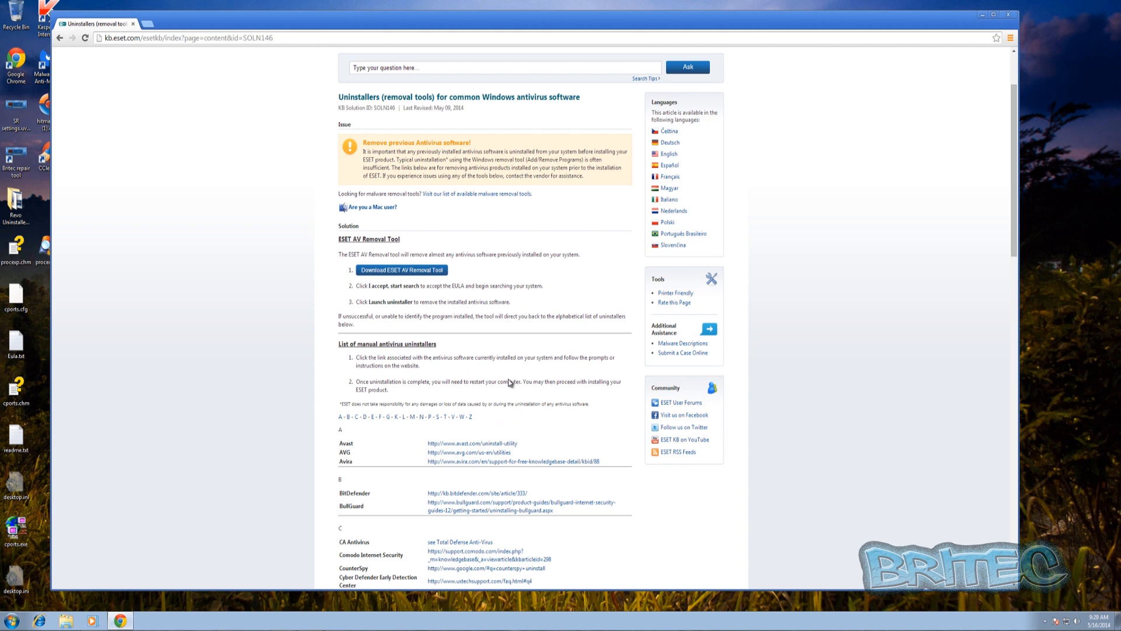
scroll("down", 3)
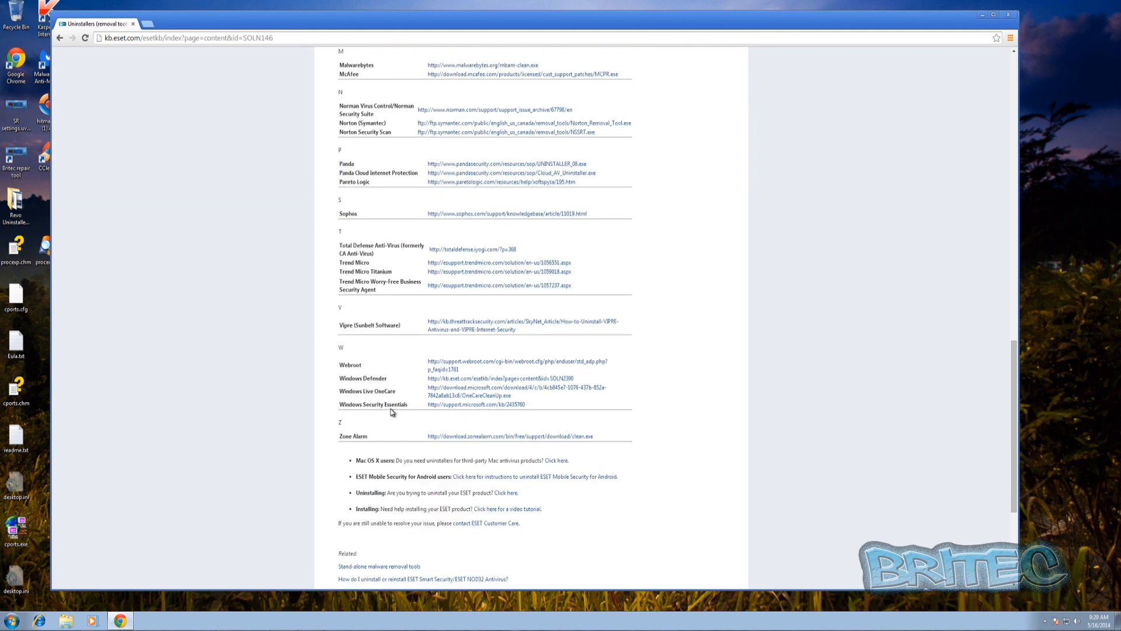
mouse_move(422, 386)
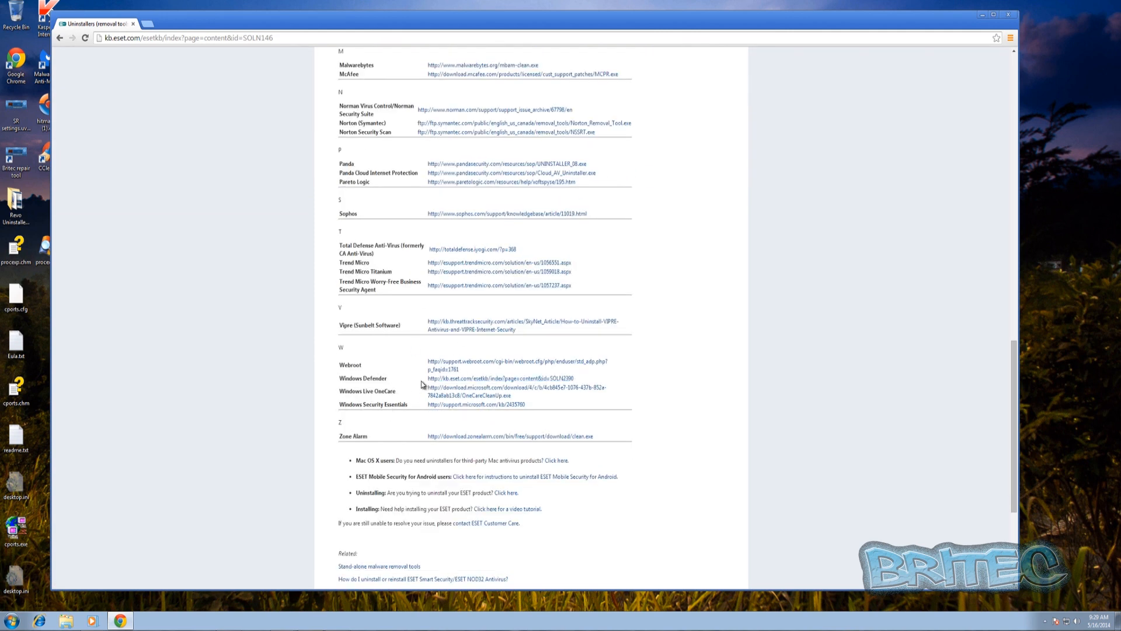
mouse_move(457, 405)
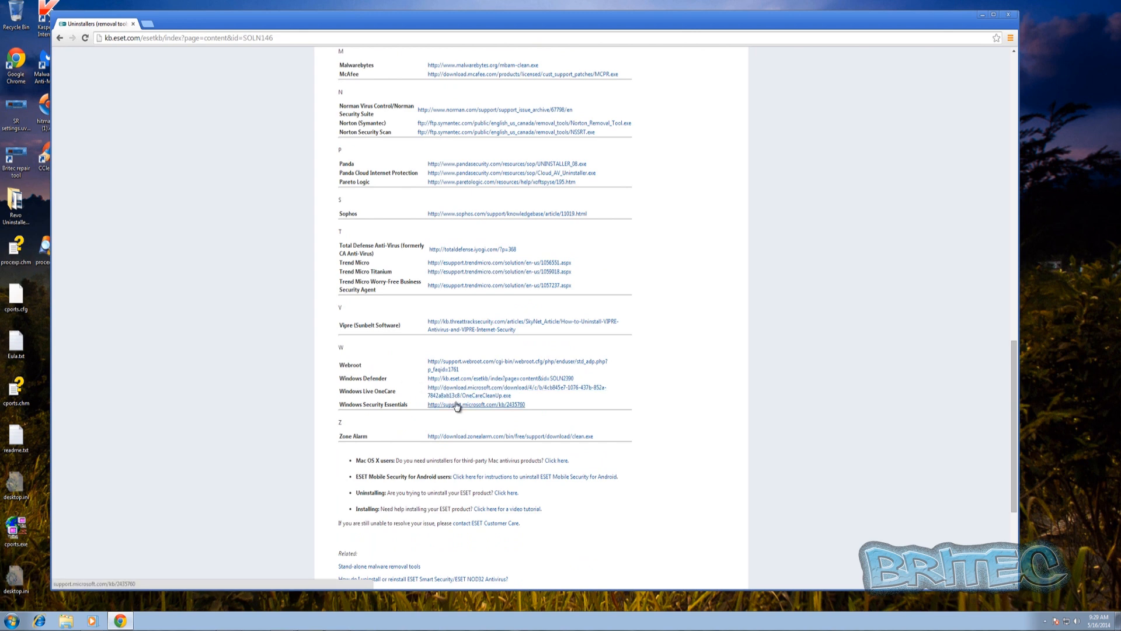
scroll("up", 3)
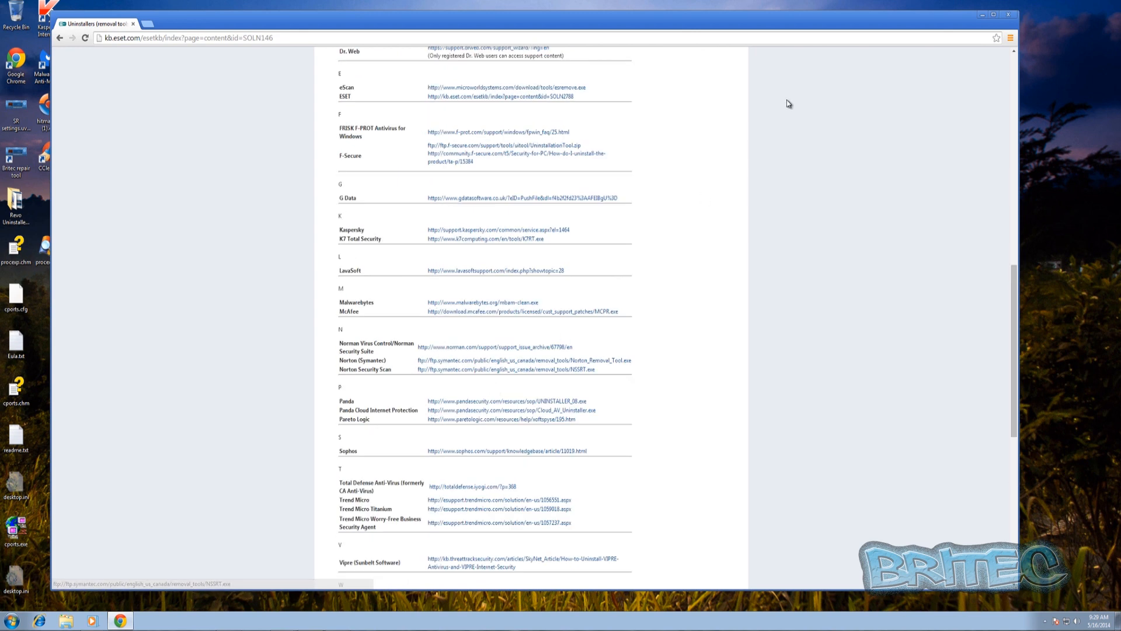
Step: Minimize the Chrome window so the Windows desktop with its shortcuts is visible
left_click(1009, 16)
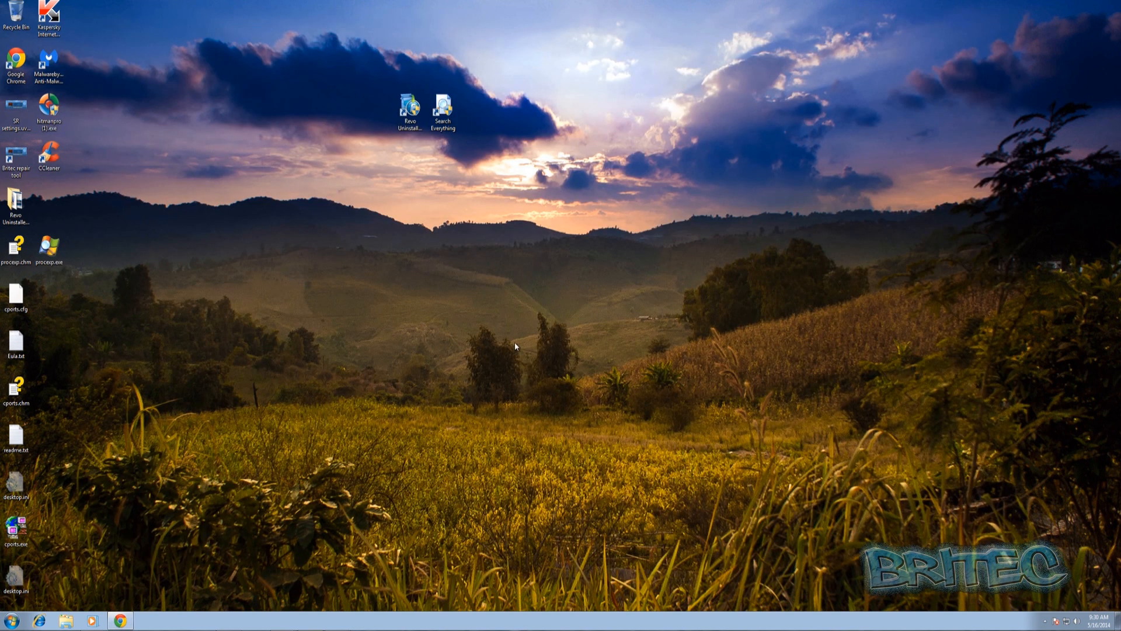
mouse_move(495, 357)
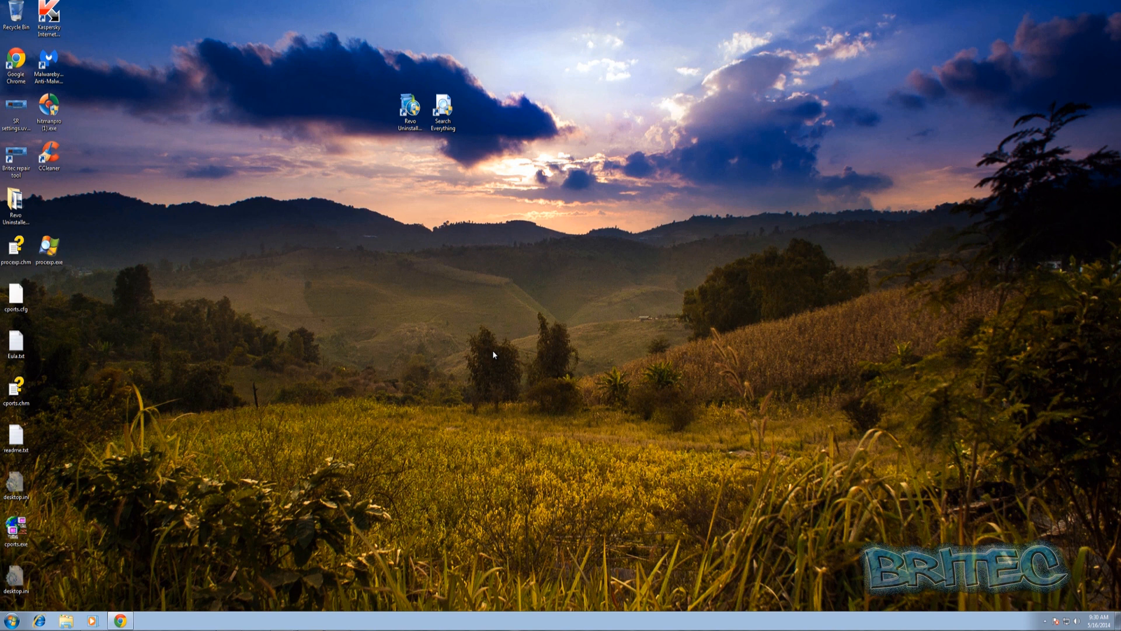
mouse_move(397, 107)
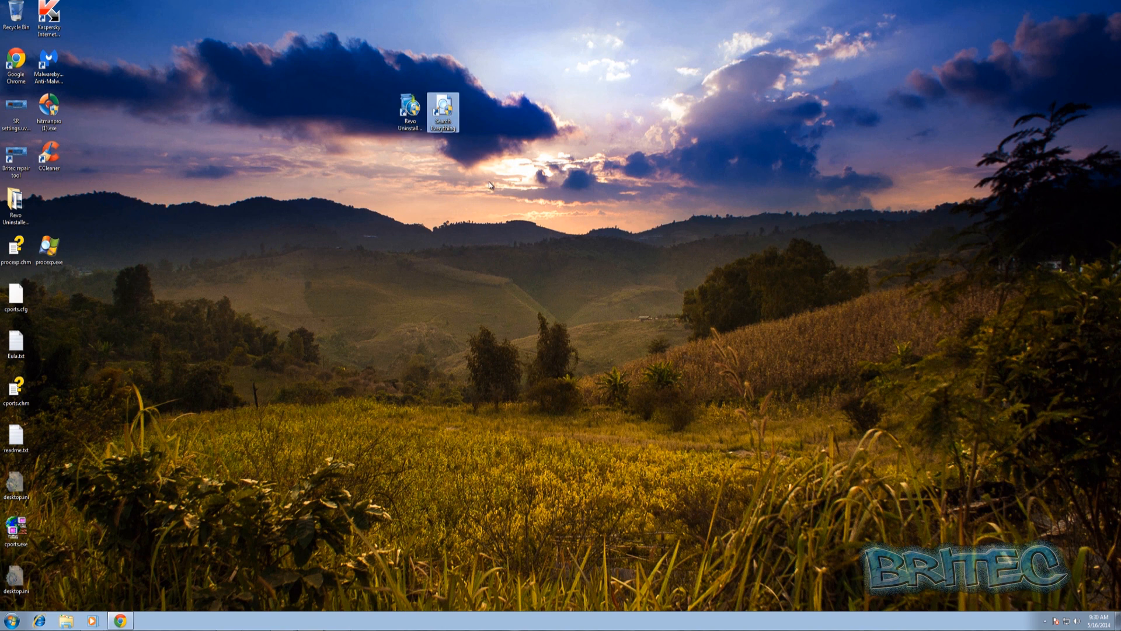
mouse_move(433, 150)
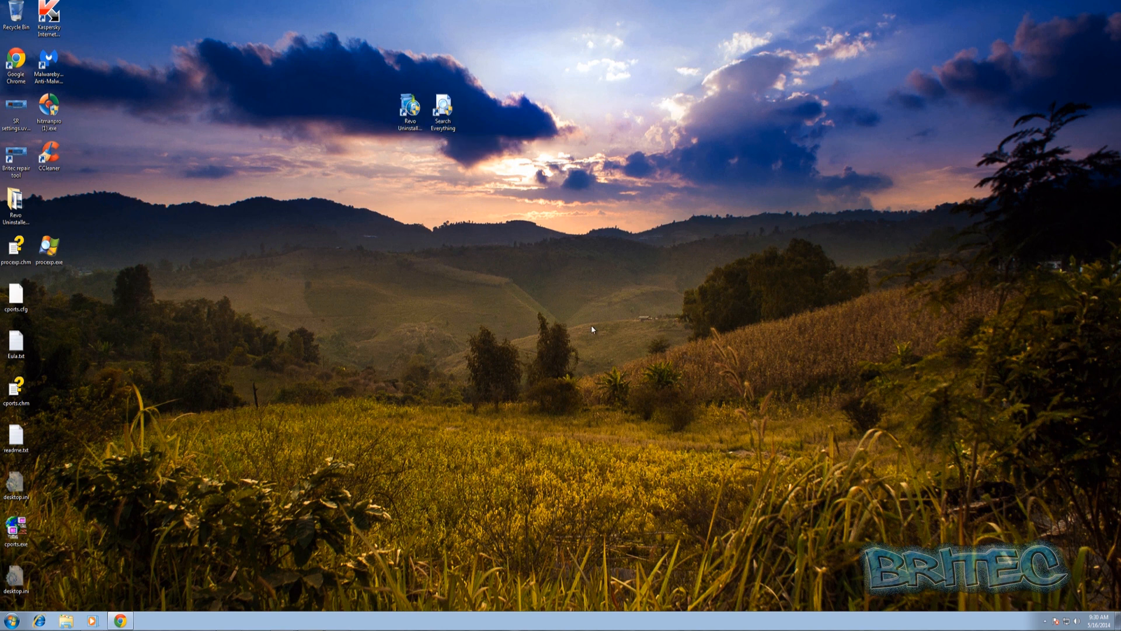
Step: Launch Revo Uninstaller Pro from its desktop shortcut and bring up the Start menu
double_click(411, 105)
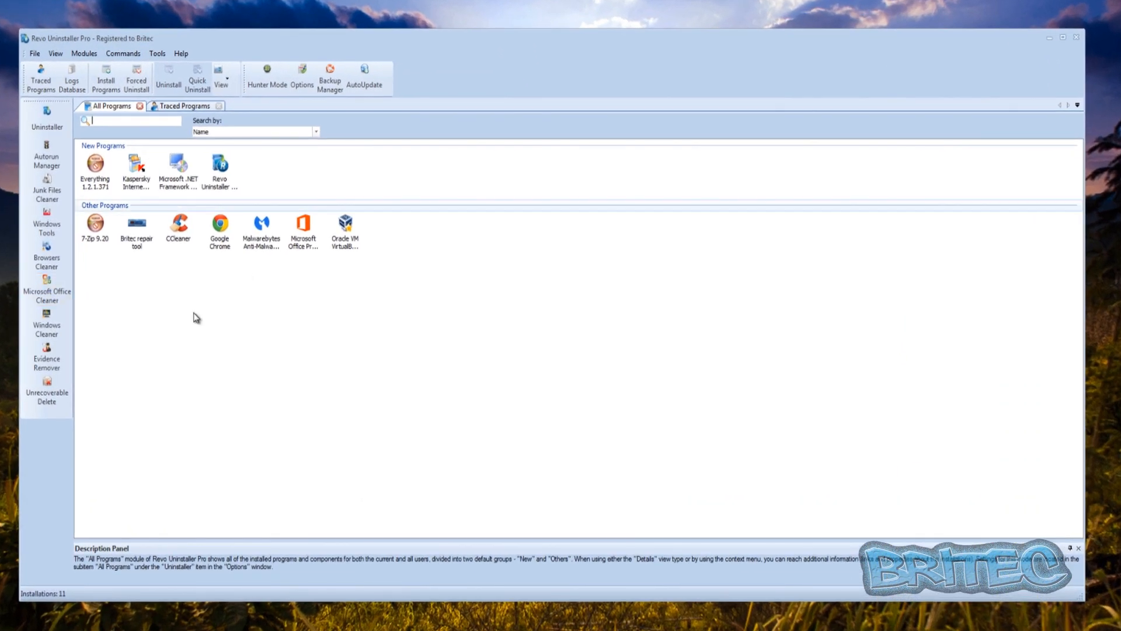
left_click(8, 626)
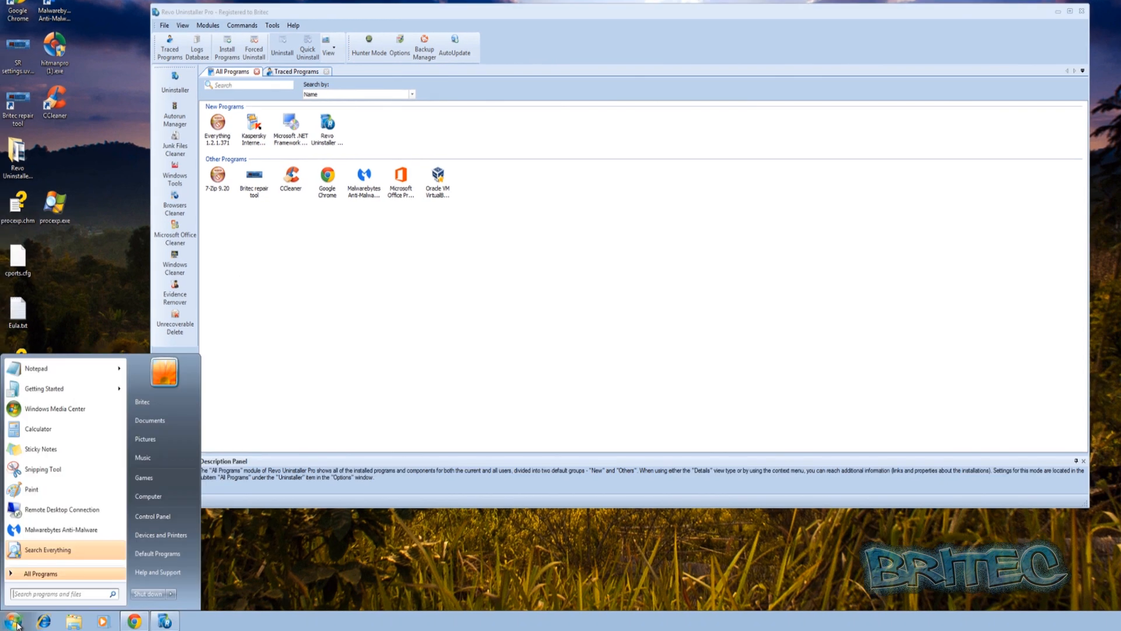
left_click(153, 517)
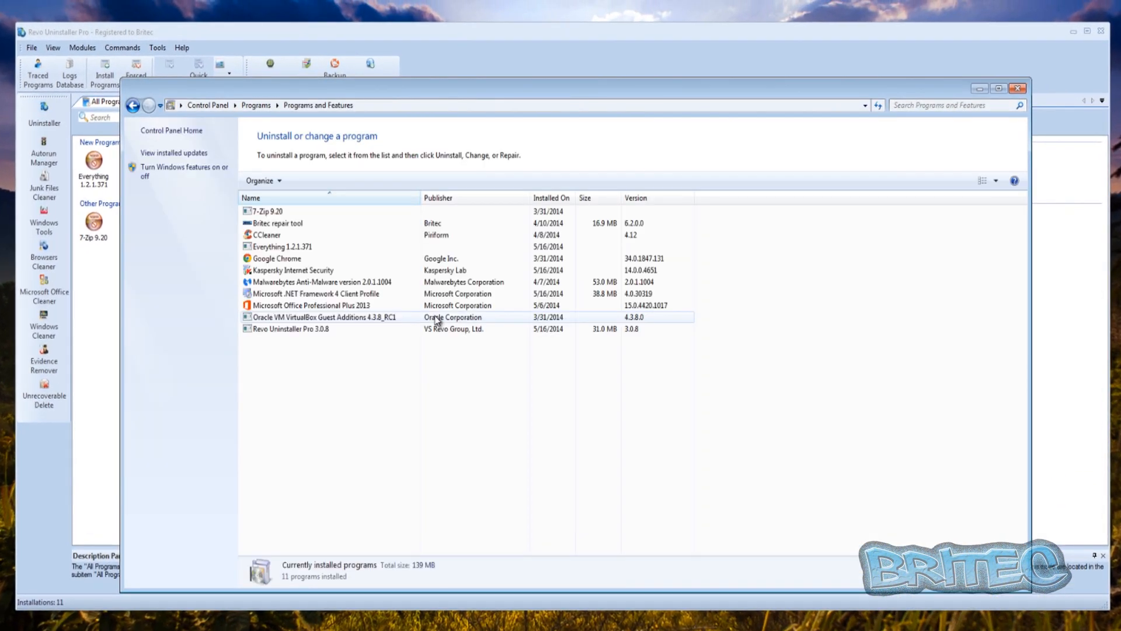
left_click(295, 329)
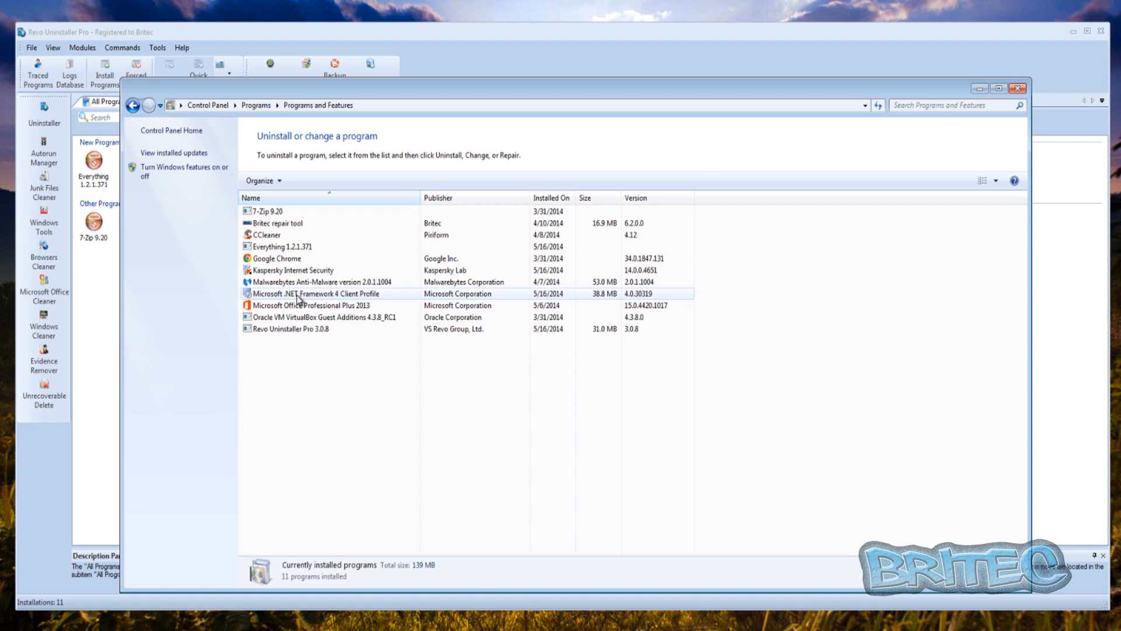
left_click(314, 306)
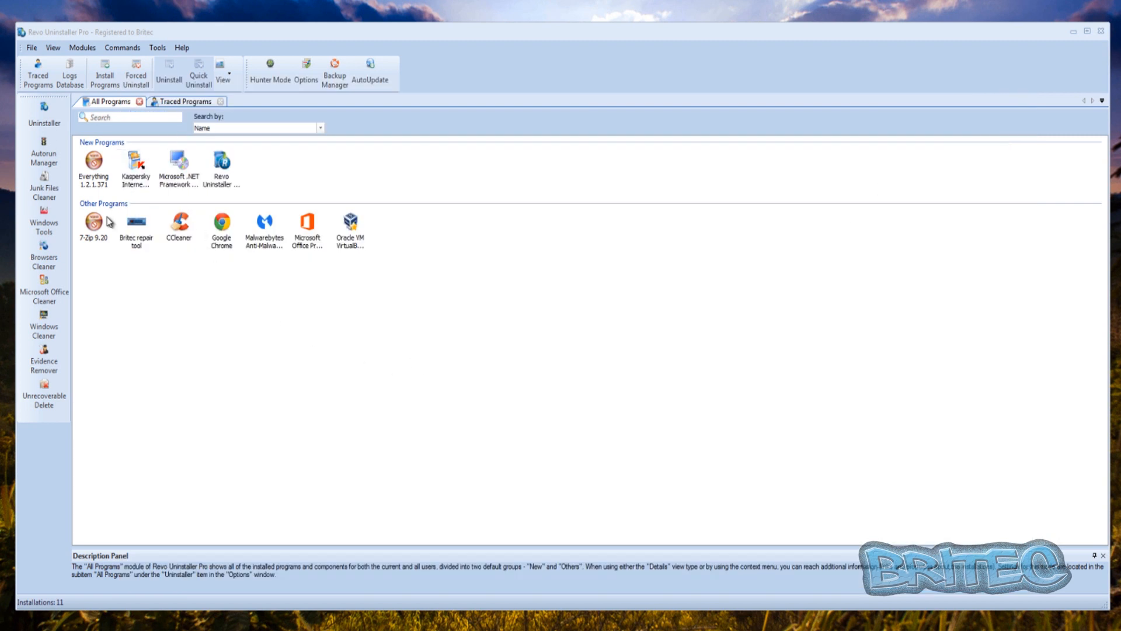
mouse_move(194, 269)
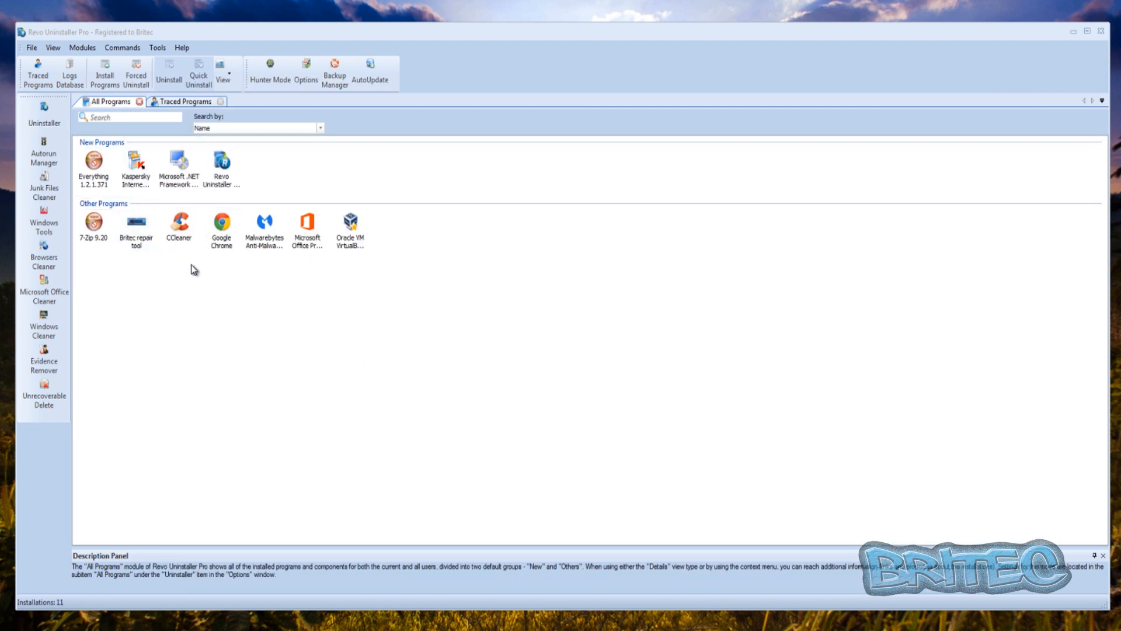
Step: Select Kaspersky Internet Security under New Programs to show its 14.0.0.4651 details
left_click(222, 226)
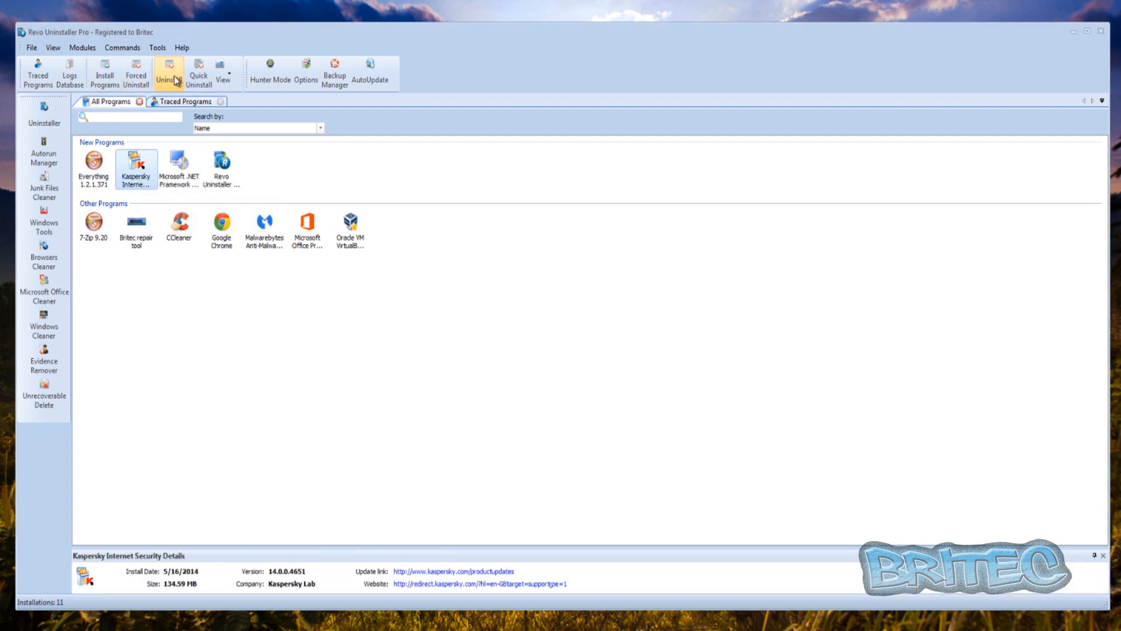
mouse_move(133, 72)
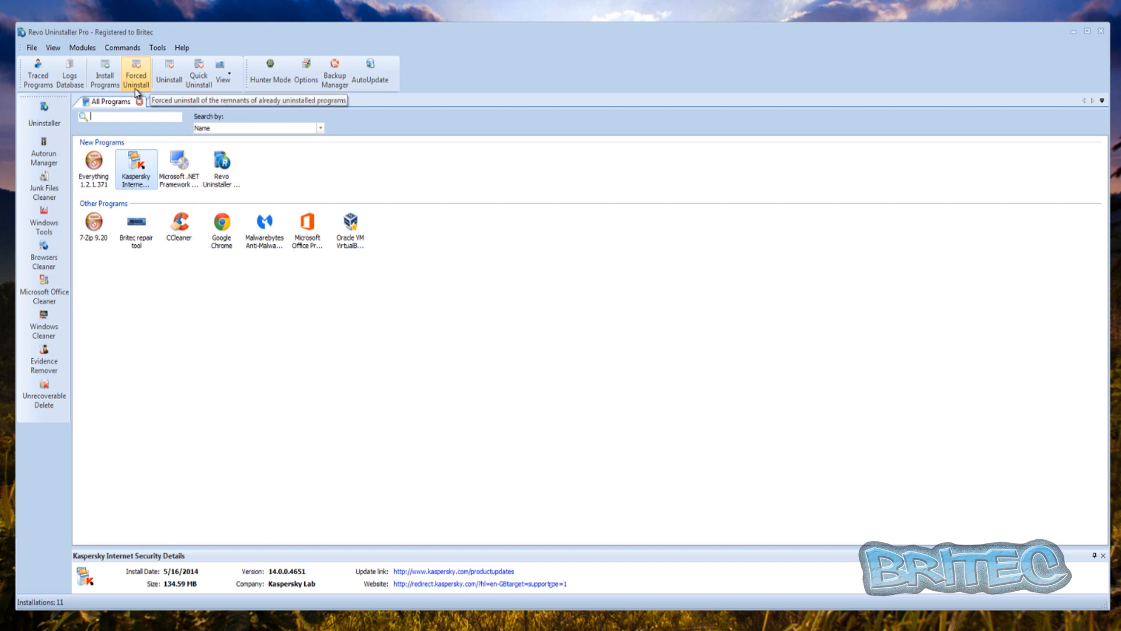
left_click(135, 73)
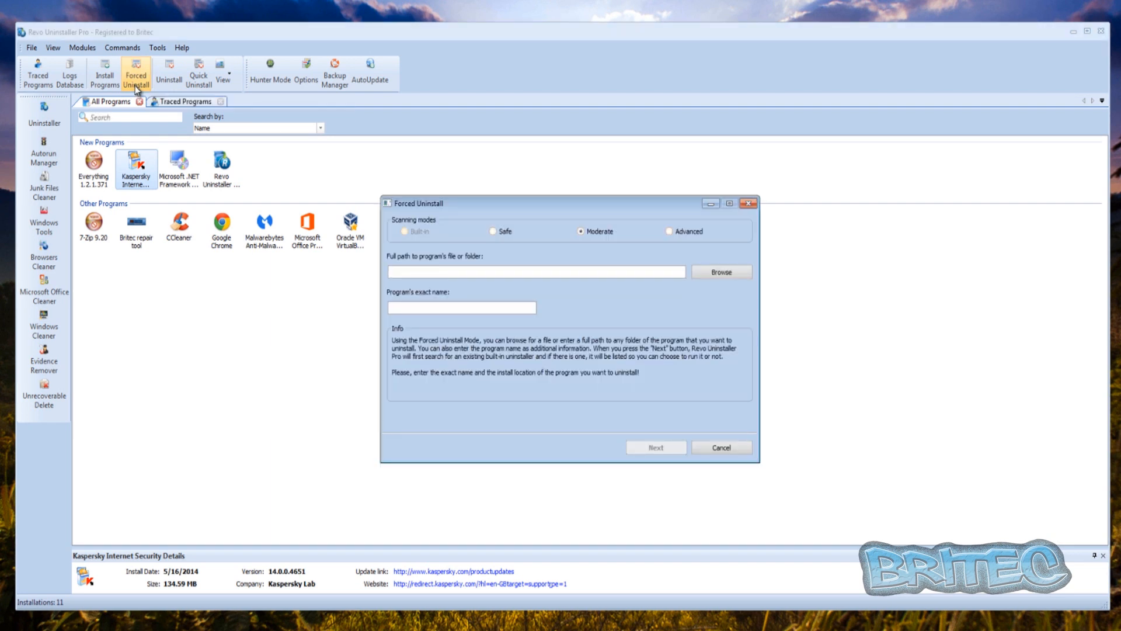
mouse_move(431, 238)
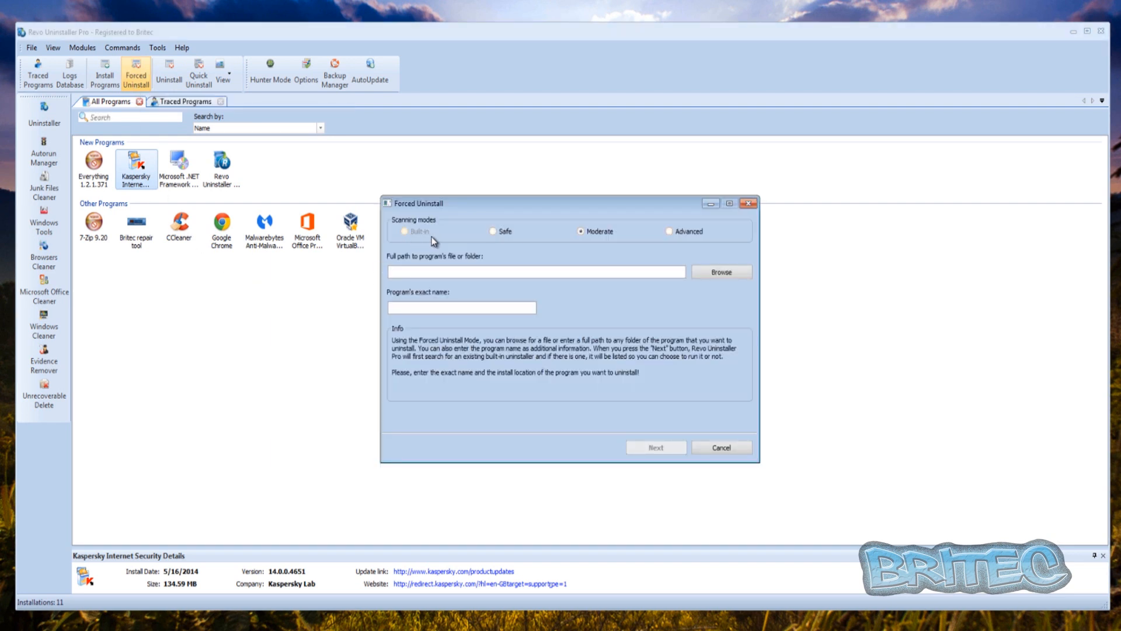
mouse_move(492, 236)
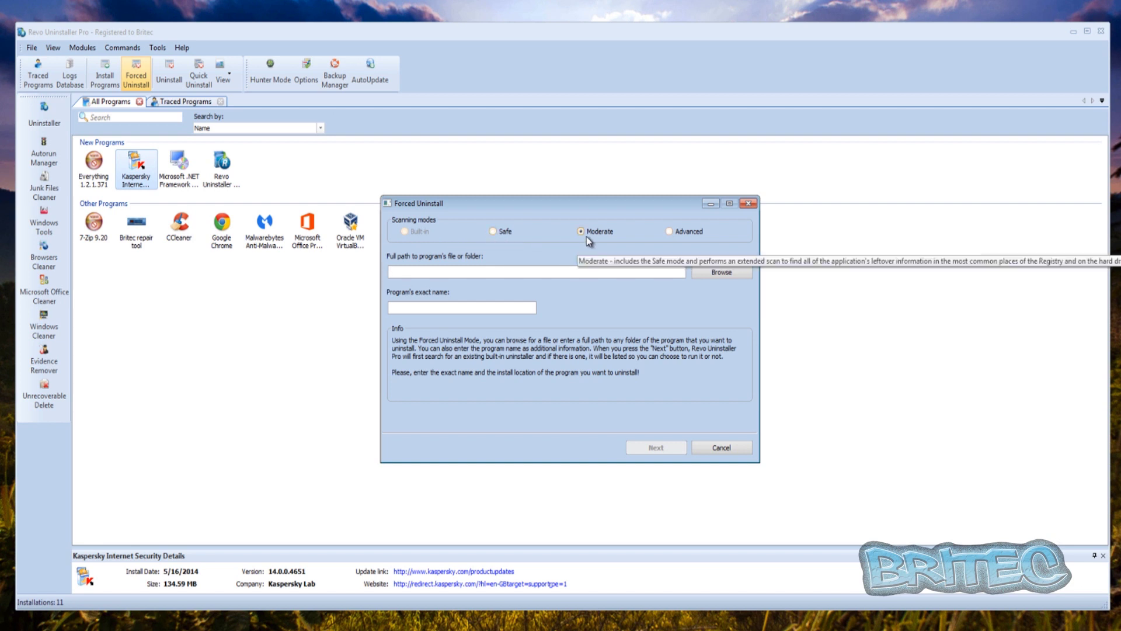
left_click(668, 231)
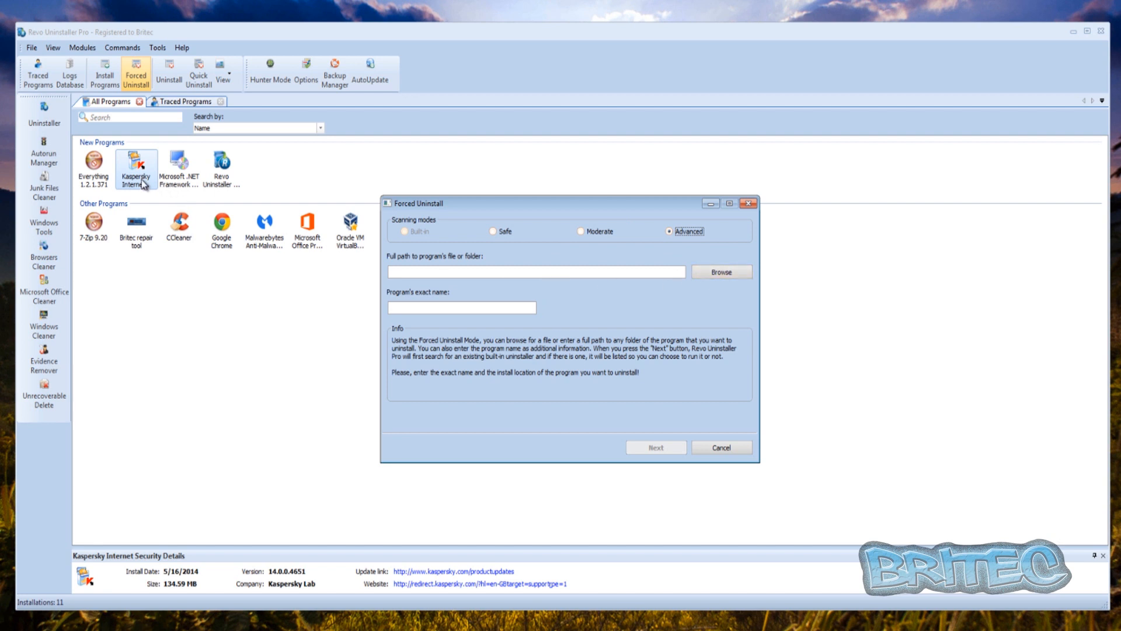
mouse_move(145, 188)
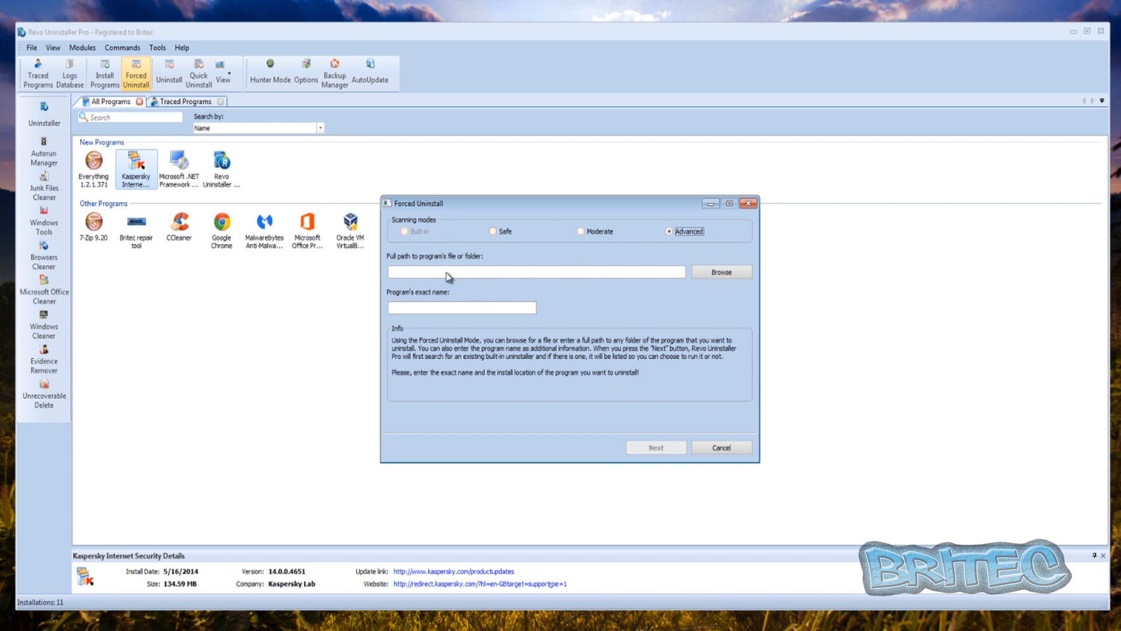
mouse_move(696, 474)
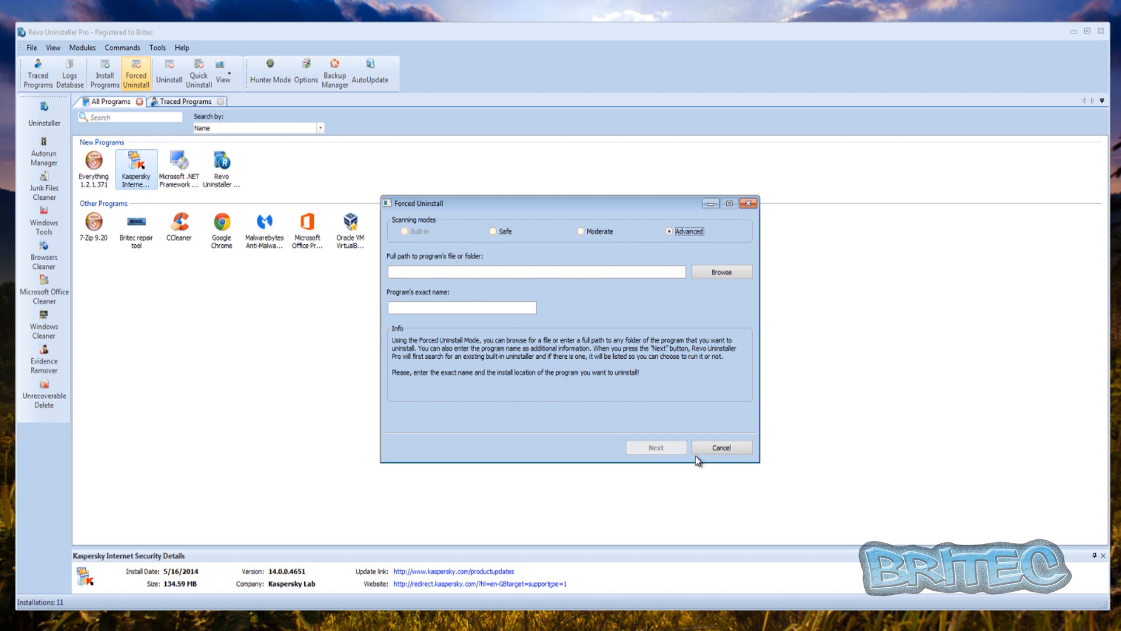
left_click(722, 446)
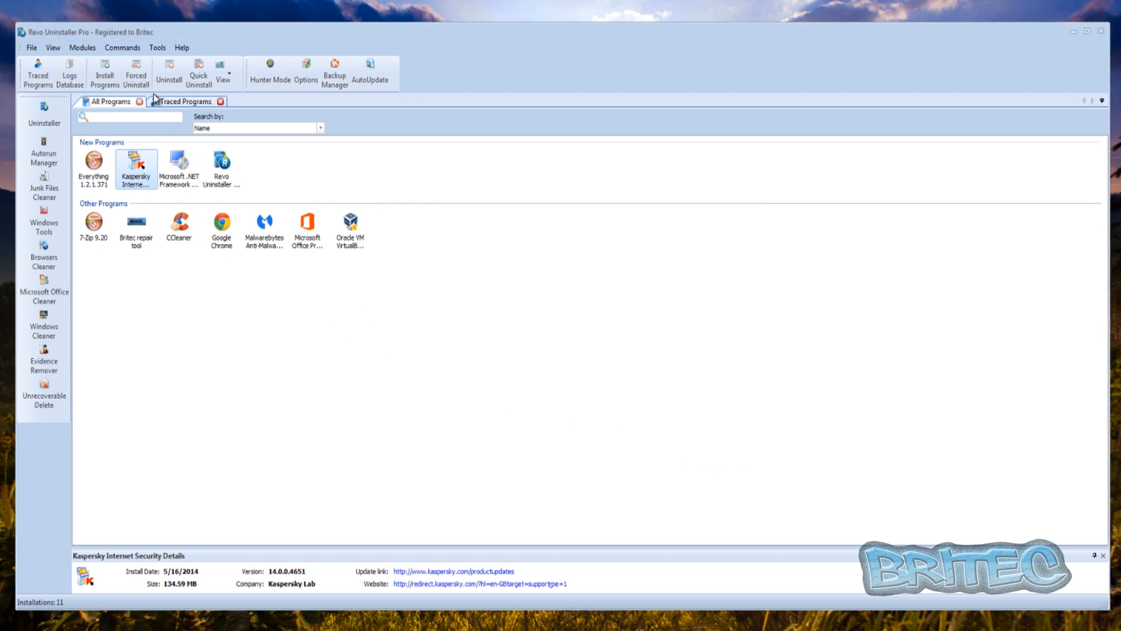
mouse_move(135, 86)
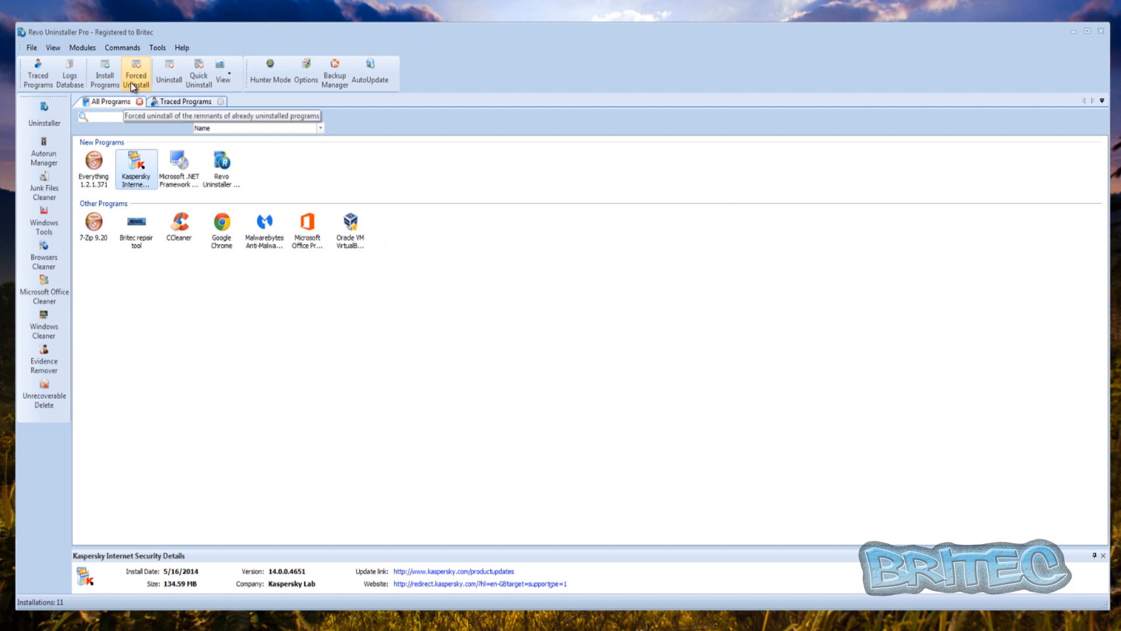
mouse_move(170, 87)
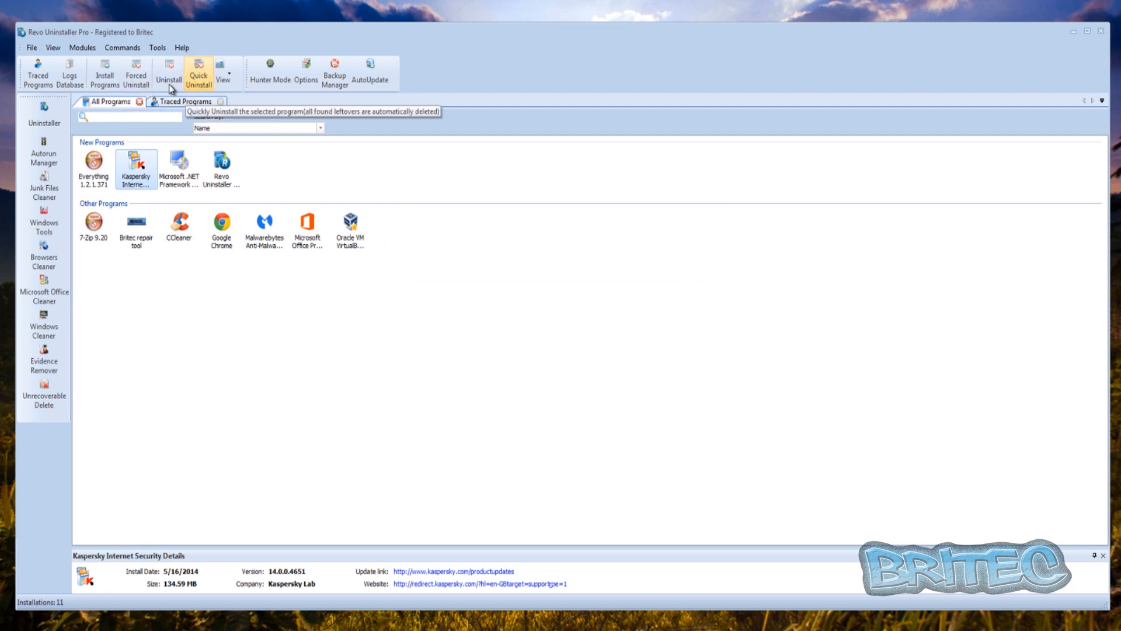
Step: Uninstall Kaspersky Internet Security with a registry backup and accept Kaspersky's Attention prompt
left_click(167, 74)
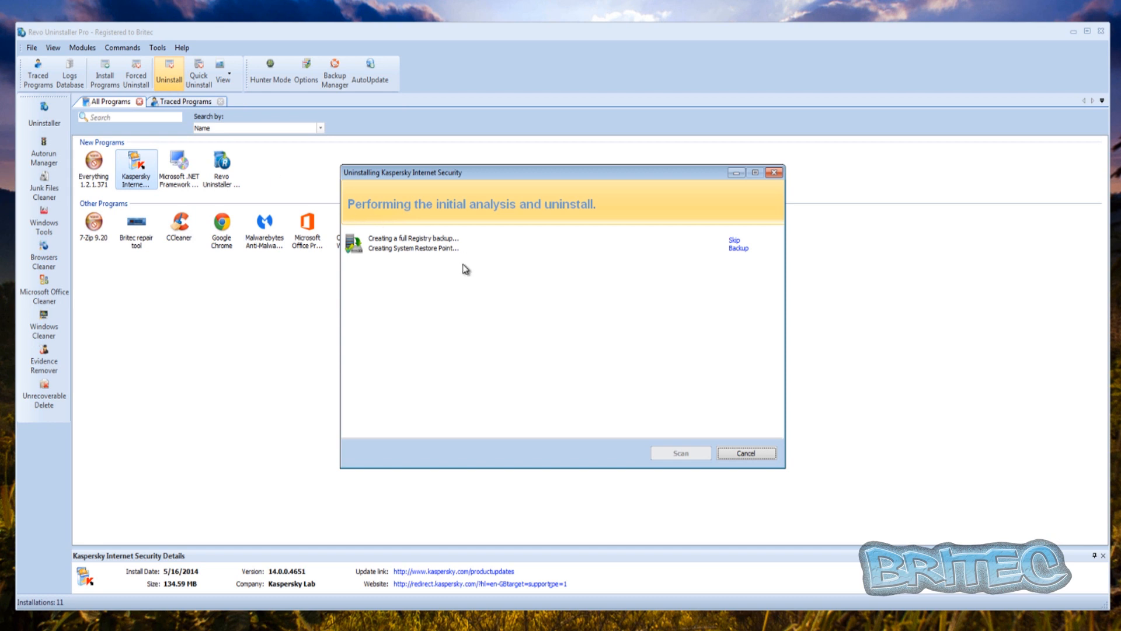
mouse_move(405, 258)
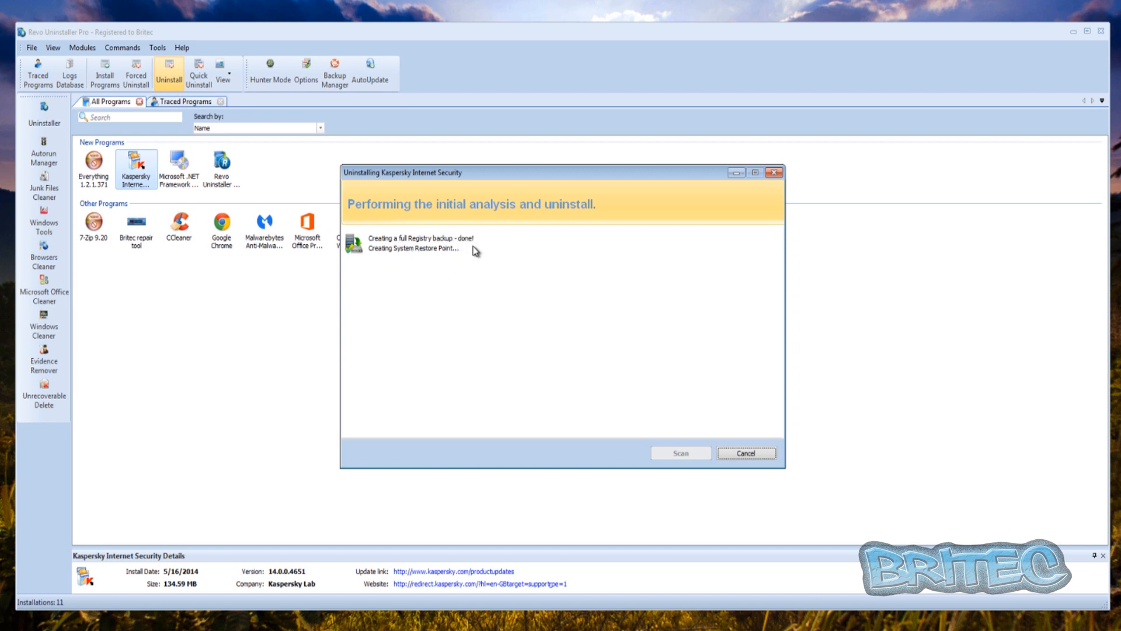
mouse_move(452, 257)
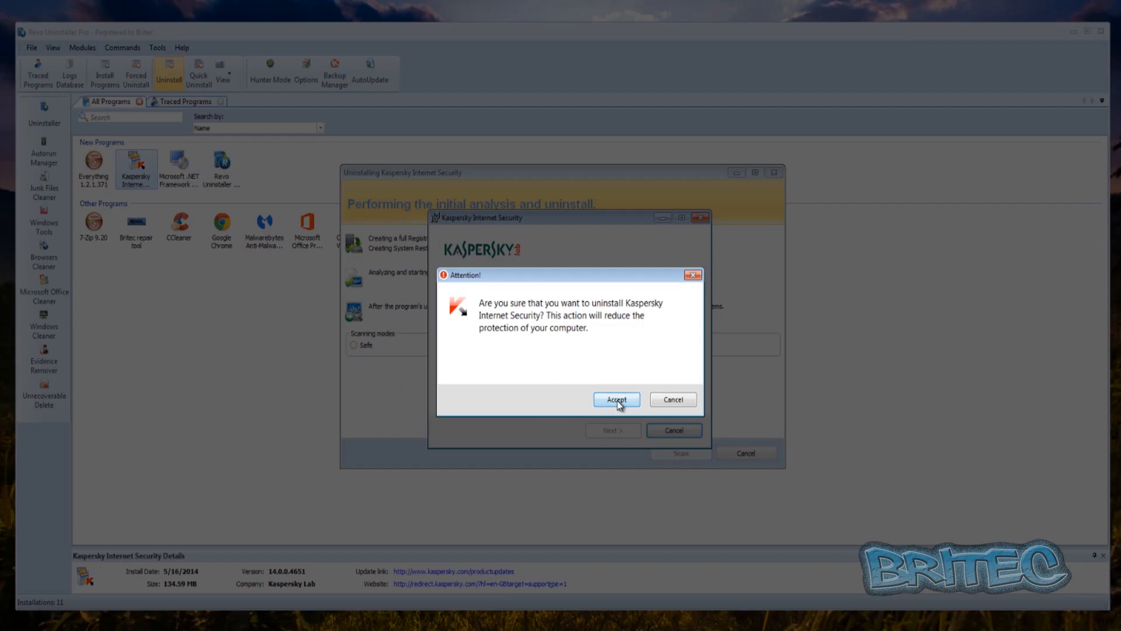
left_click(617, 400)
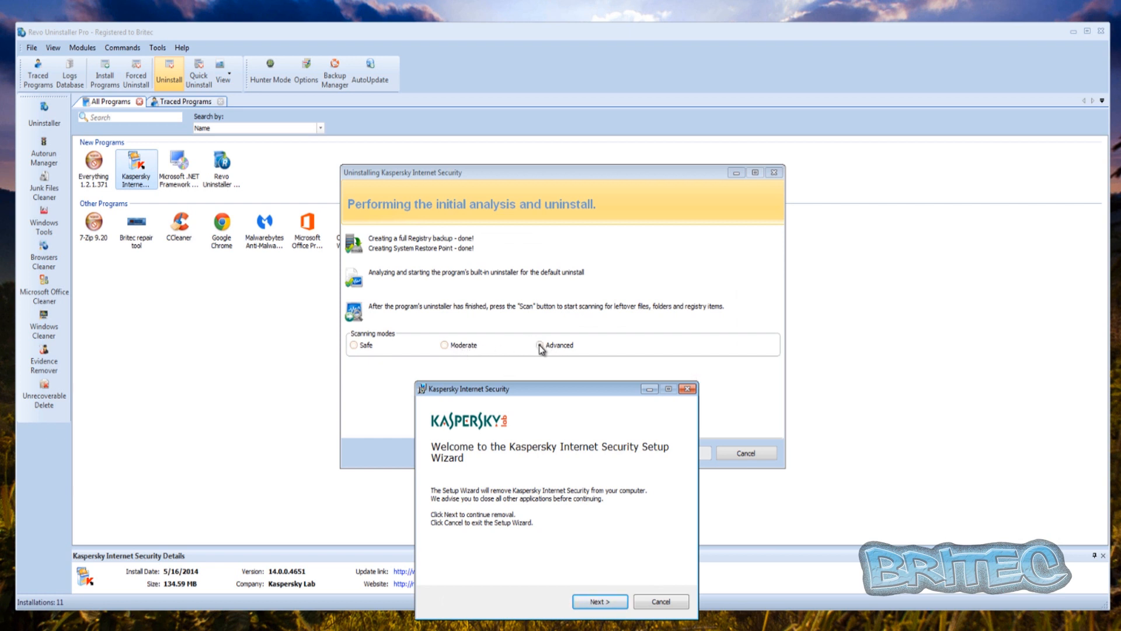
Step: Choose Advanced scanning and advance Kaspersky's wizard to Ready to uninstall with License information unticked
left_click(540, 344)
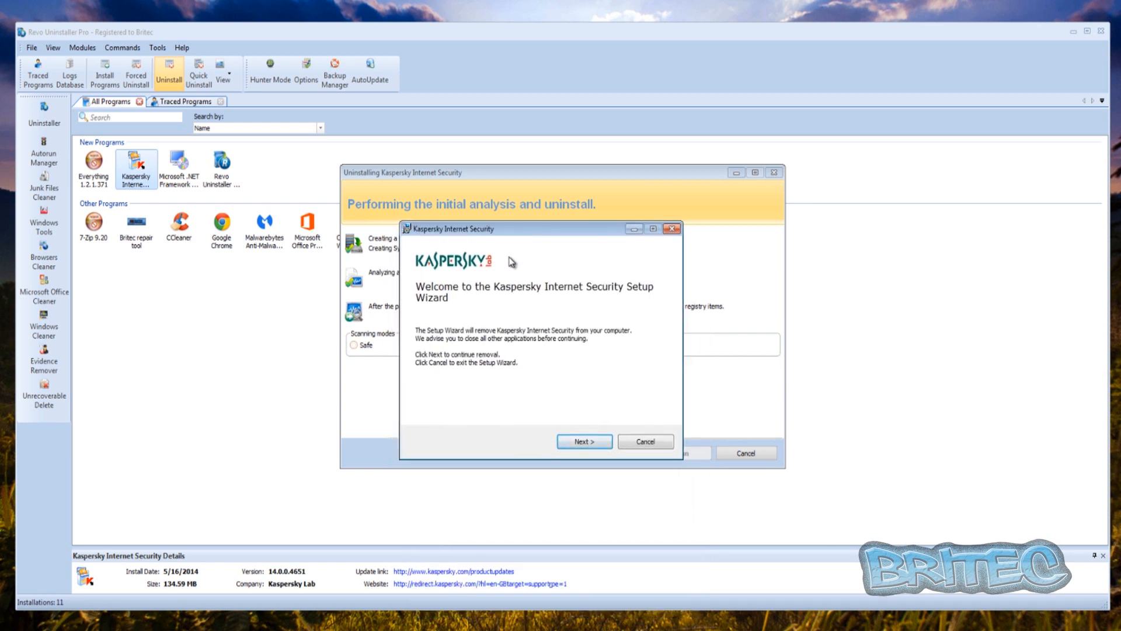
left_click(584, 442)
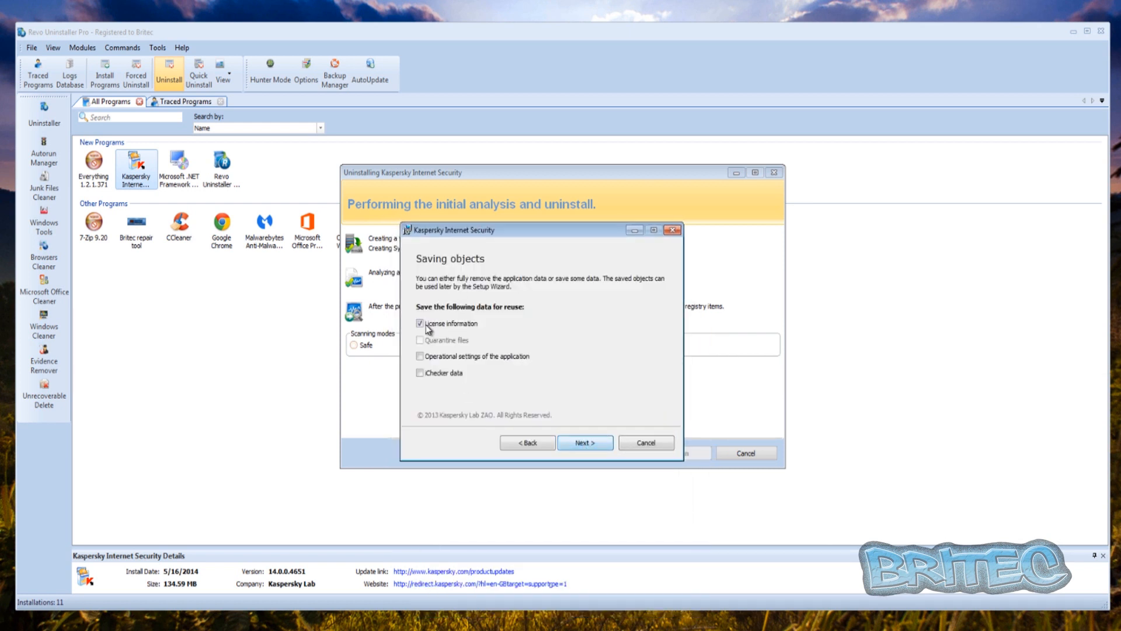
left_click(420, 324)
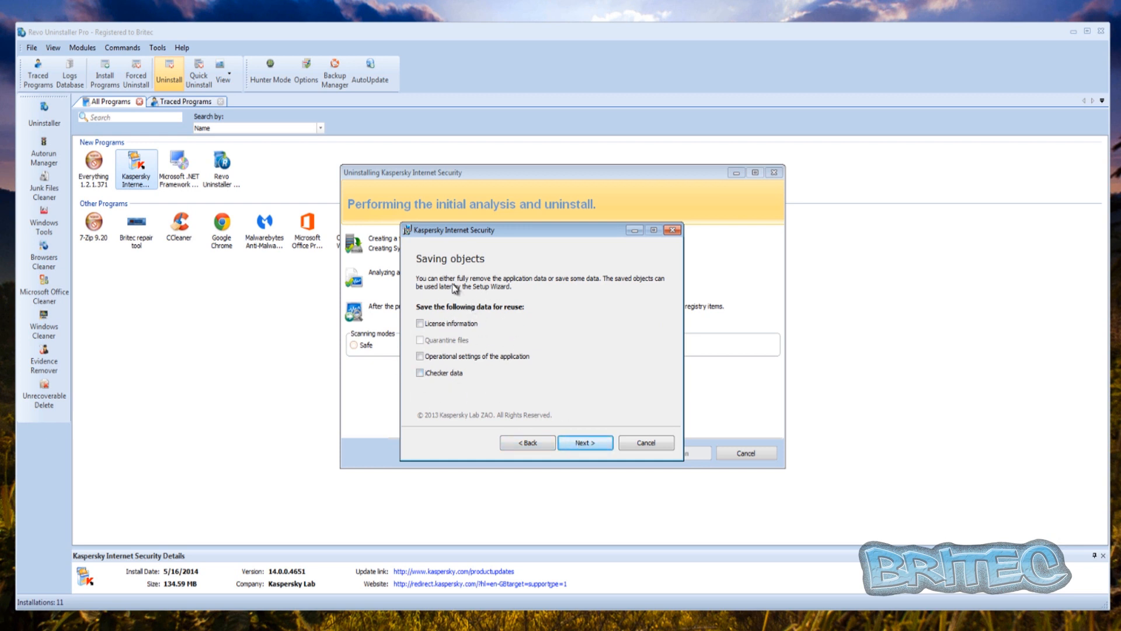
left_click(584, 442)
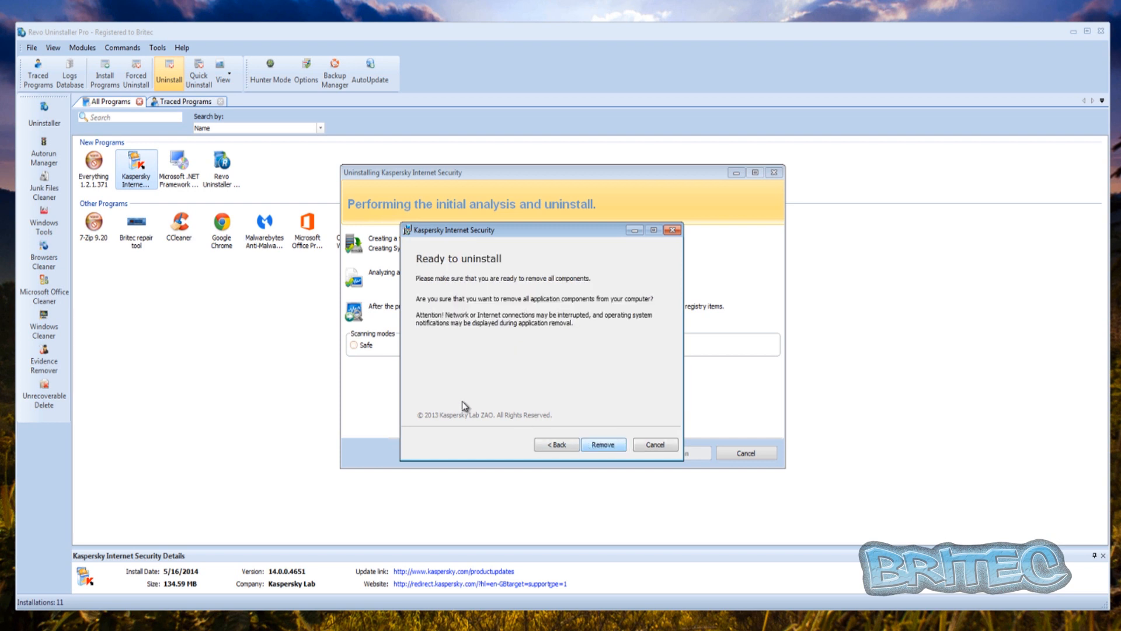
Step: Remove Kaspersky's components and answer No to the reboot prompt
left_click(602, 444)
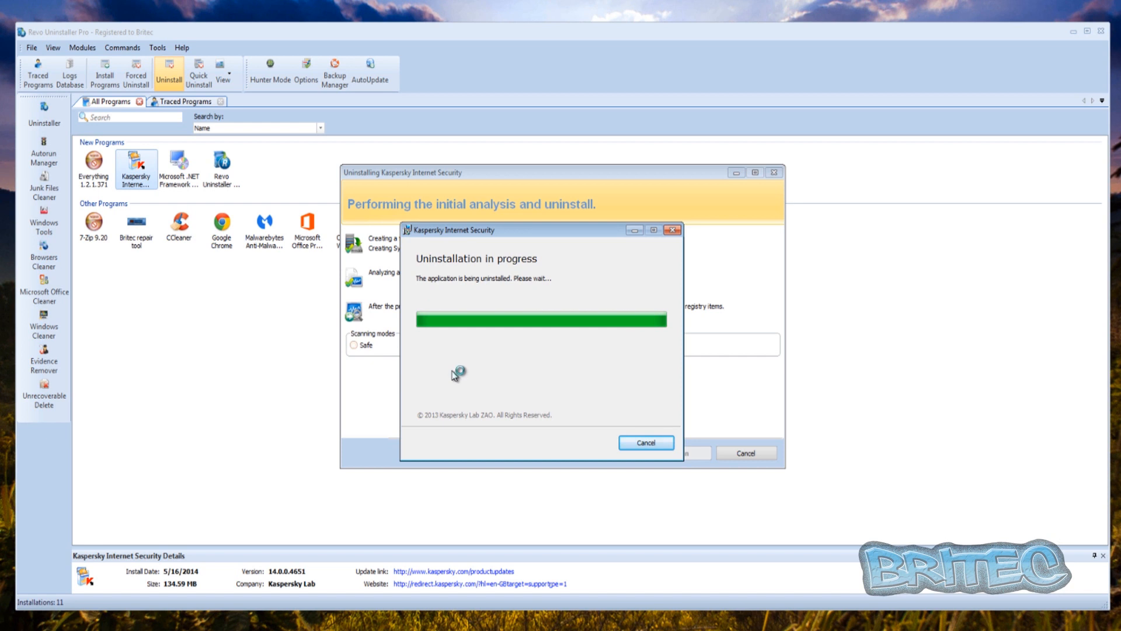
mouse_move(472, 389)
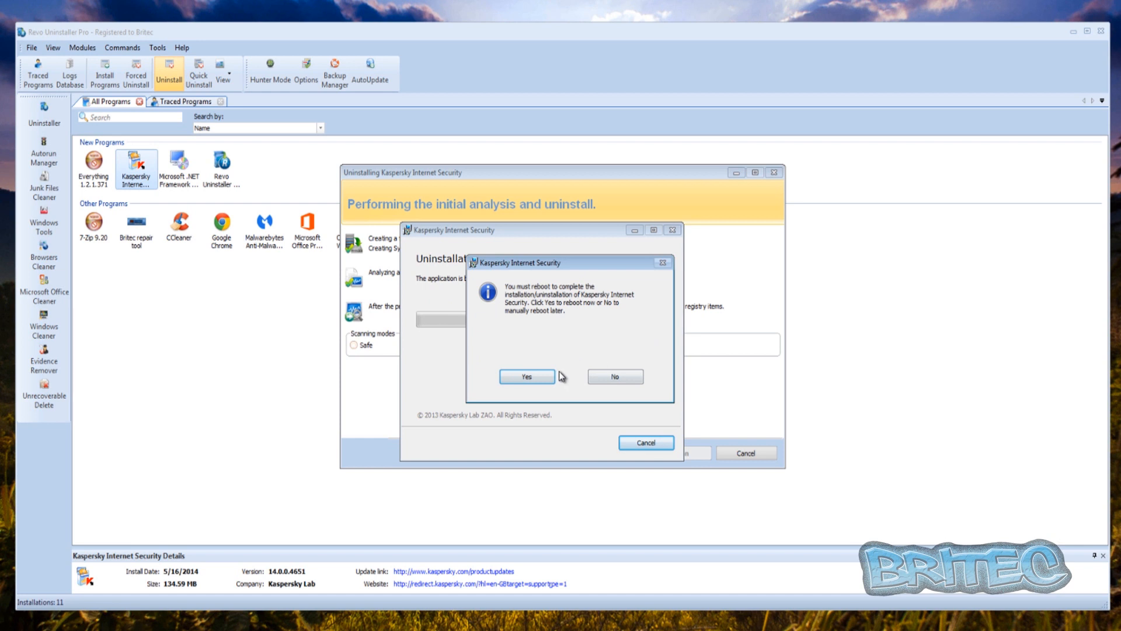
left_click(615, 377)
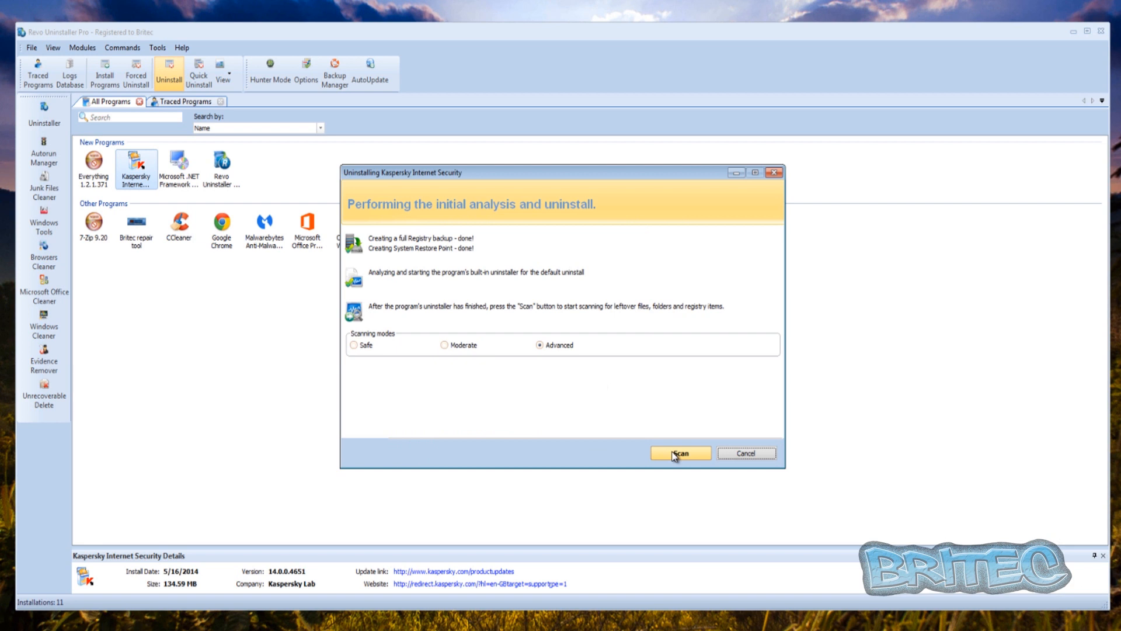
Step: Run the leftover scan and acknowledge that no leftover items were found
left_click(680, 454)
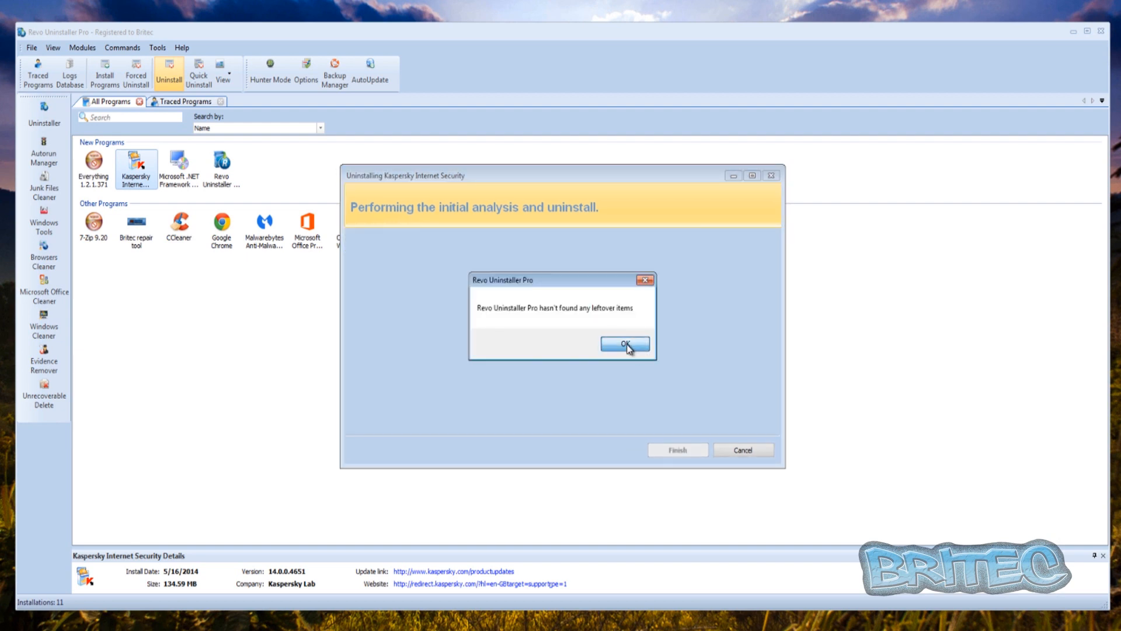
left_click(624, 343)
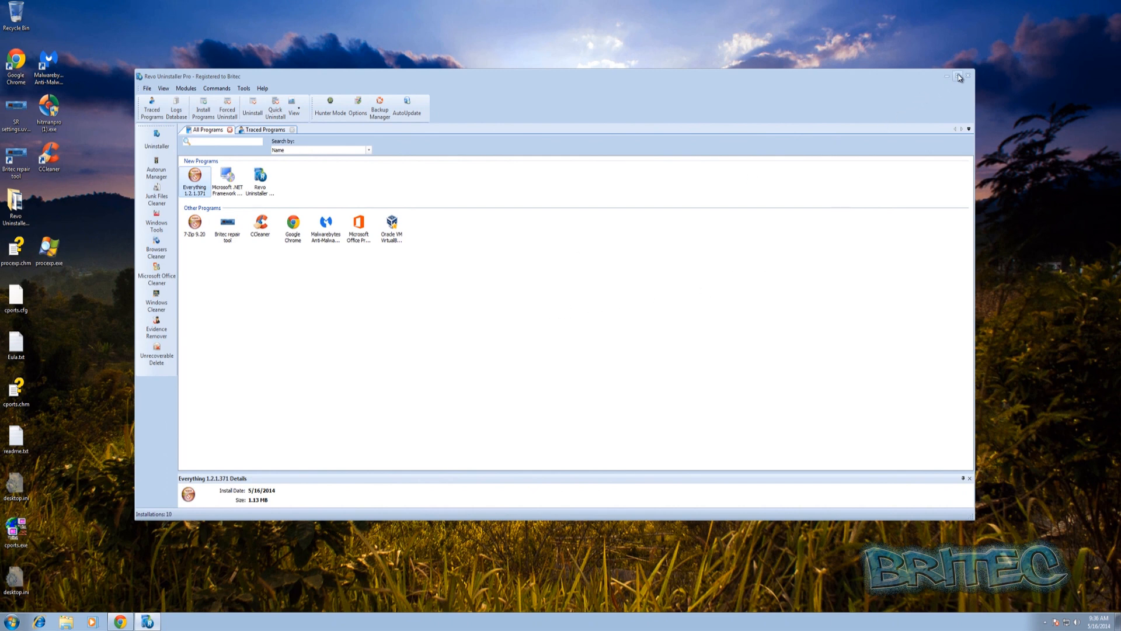
Step: Close Revo Uninstaller Pro and restart Windows 7 from the Start menu
left_click(958, 77)
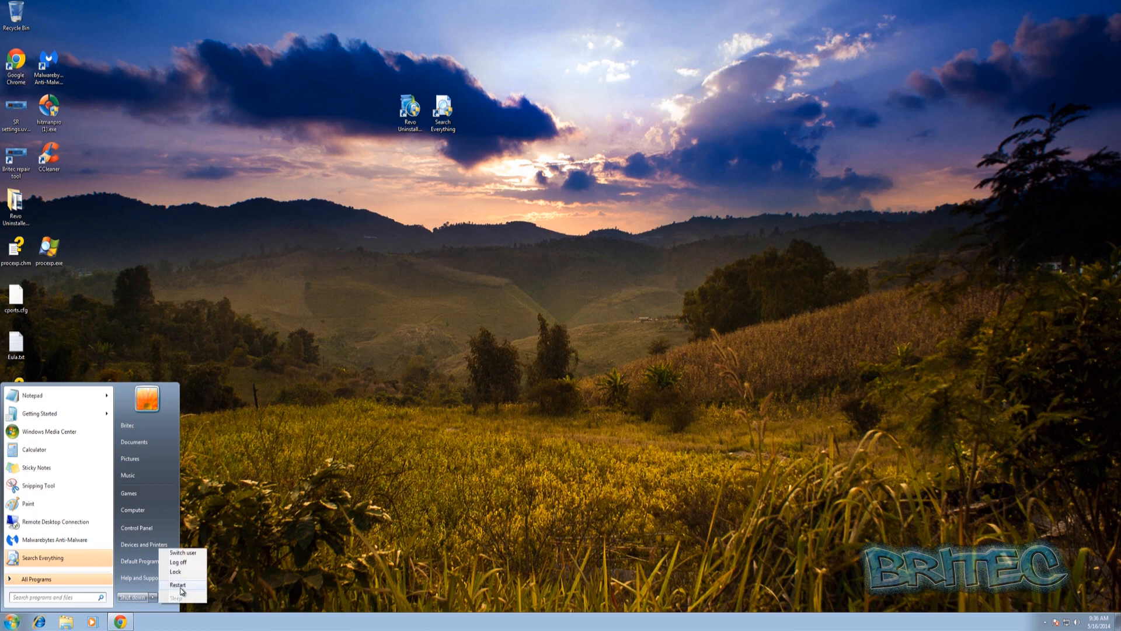
left_click(177, 584)
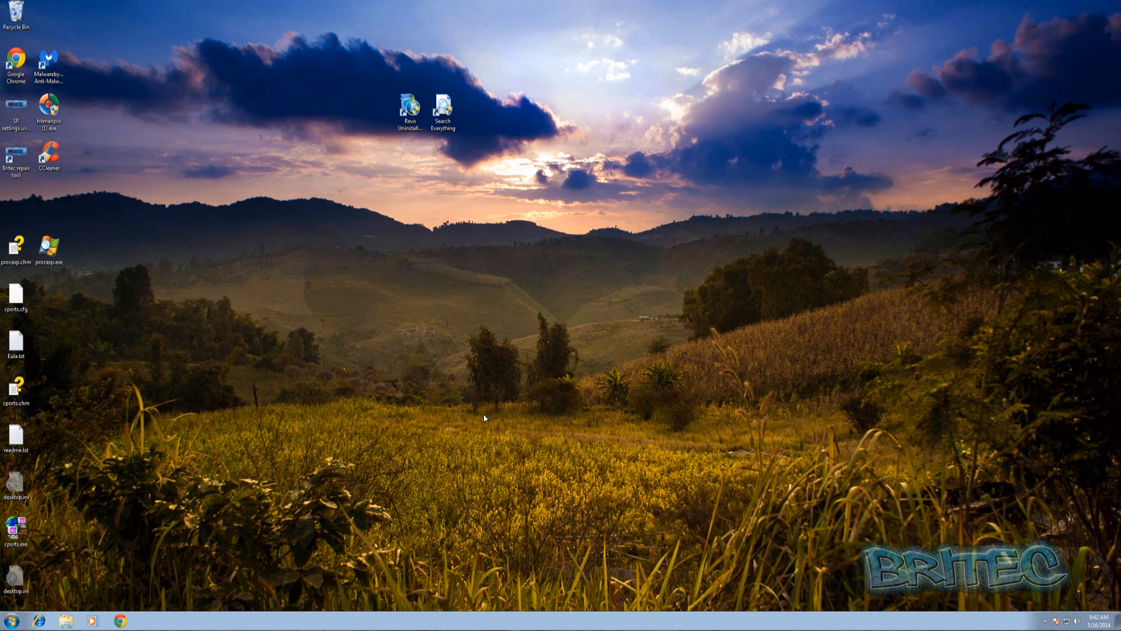
mouse_move(425, 218)
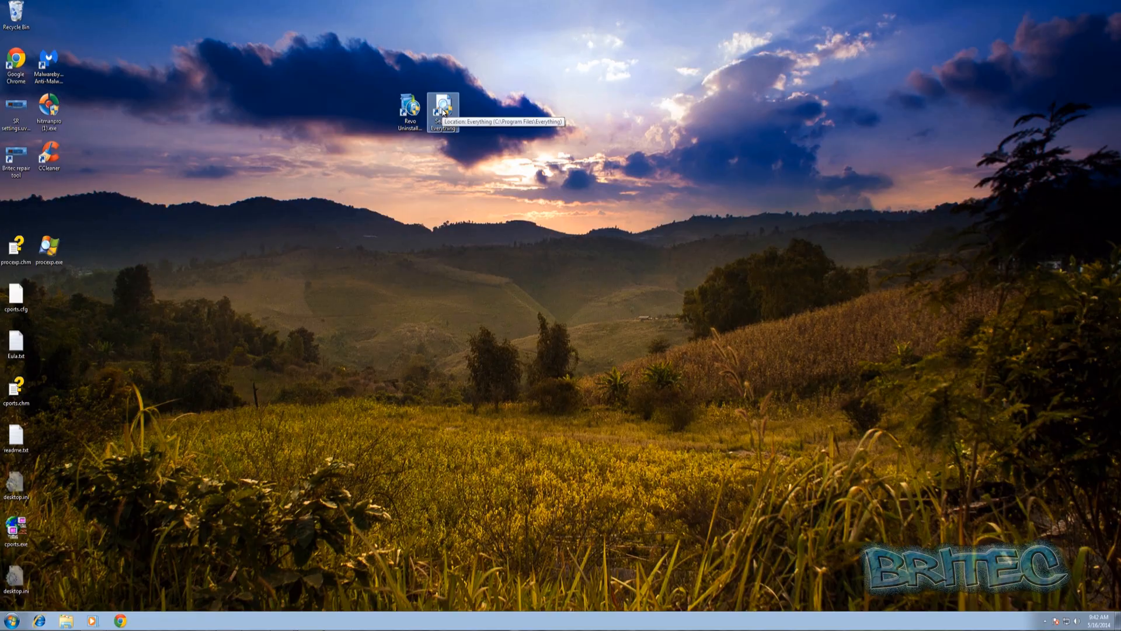
Step: Launch Everything to index all 52,455 objects and focus its search box
double_click(439, 107)
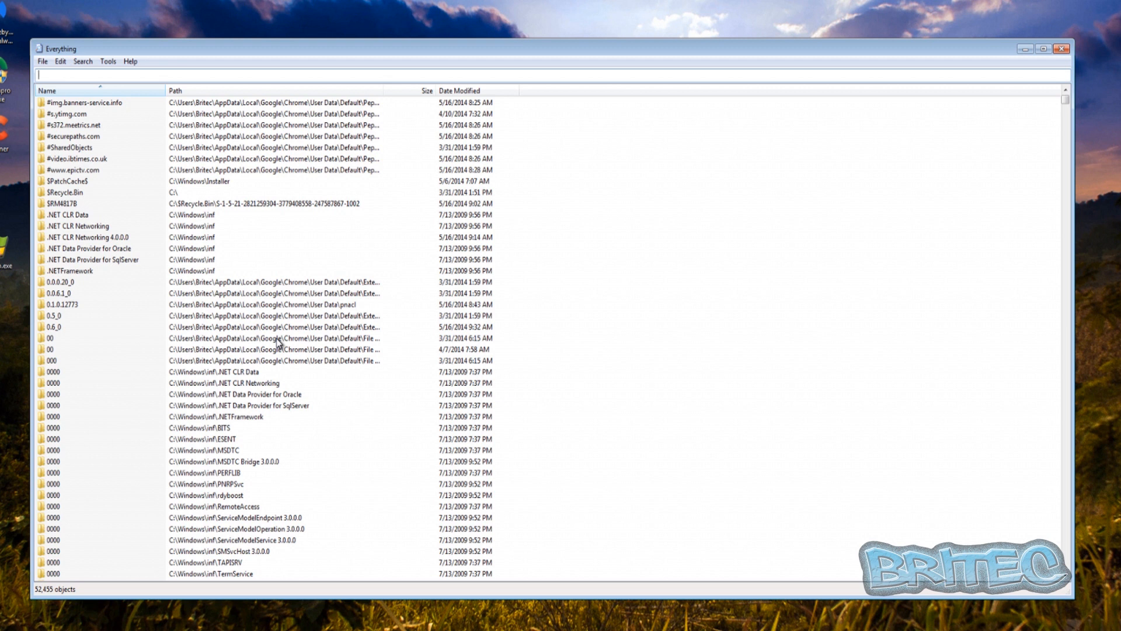
mouse_move(388, 322)
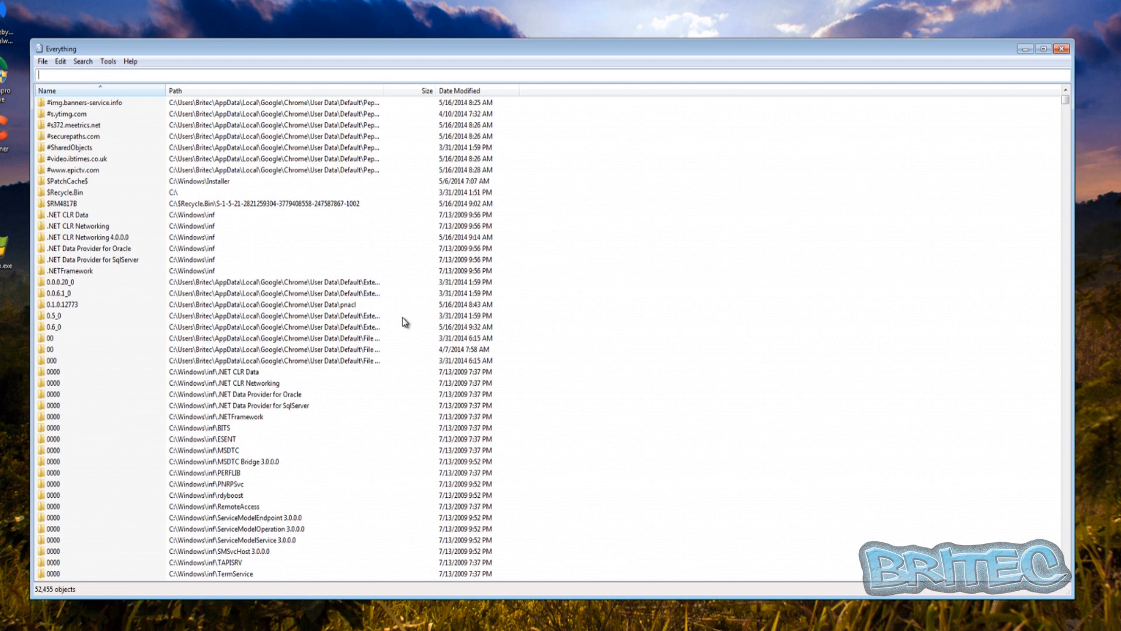
mouse_move(484, 445)
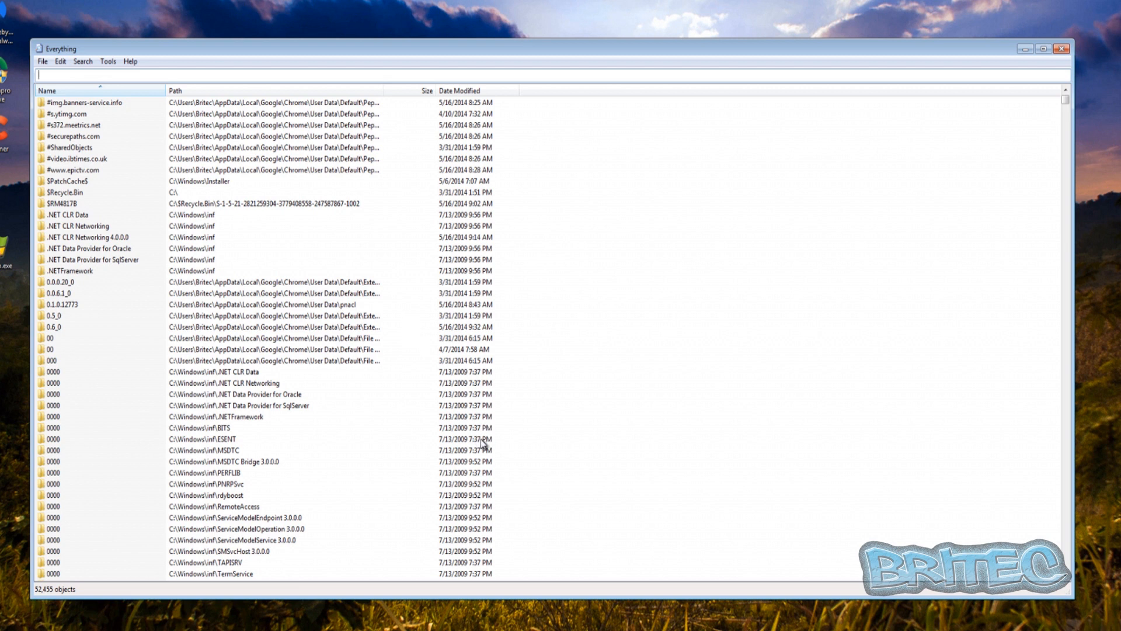
mouse_move(472, 451)
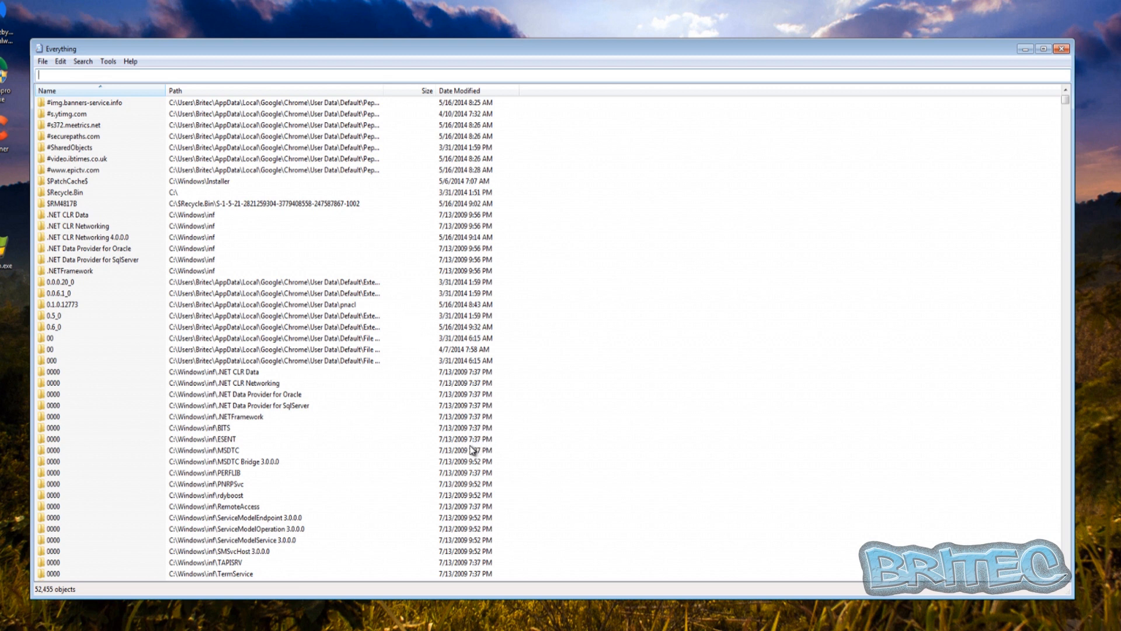
mouse_move(194, 324)
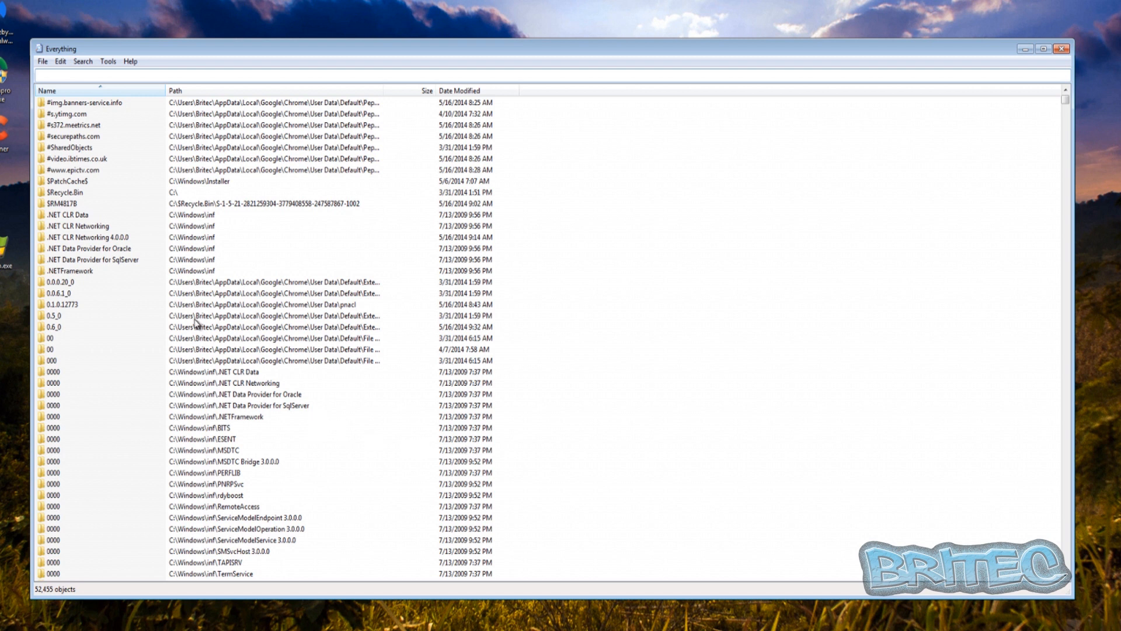
mouse_move(24, 102)
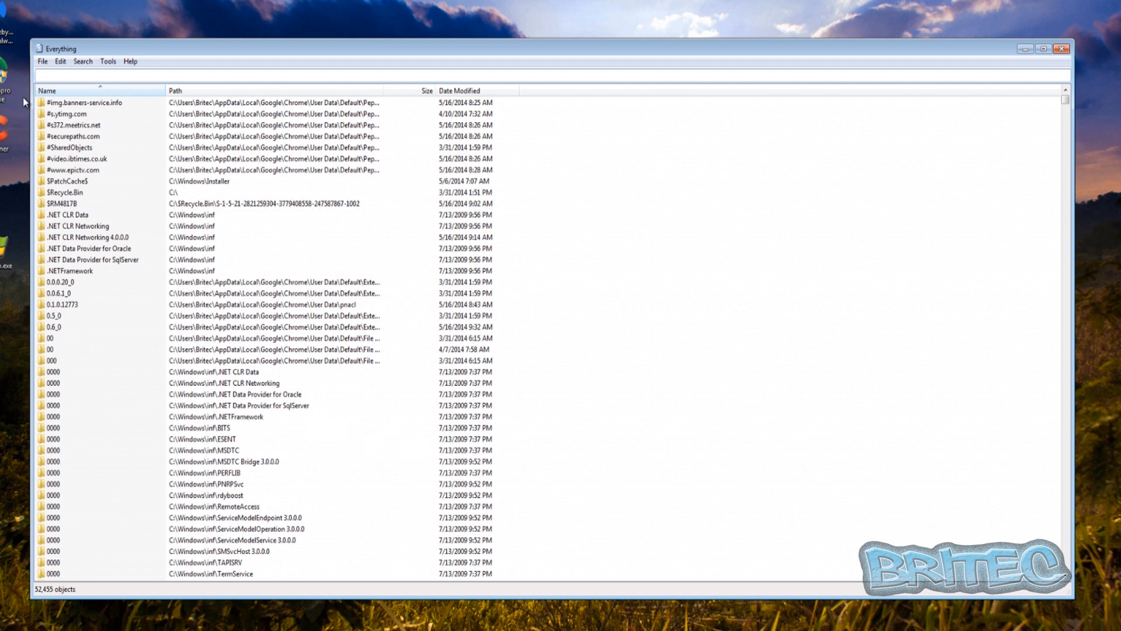
left_click(140, 74)
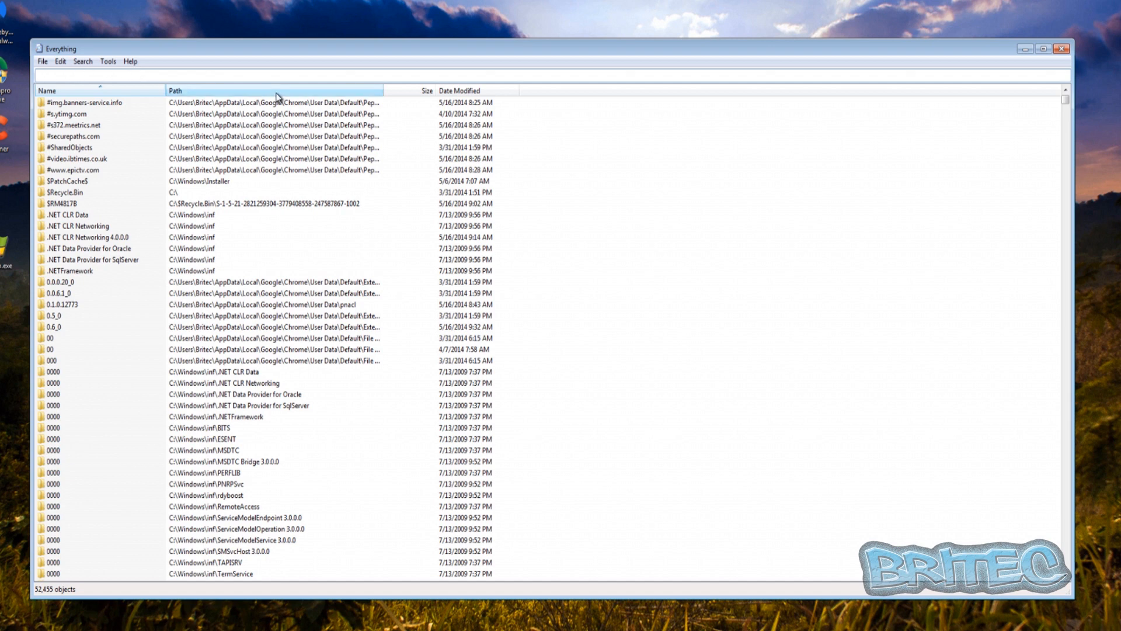
Step: Search Everything for Kaspersky (0 objects), then for Antivirus (6 files, mostly uninstaller .ini files in Temp)
type("k")
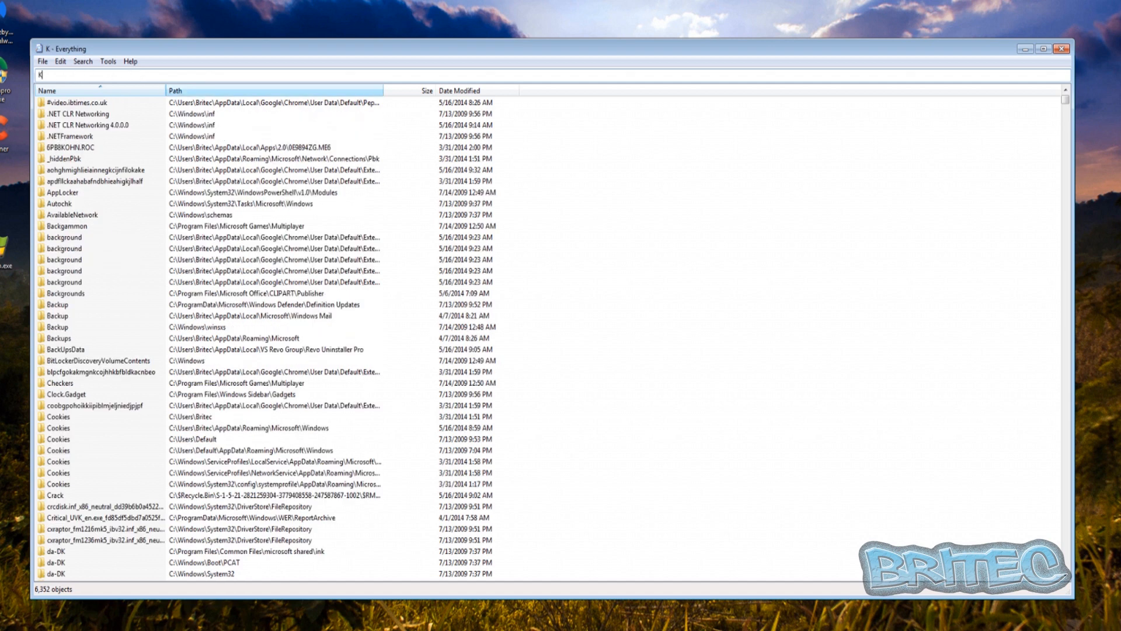
type("aspersk")
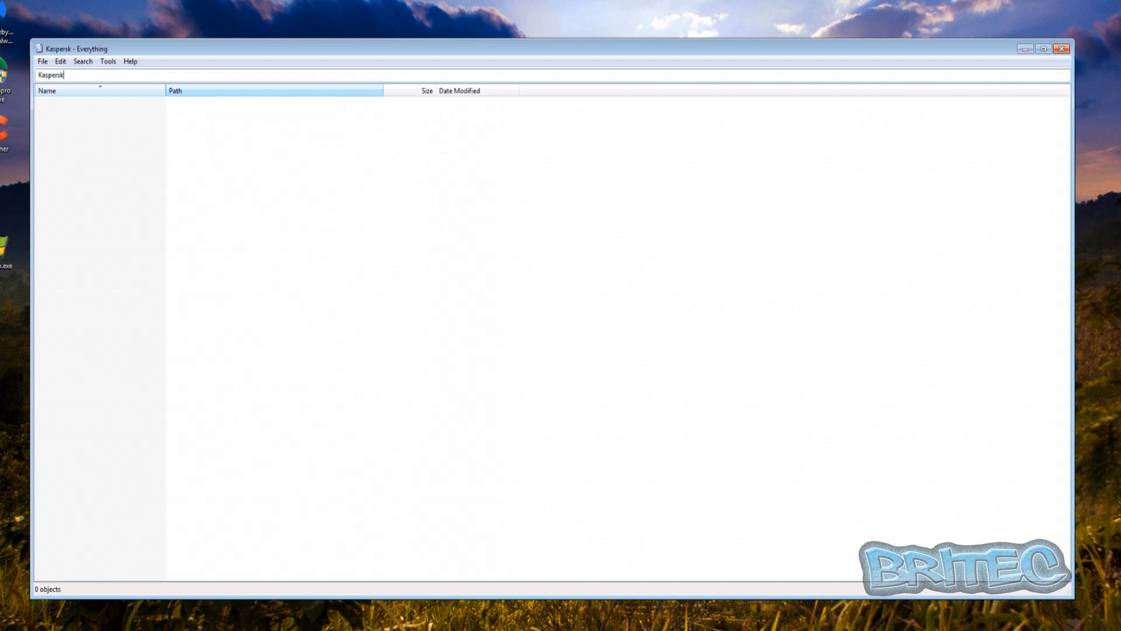
type("y")
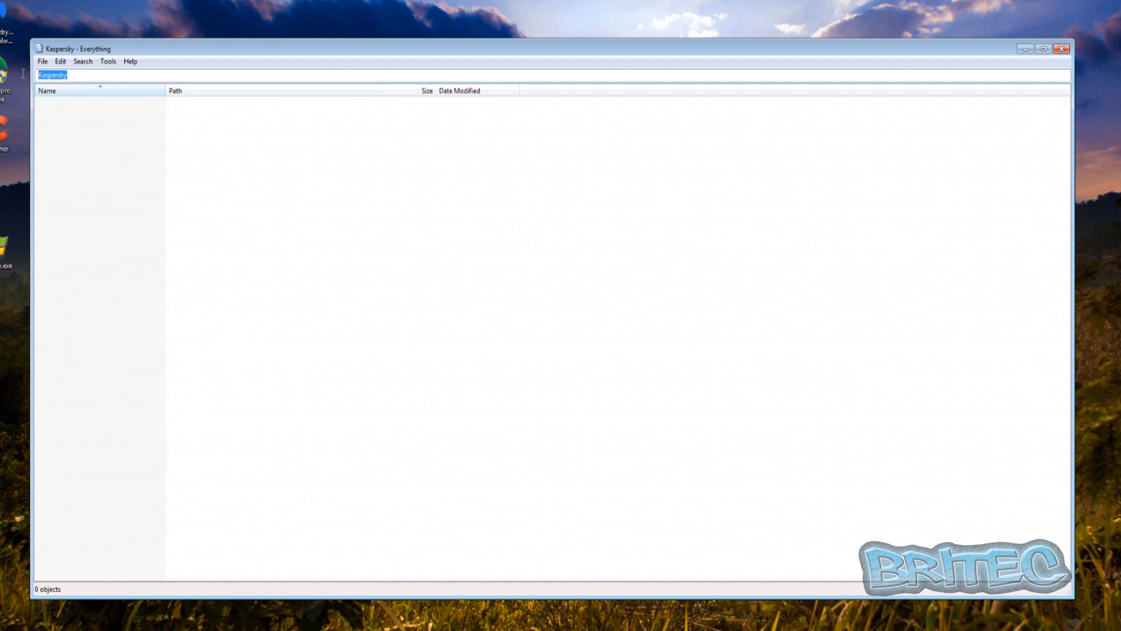
type("A")
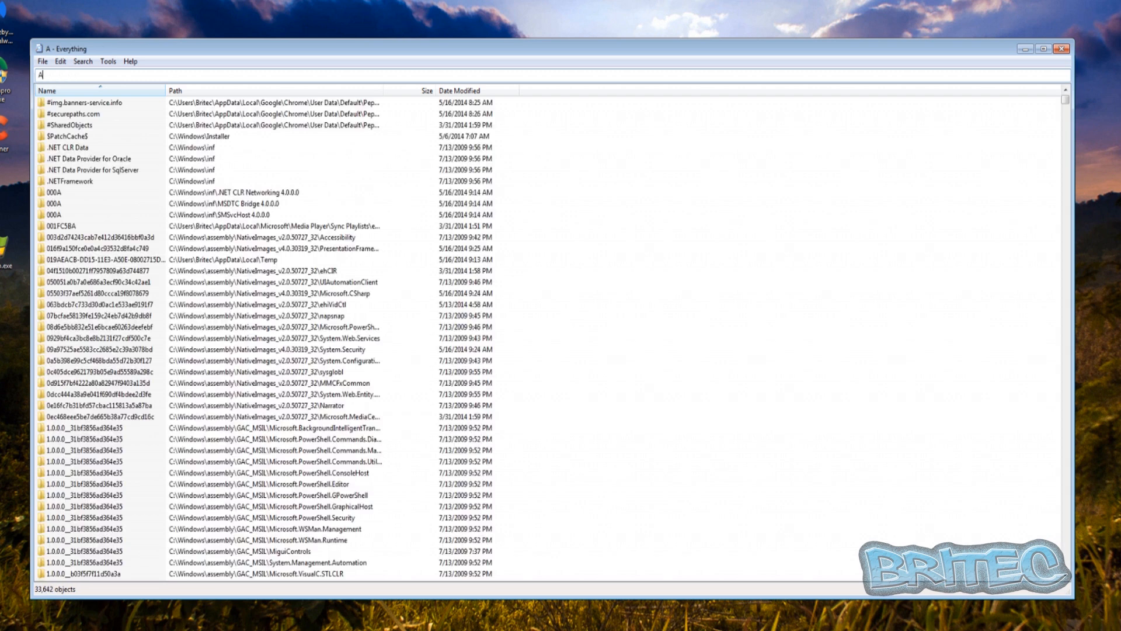
type("ntivirus")
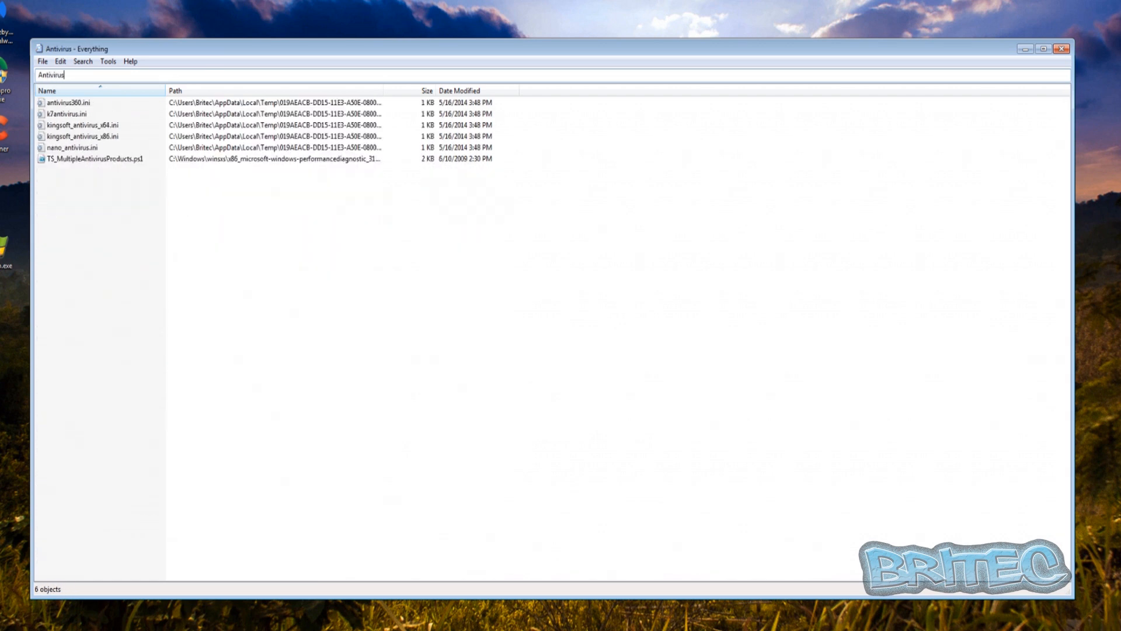
mouse_move(91, 199)
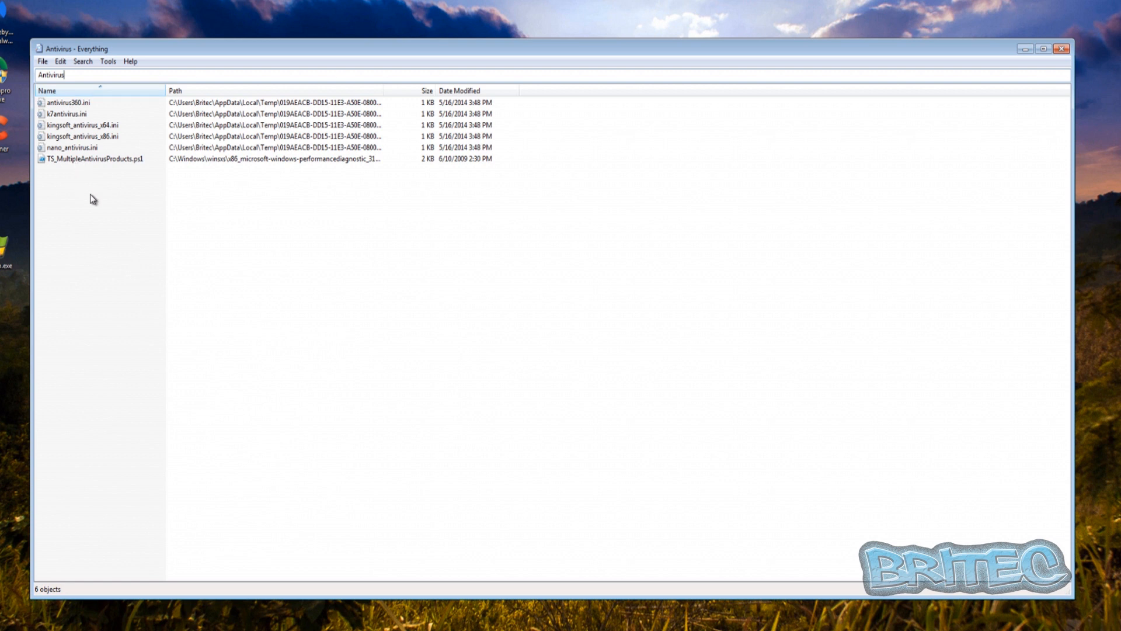
mouse_move(349, 164)
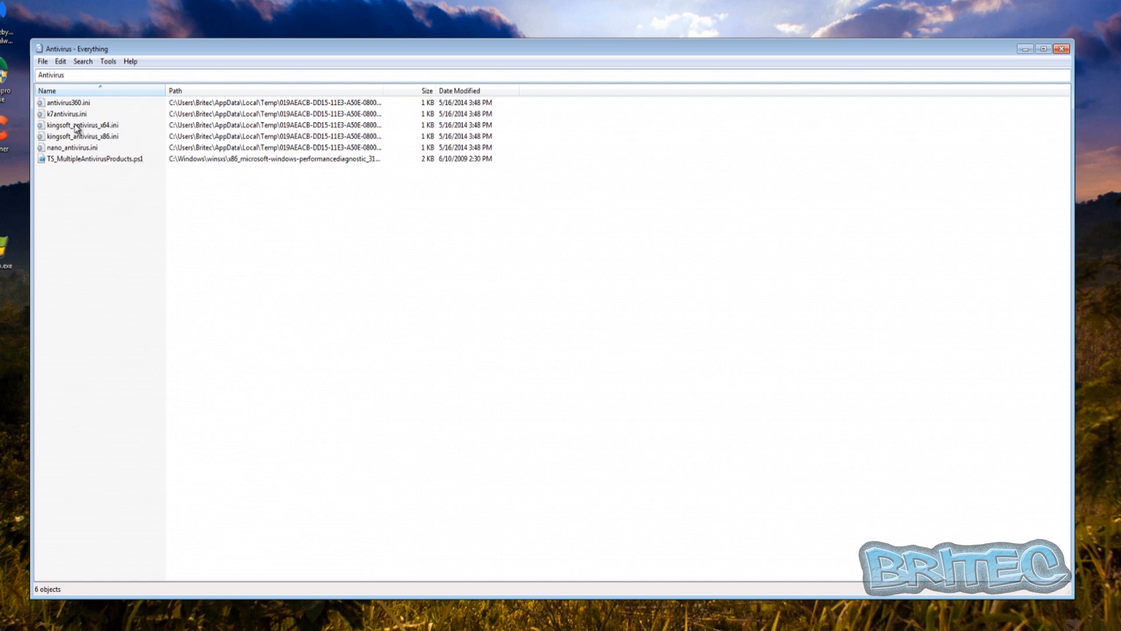
mouse_move(316, 141)
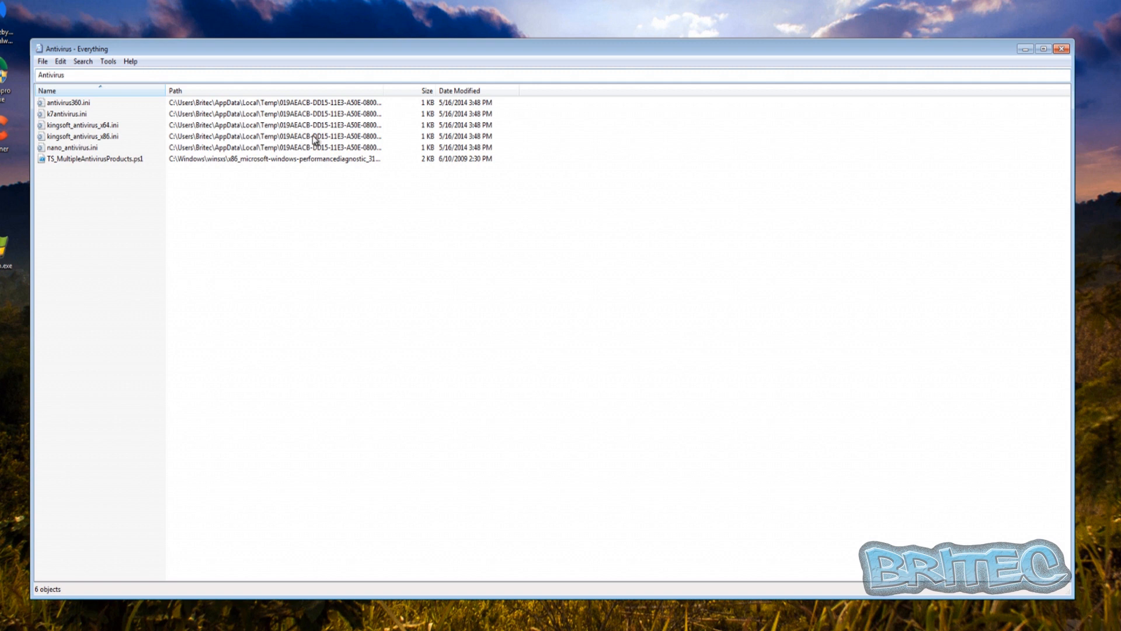
mouse_move(128, 124)
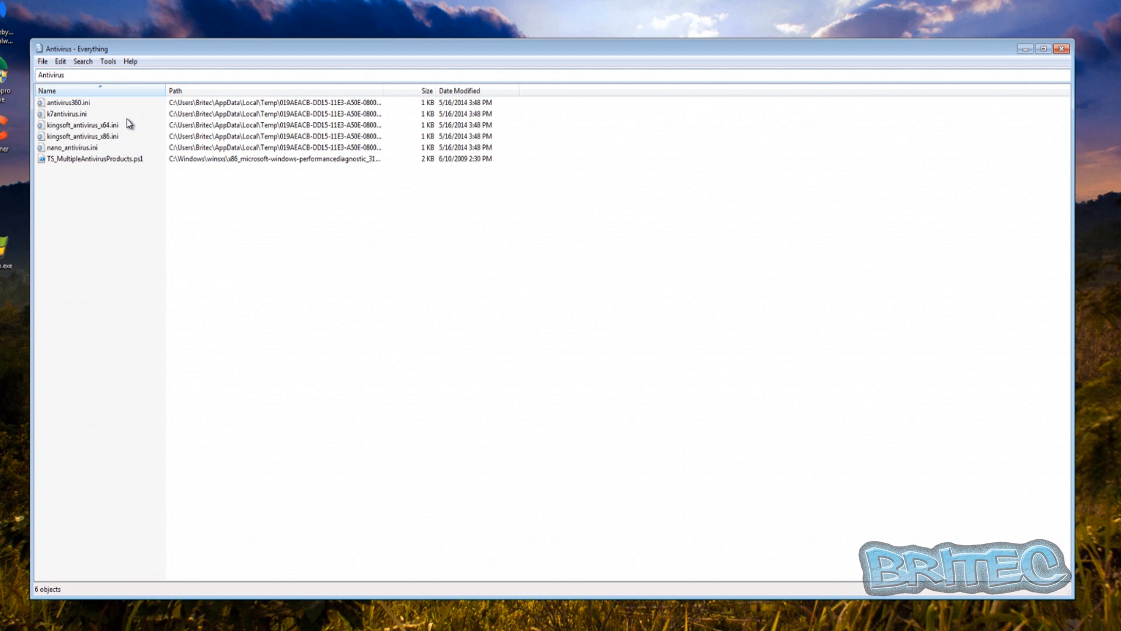
left_click(68, 75)
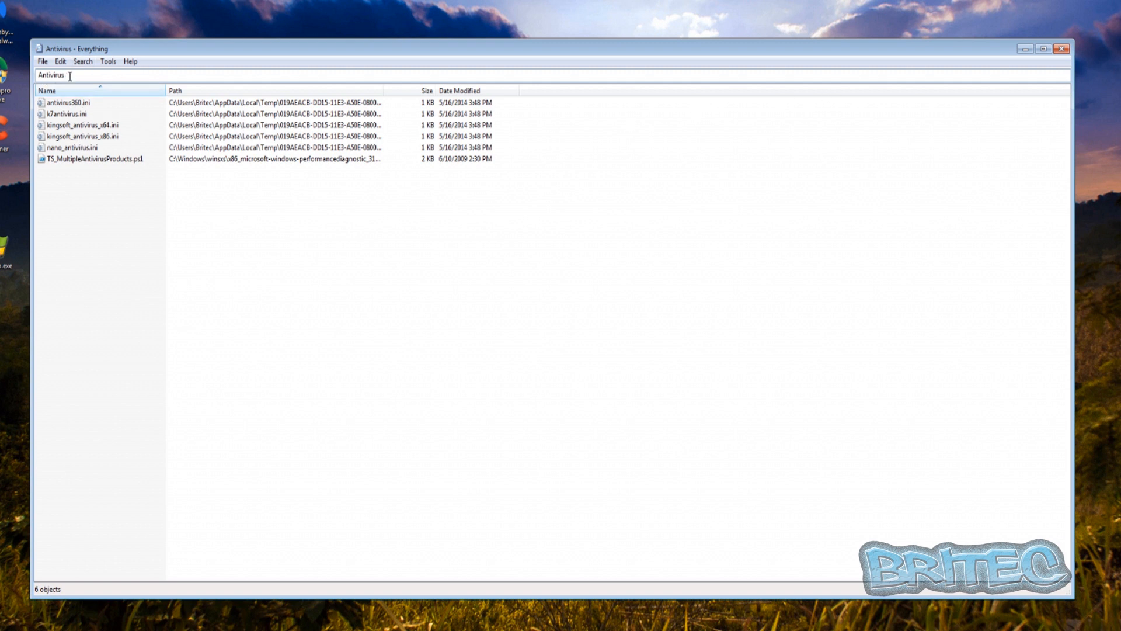
mouse_move(170, 177)
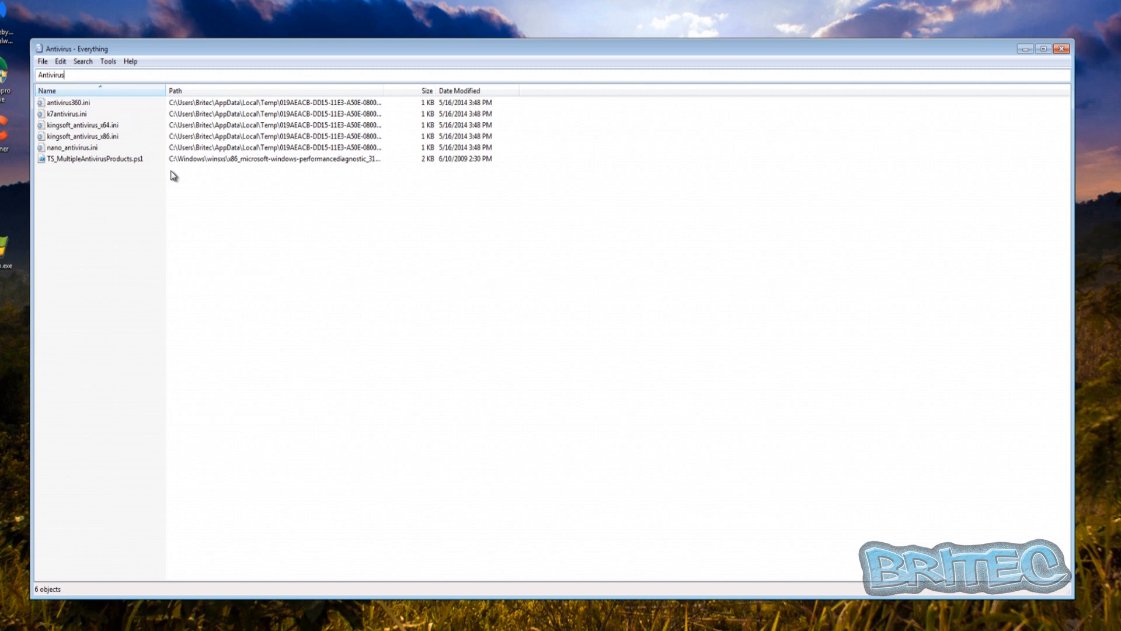
mouse_move(967, 105)
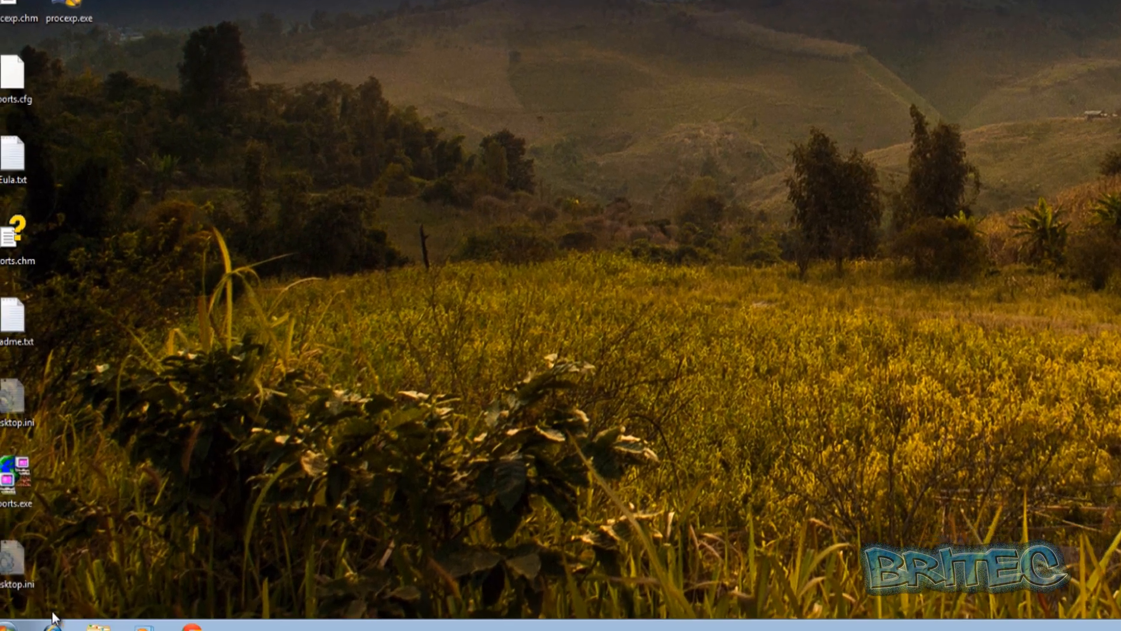
Step: Launch Registry Editor by searching regedit from the Start menu
left_click(20, 612)
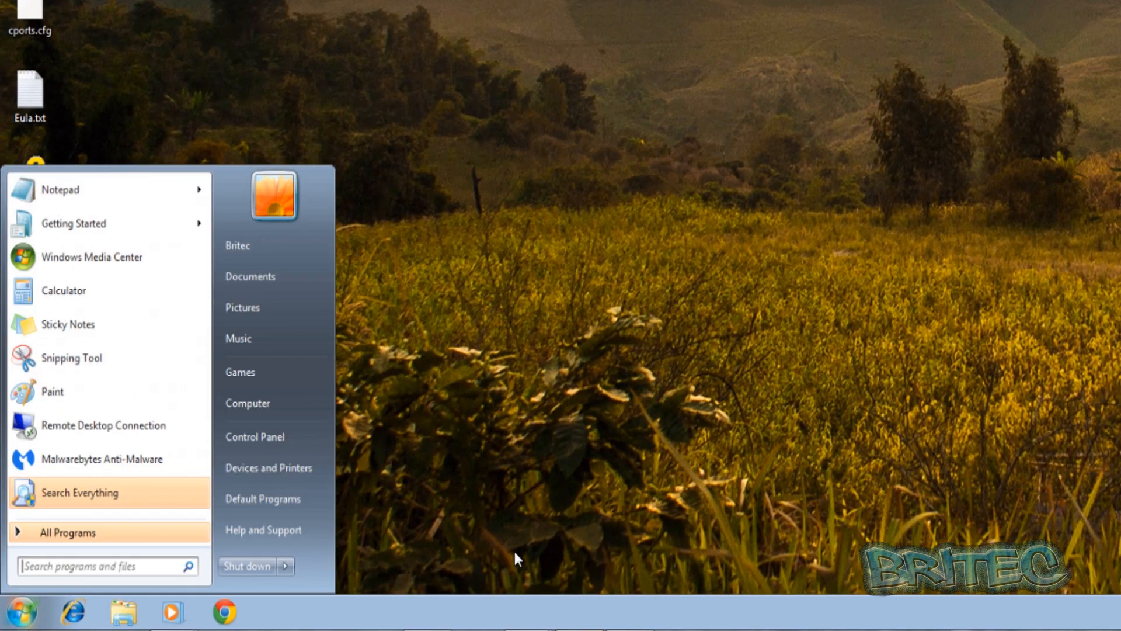
mouse_move(519, 559)
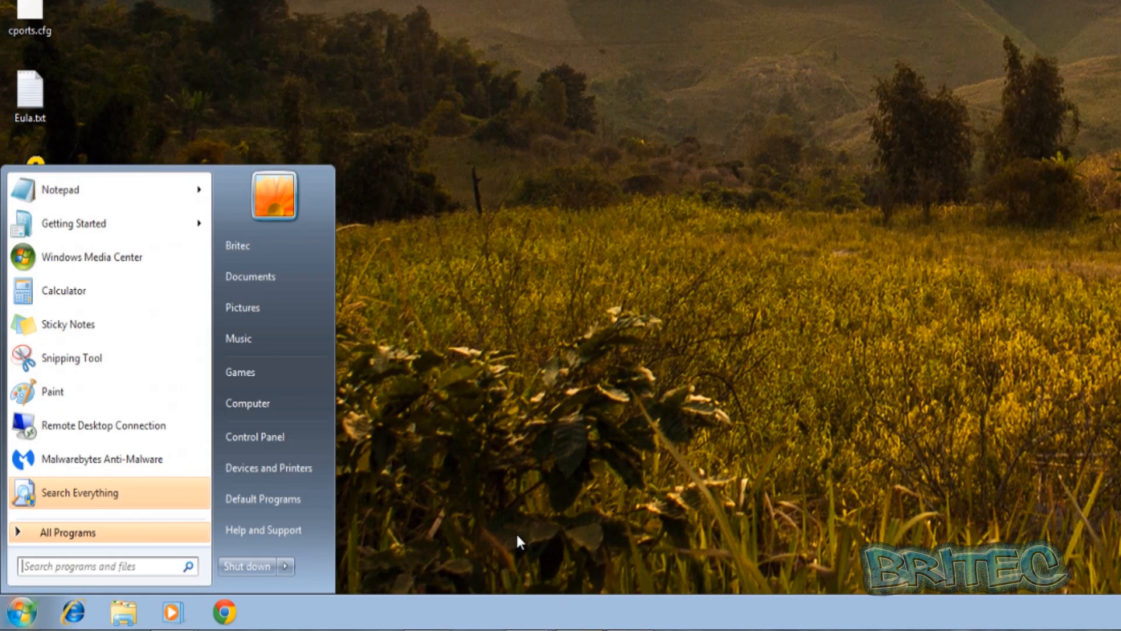
type("regedit")
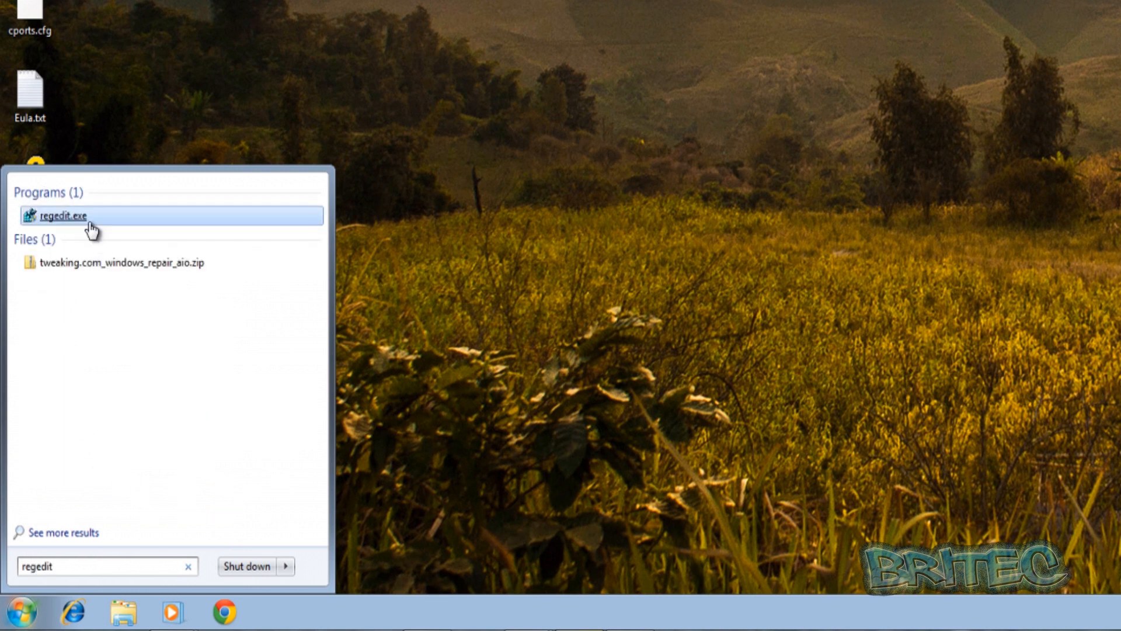
left_click(58, 215)
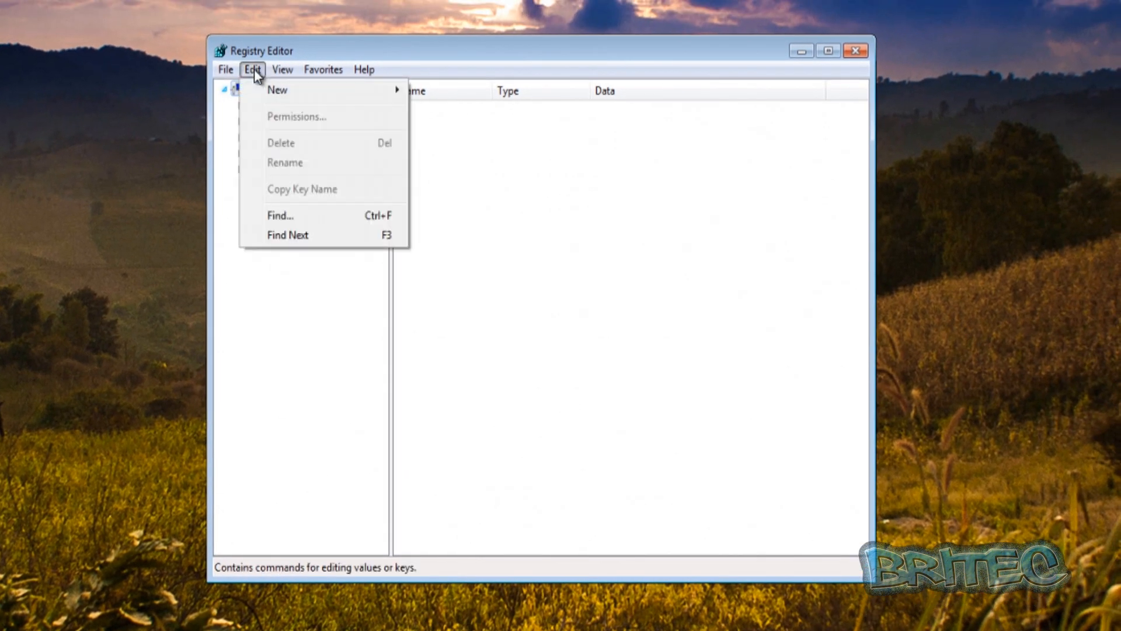
Step: Run a registry Find for kaspersky across keys, values and data
left_click(280, 215)
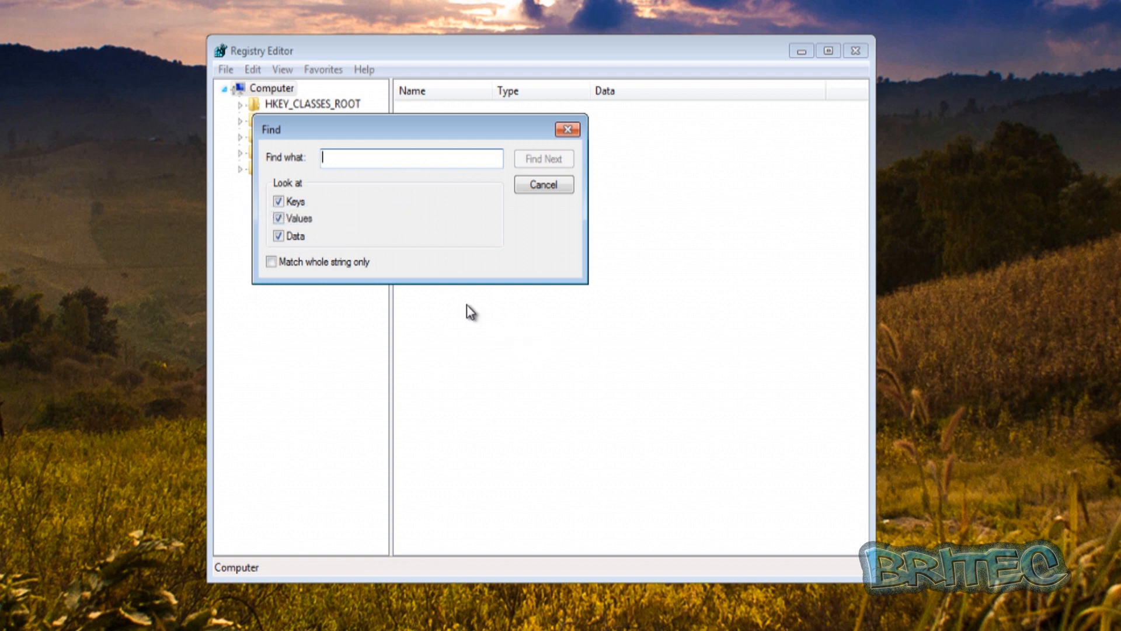
type("kasper")
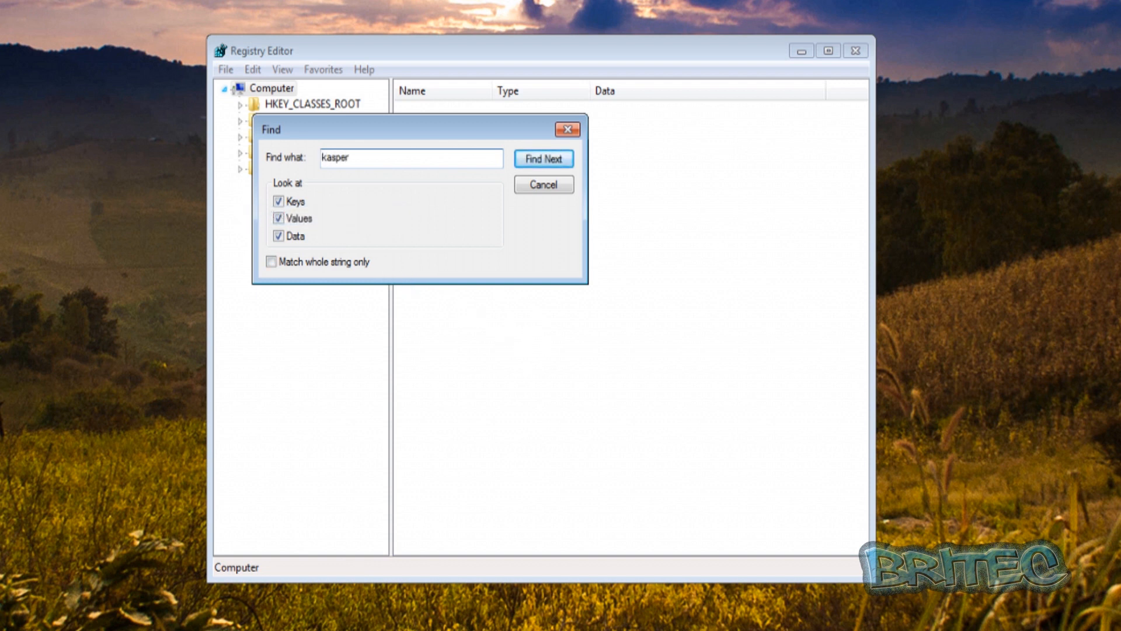
type("ky")
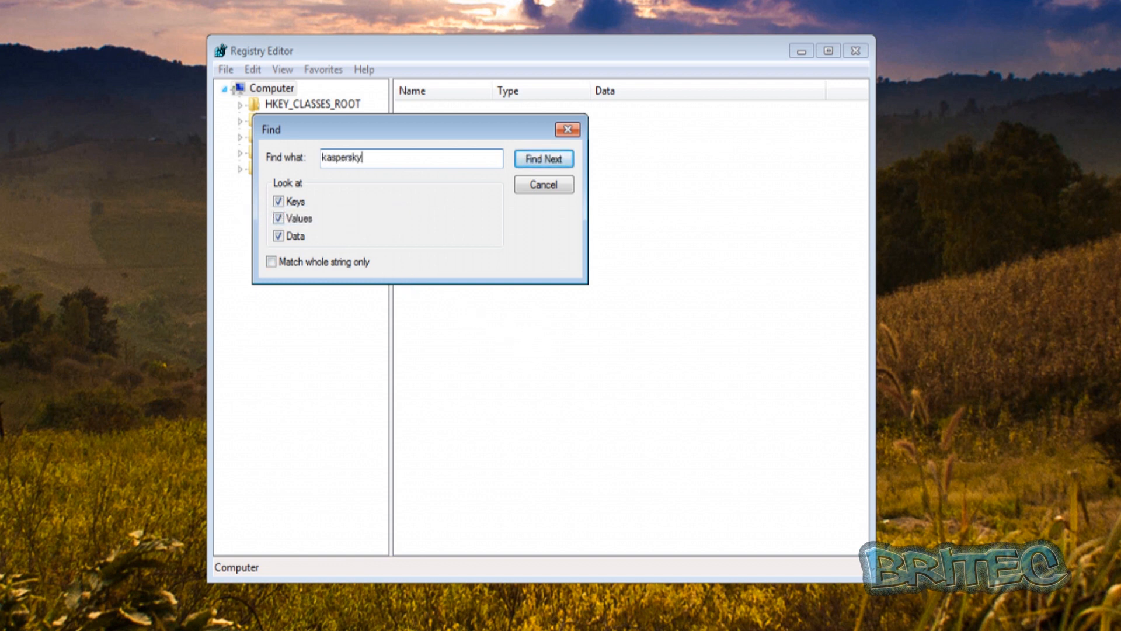
left_click(545, 159)
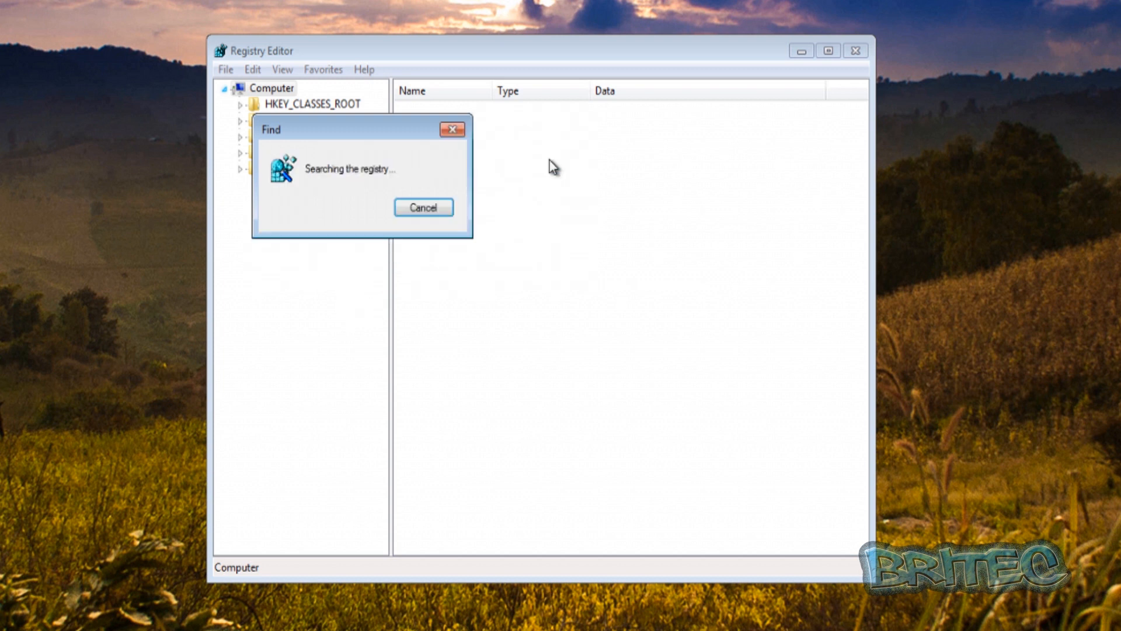
mouse_move(327, 197)
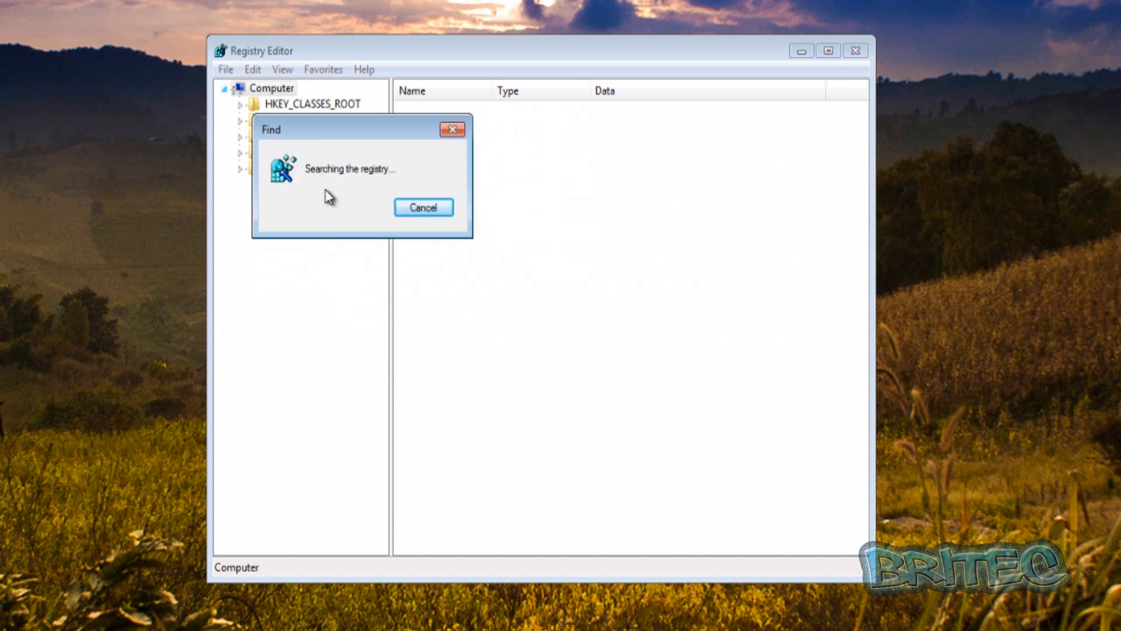
mouse_move(405, 258)
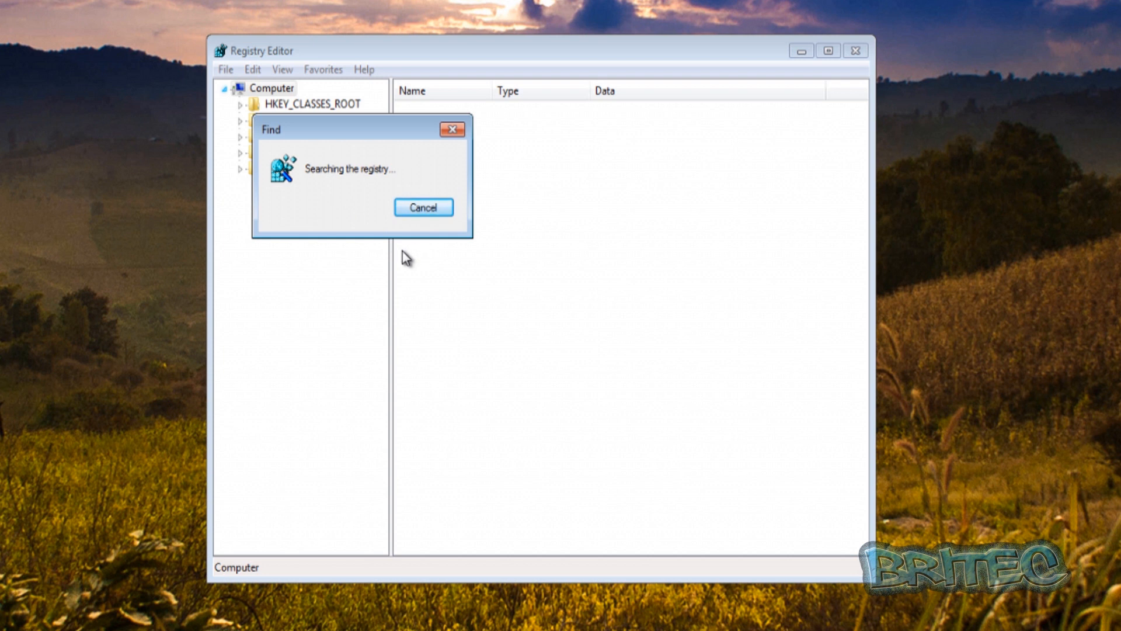
mouse_move(451, 344)
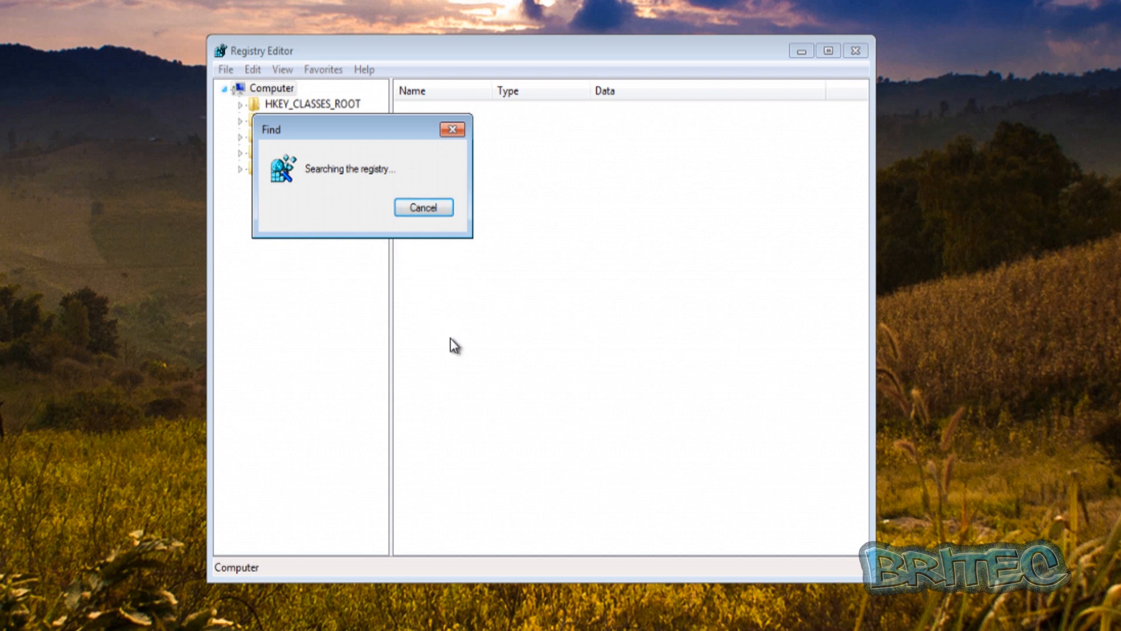
mouse_move(354, 278)
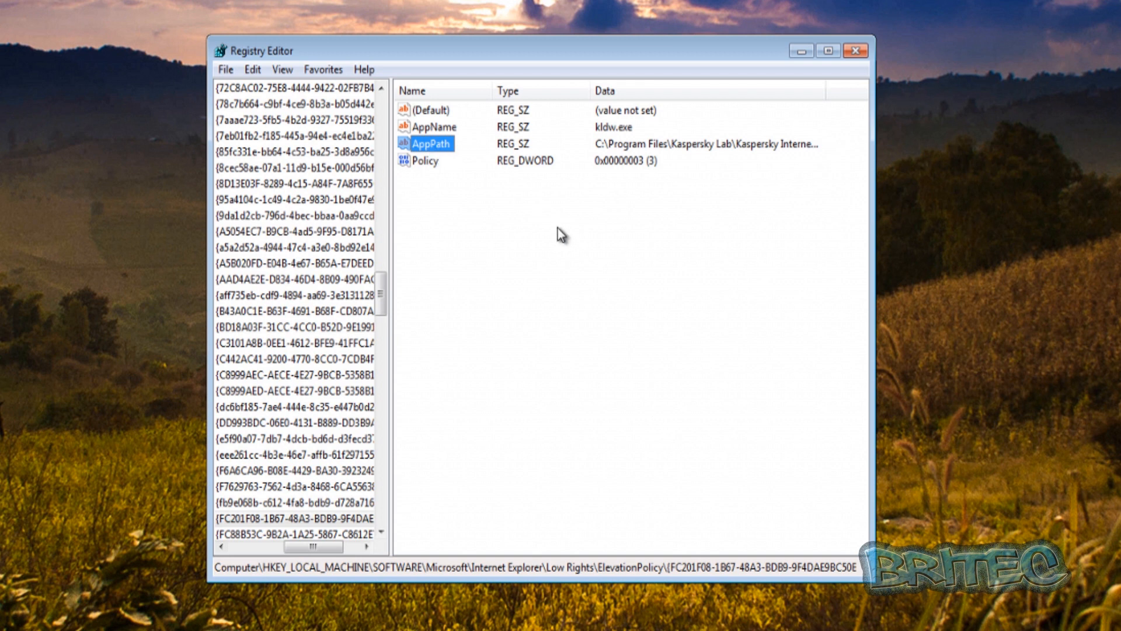
Step: Delete the Kaspersky Lab AppPath value under the kldw.exe ElevationPolicy key, confirming with Yes
left_click_drag(311, 547, 272, 547)
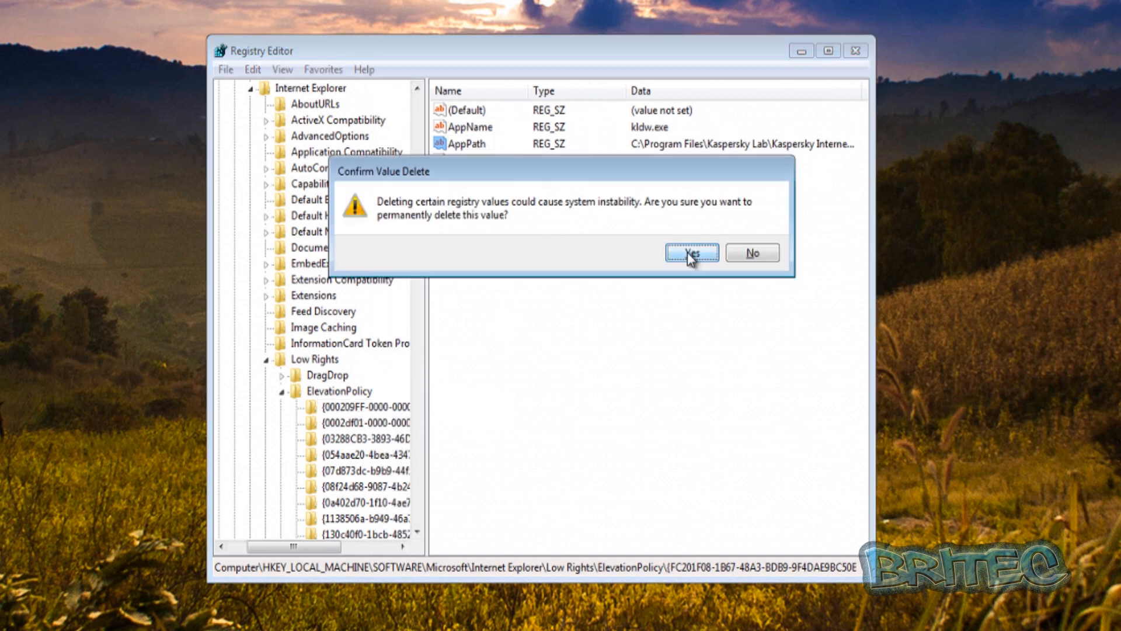
left_click(691, 252)
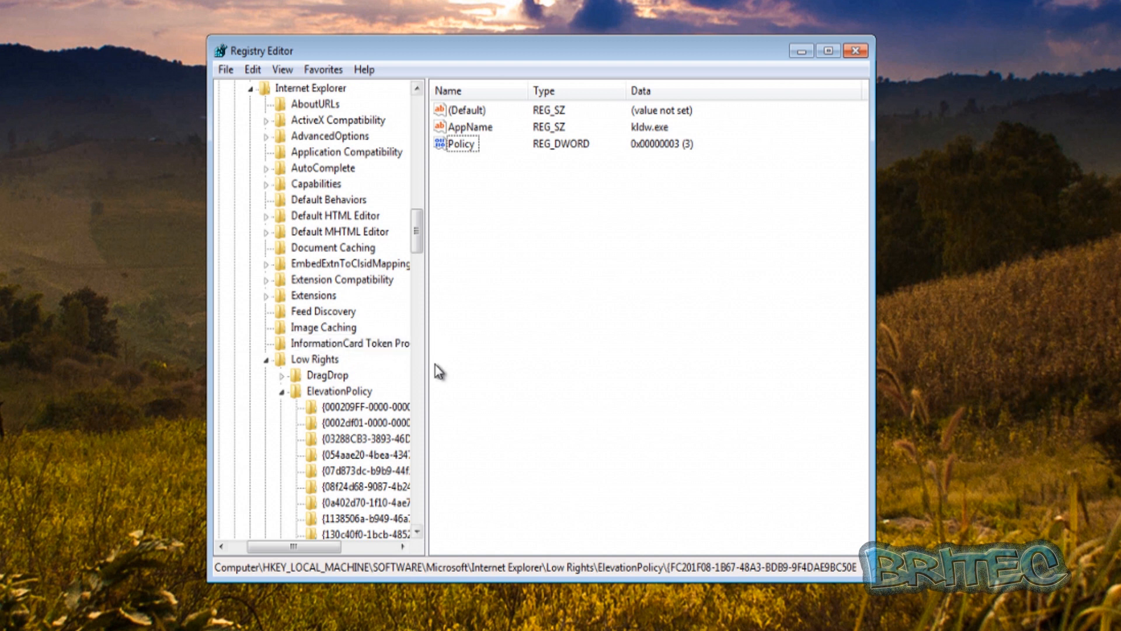
mouse_move(429, 366)
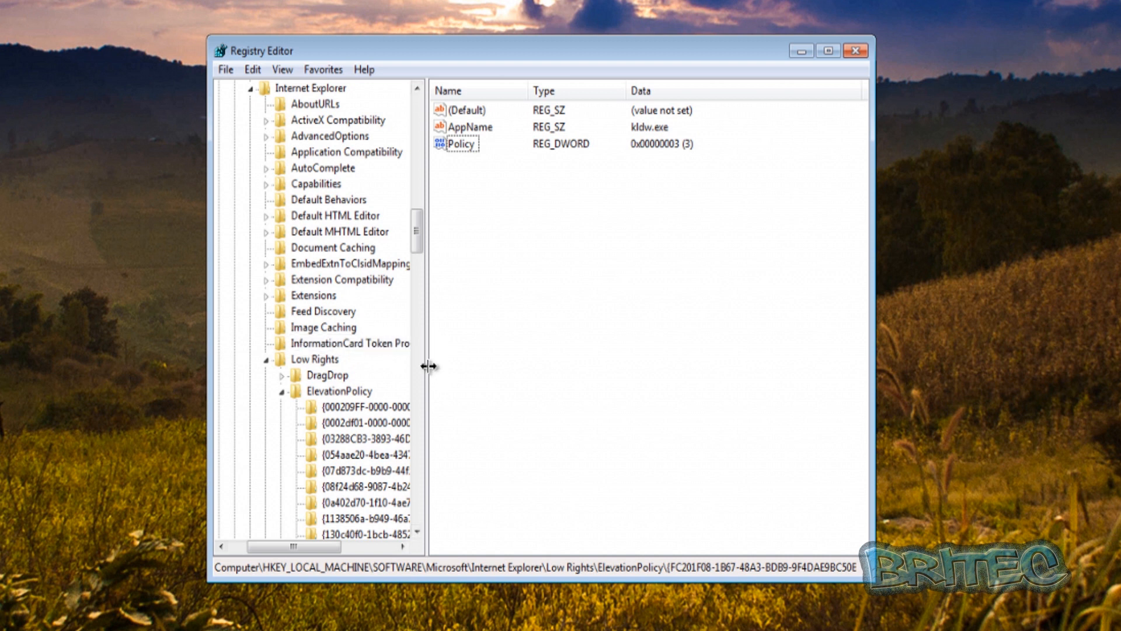
left_click(226, 70)
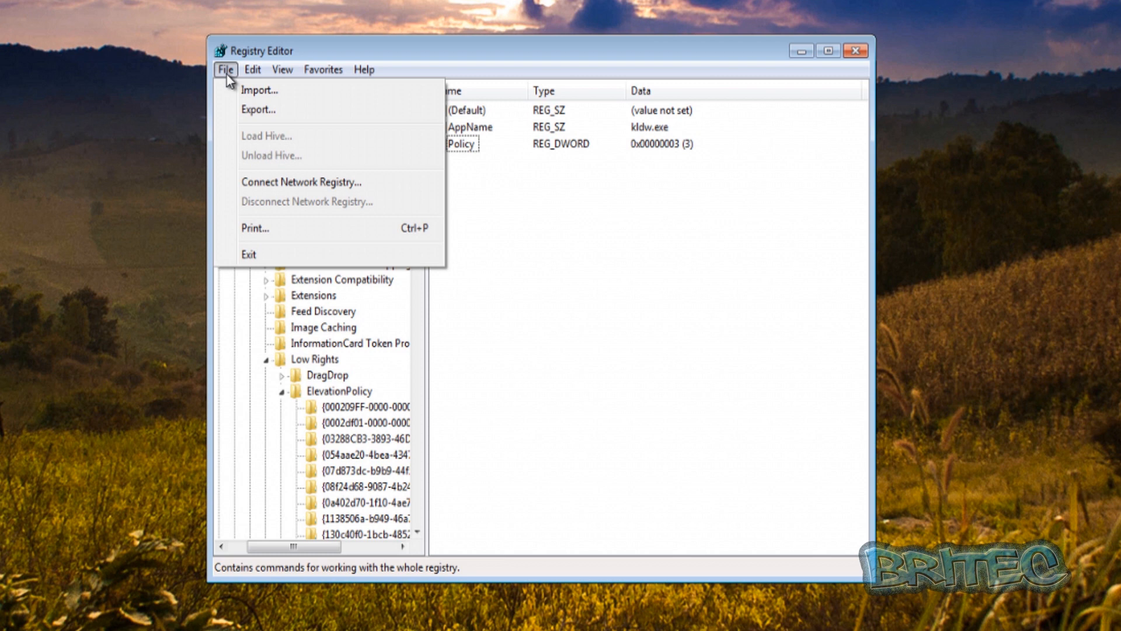
mouse_move(243, 127)
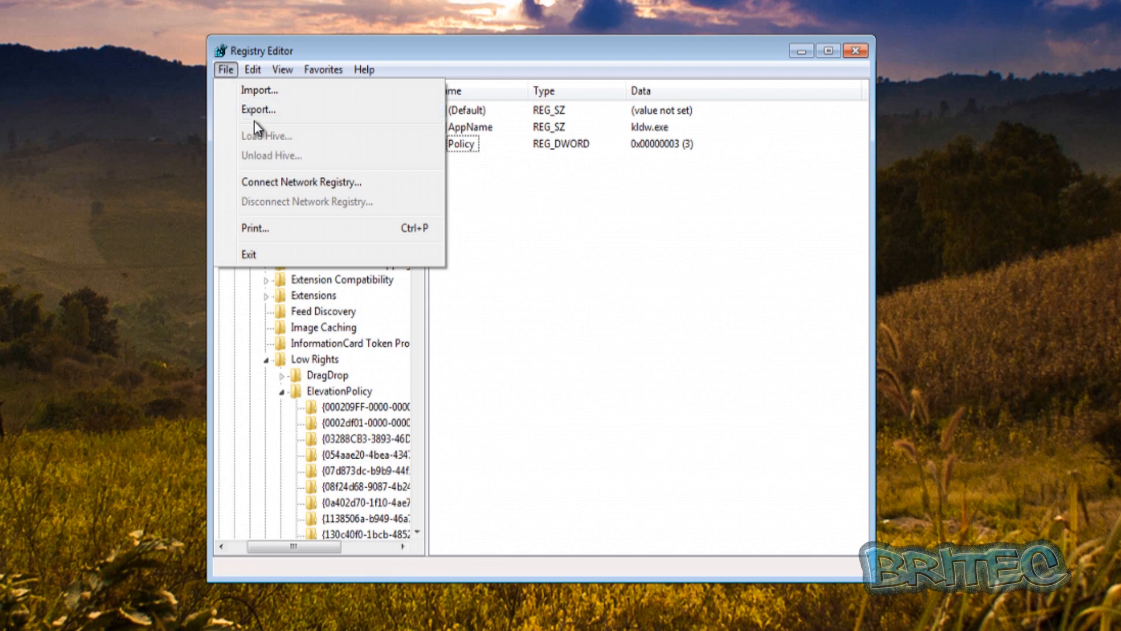
Step: Export the entire registry (range All) to the desktop as a .reg file named backup
left_click(258, 110)
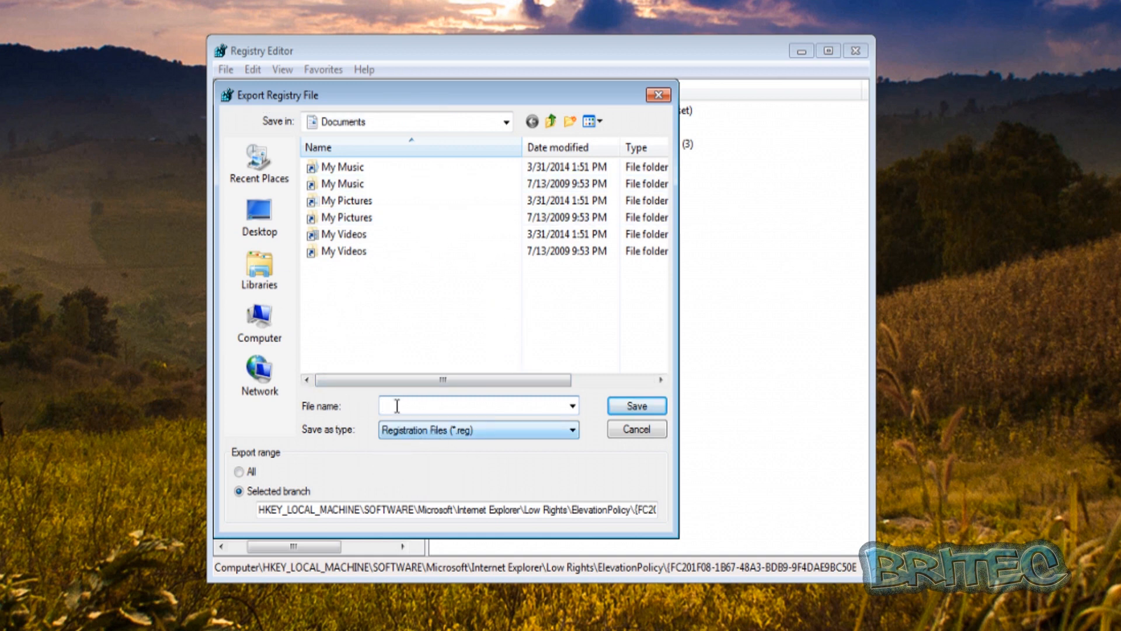
left_click(636, 429)
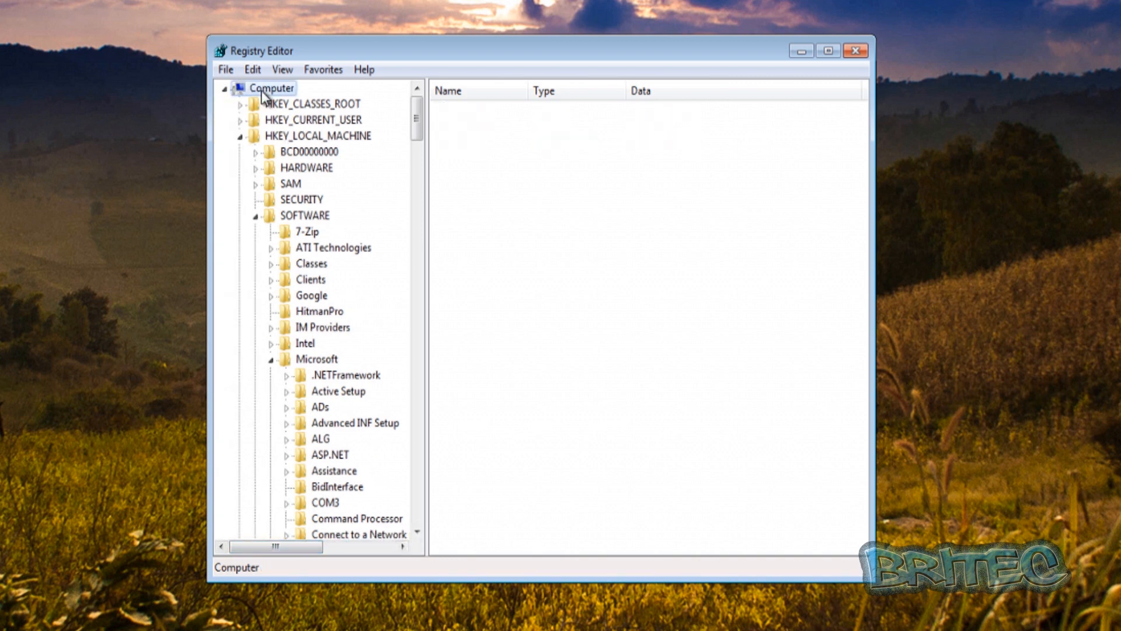
left_click(226, 69)
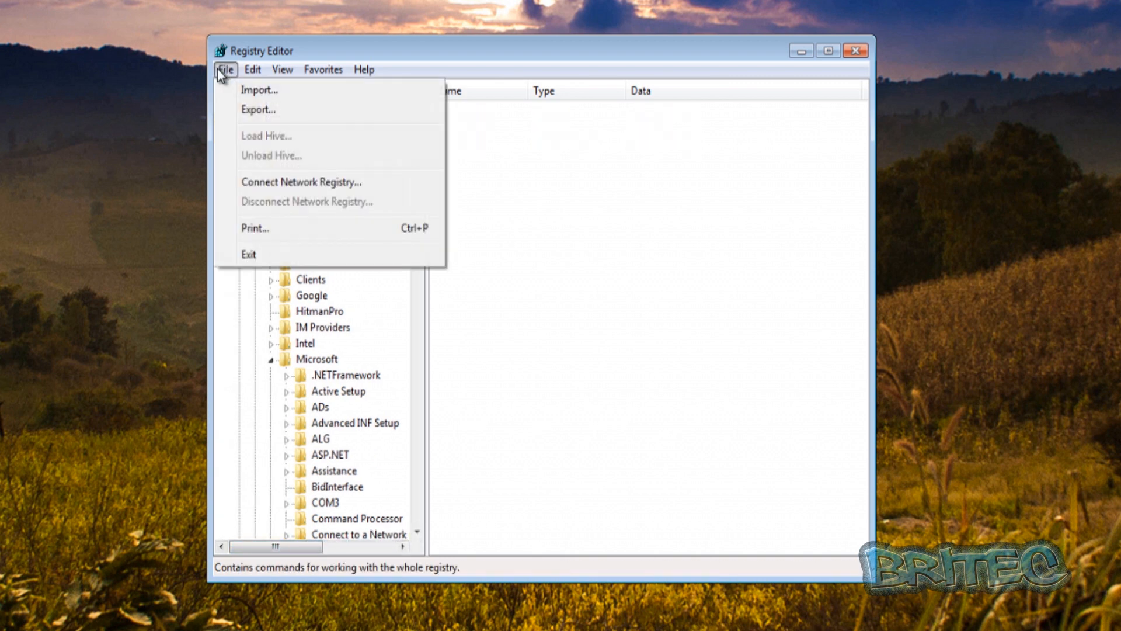
left_click(257, 110)
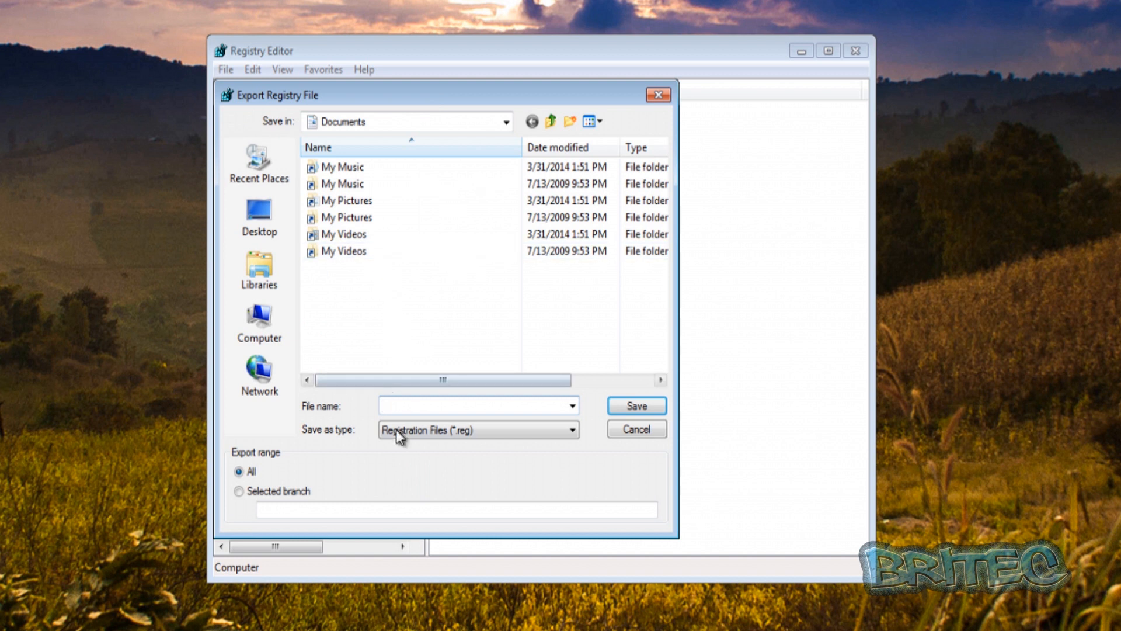
type("backup")
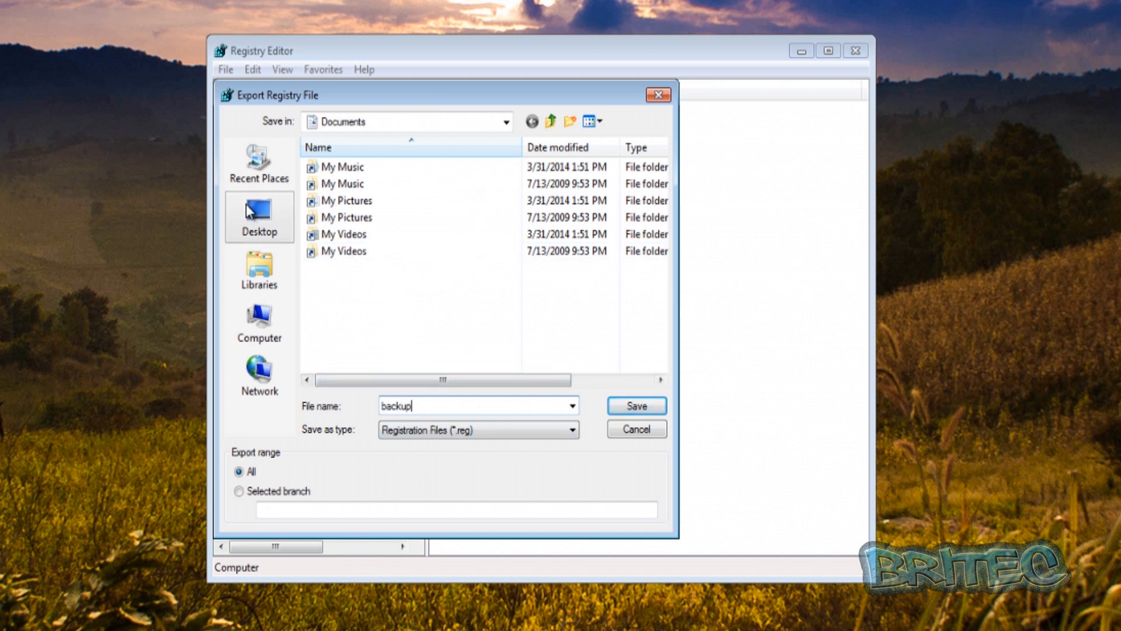
left_click(637, 405)
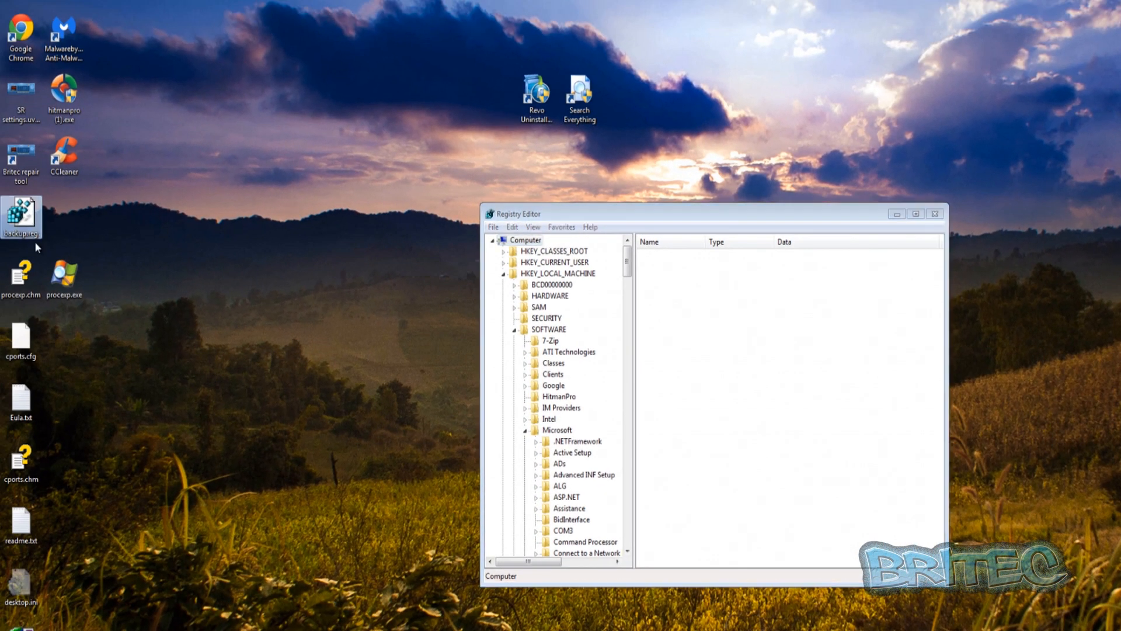
mouse_move(33, 234)
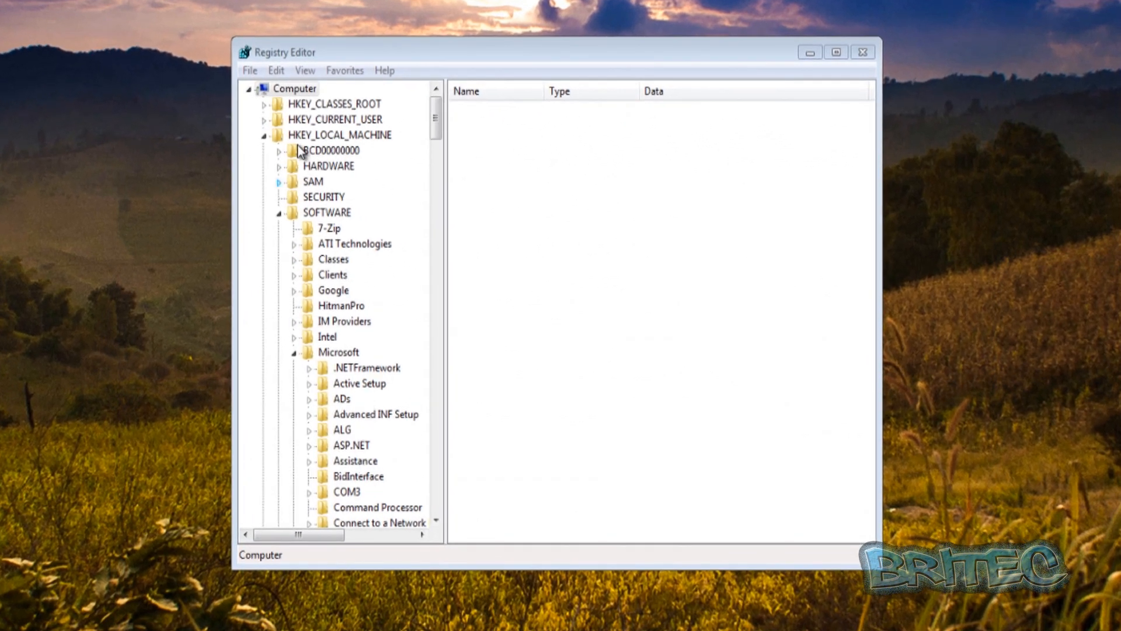
Step: Find the next kaspersky hit and delete the Scan with Kaspersky Anti-Virus shell extension value
left_click(276, 70)
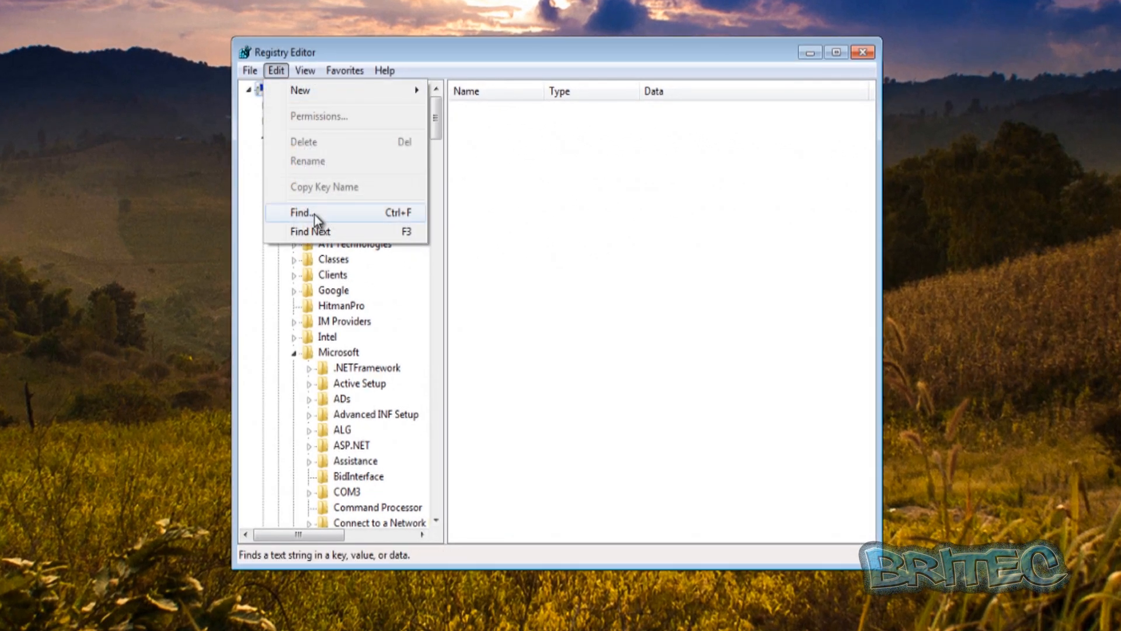
left_click(300, 213)
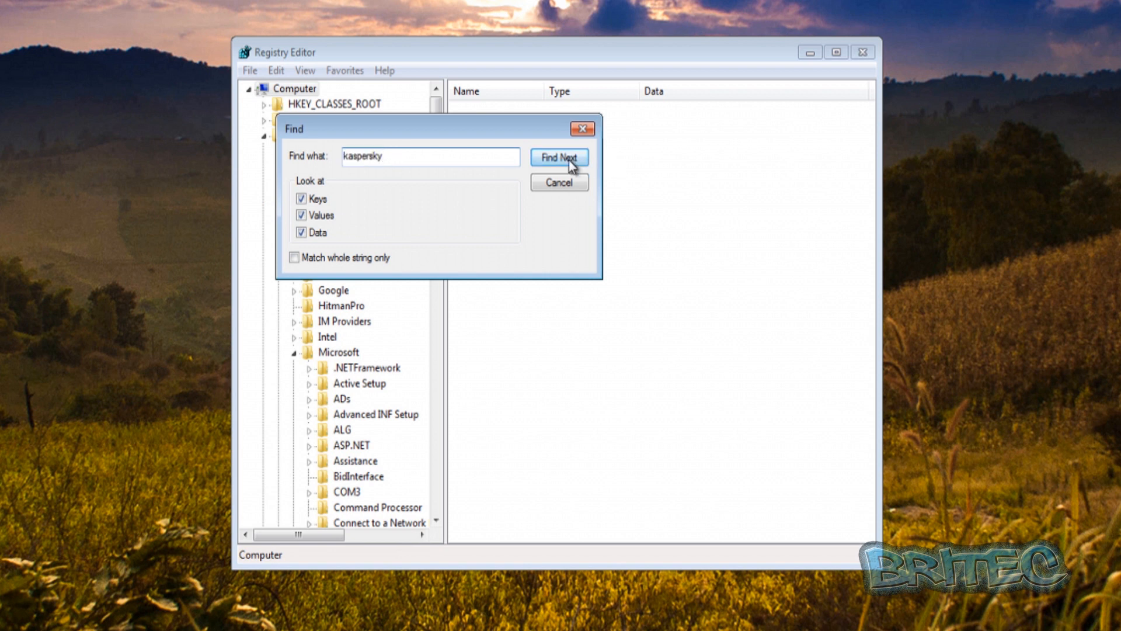
left_click(559, 158)
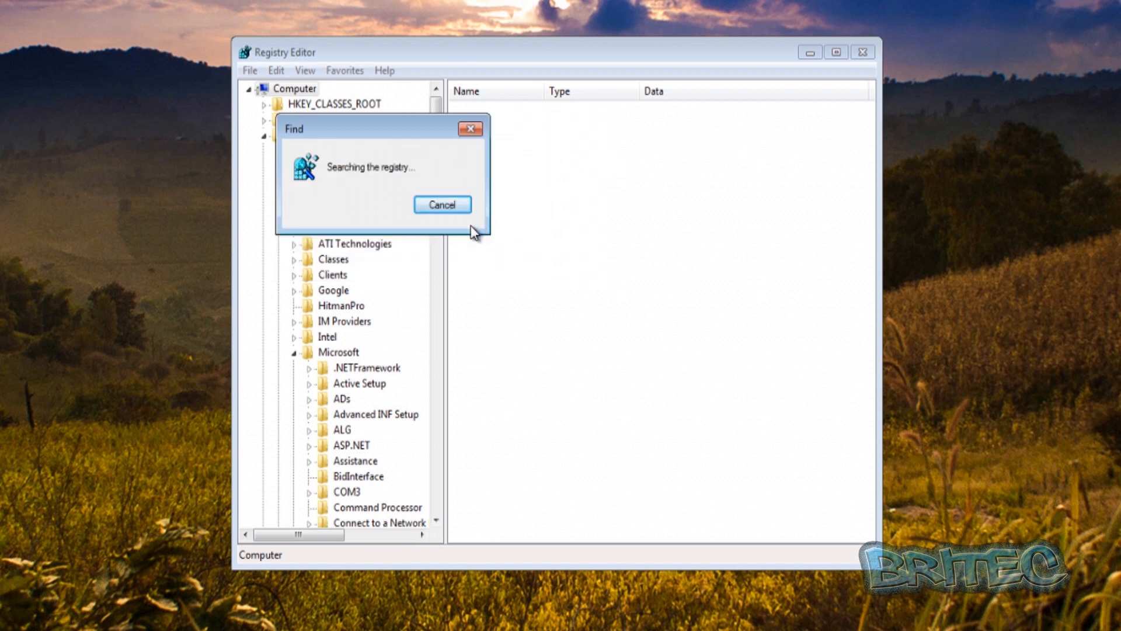
mouse_move(474, 257)
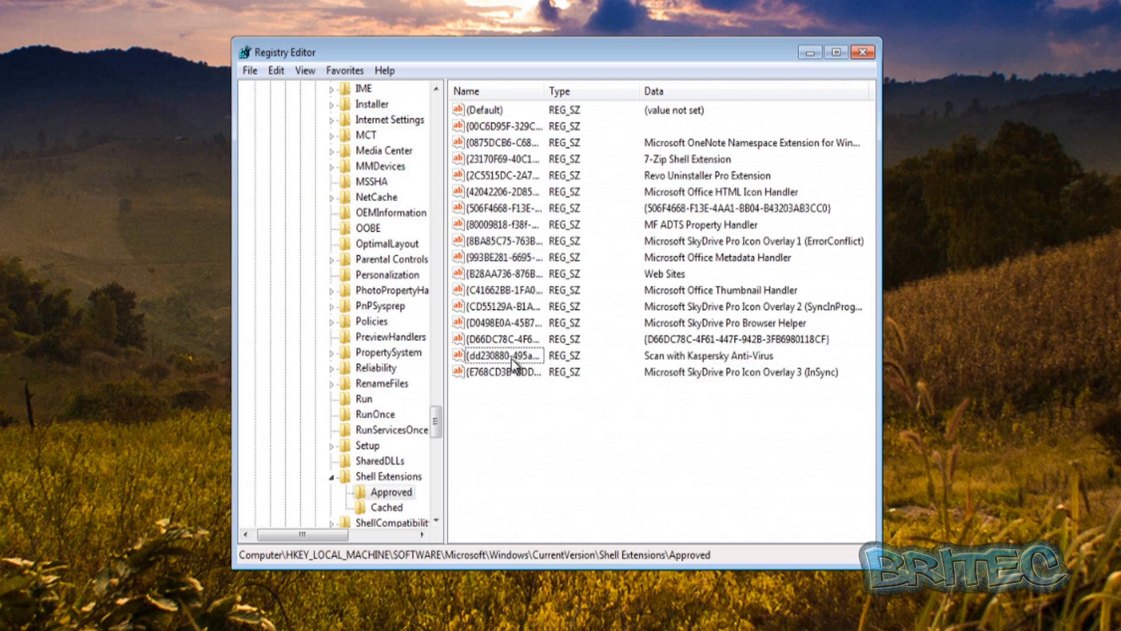
left_click(500, 355)
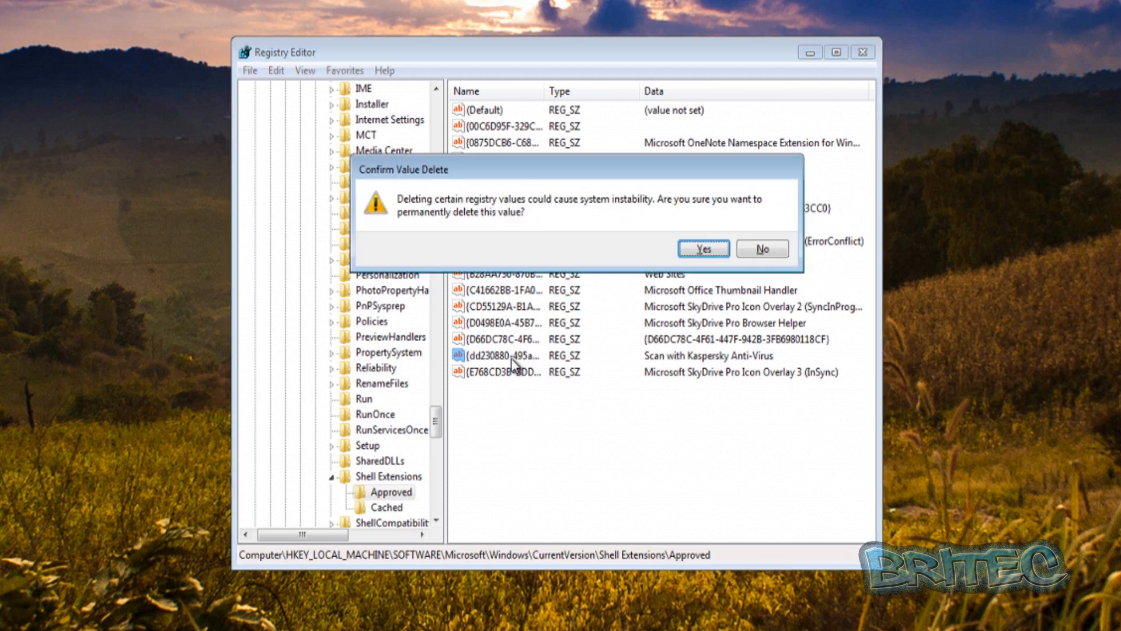
left_click(703, 248)
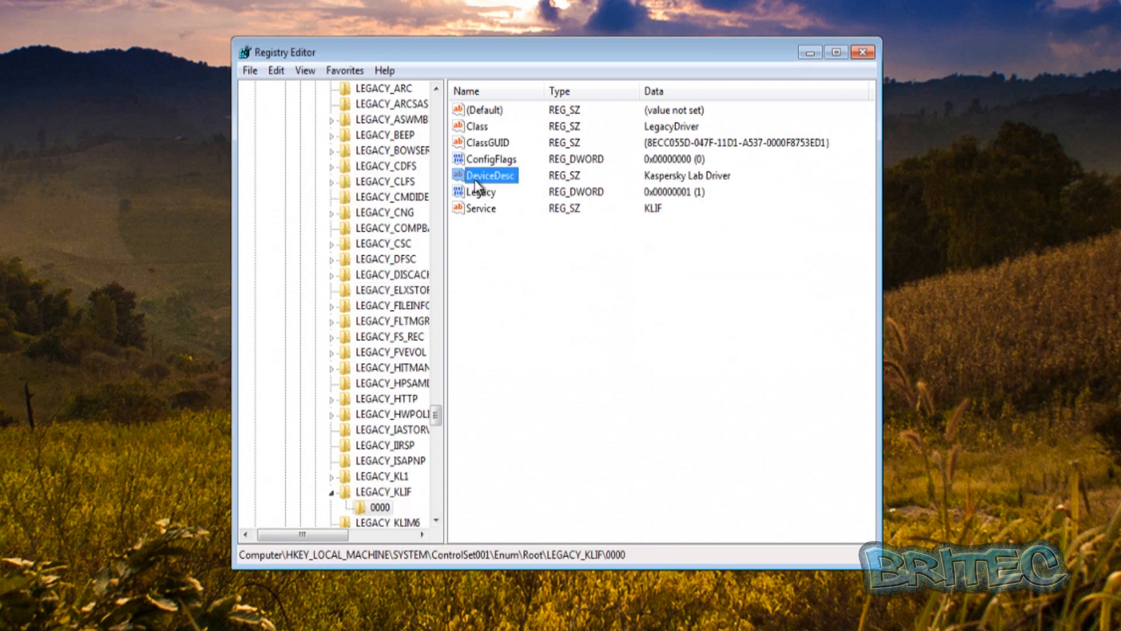
mouse_move(648, 197)
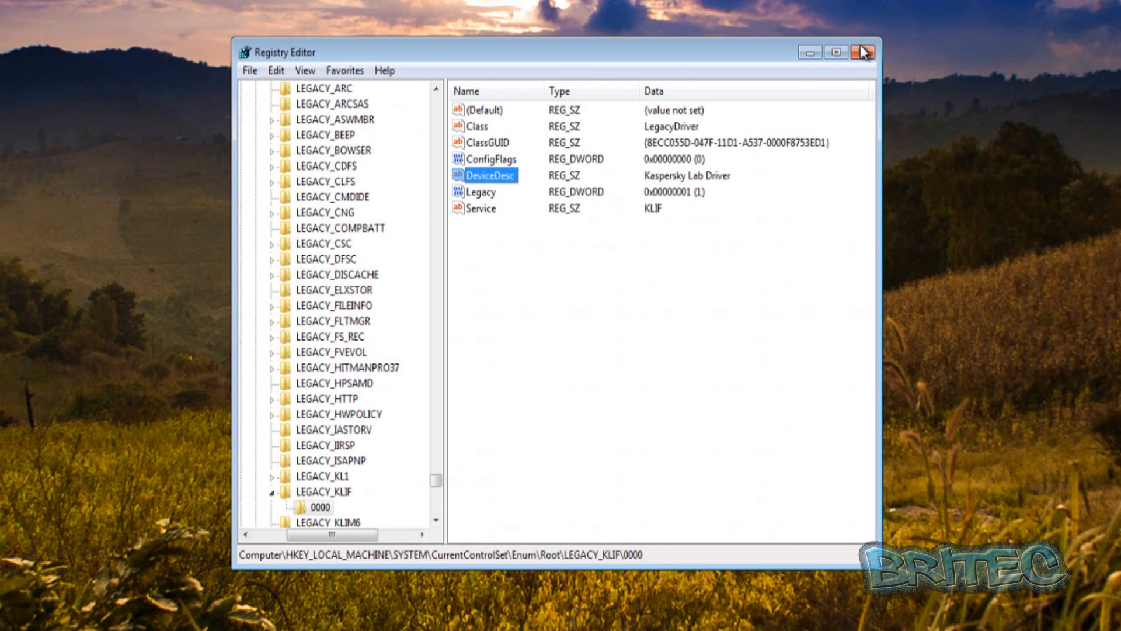
Step: Close Registry Editor, leaving the Windows desktop showing
left_click(861, 50)
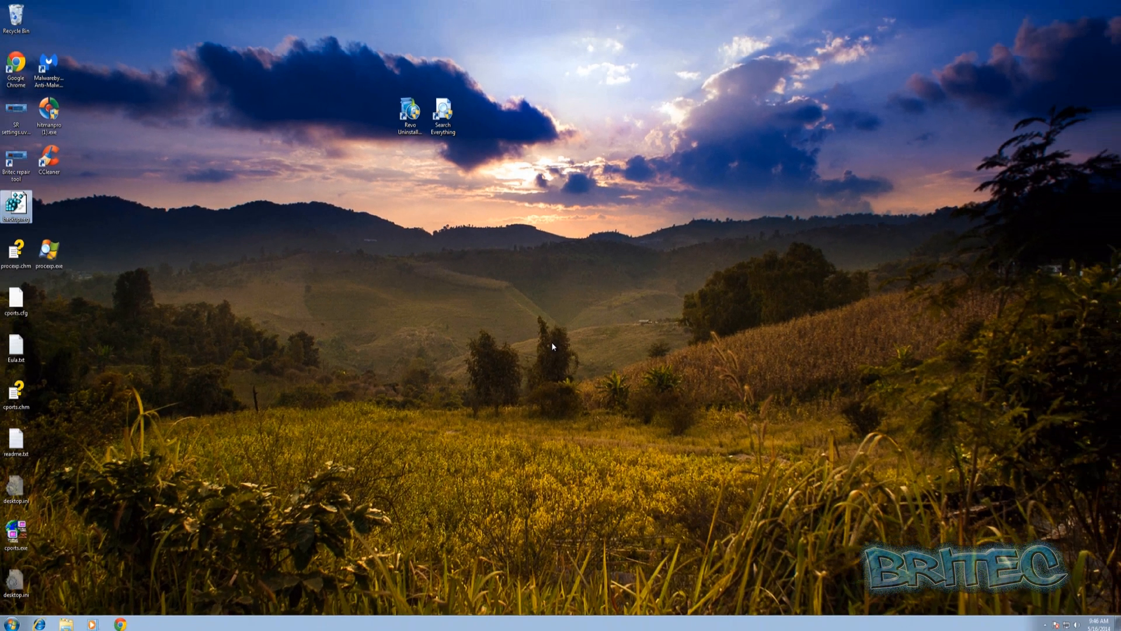
mouse_move(549, 355)
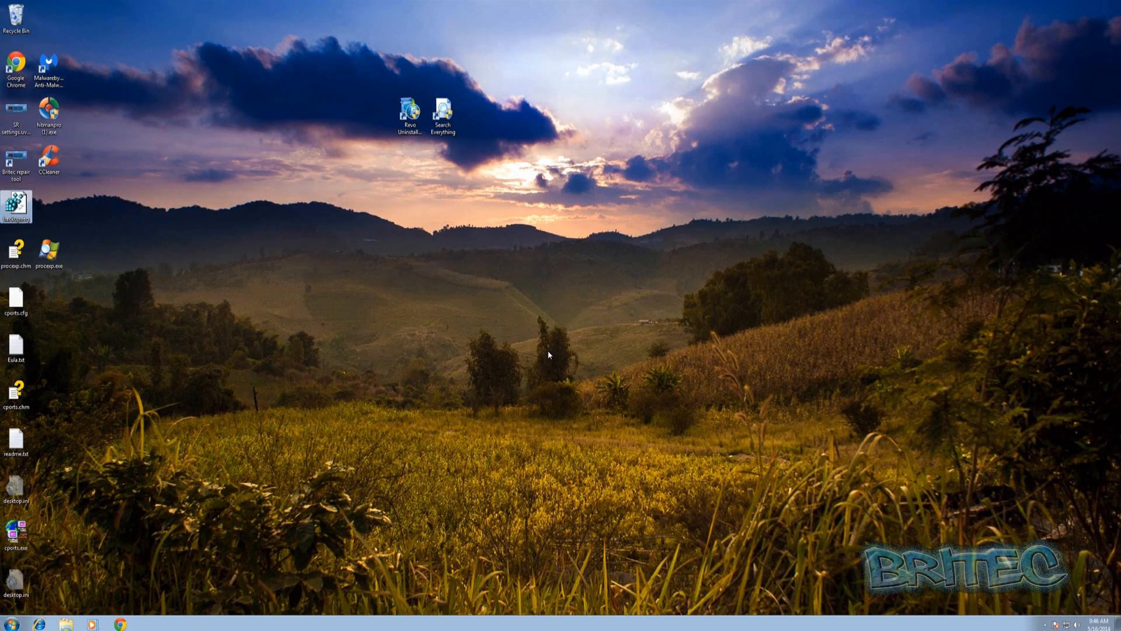
mouse_move(548, 346)
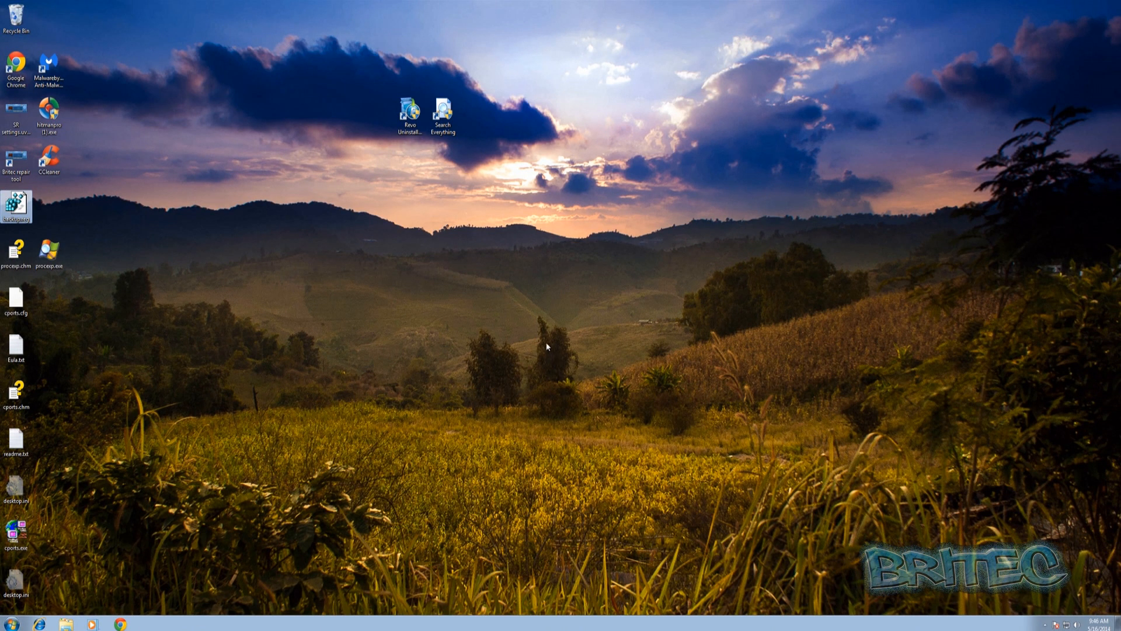
mouse_move(541, 364)
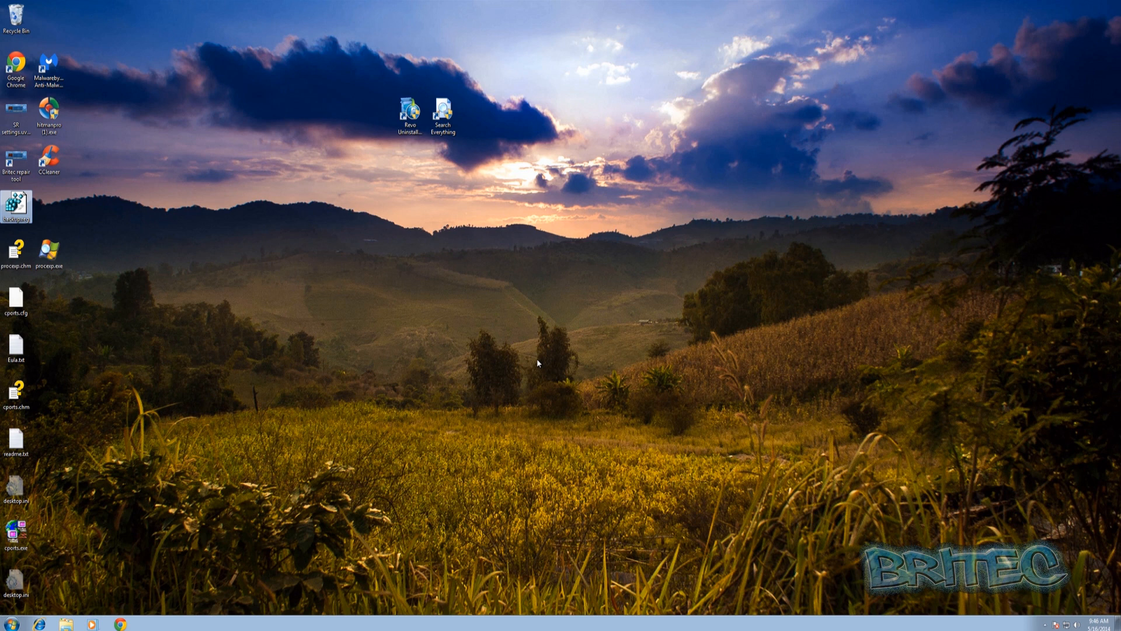
mouse_move(534, 357)
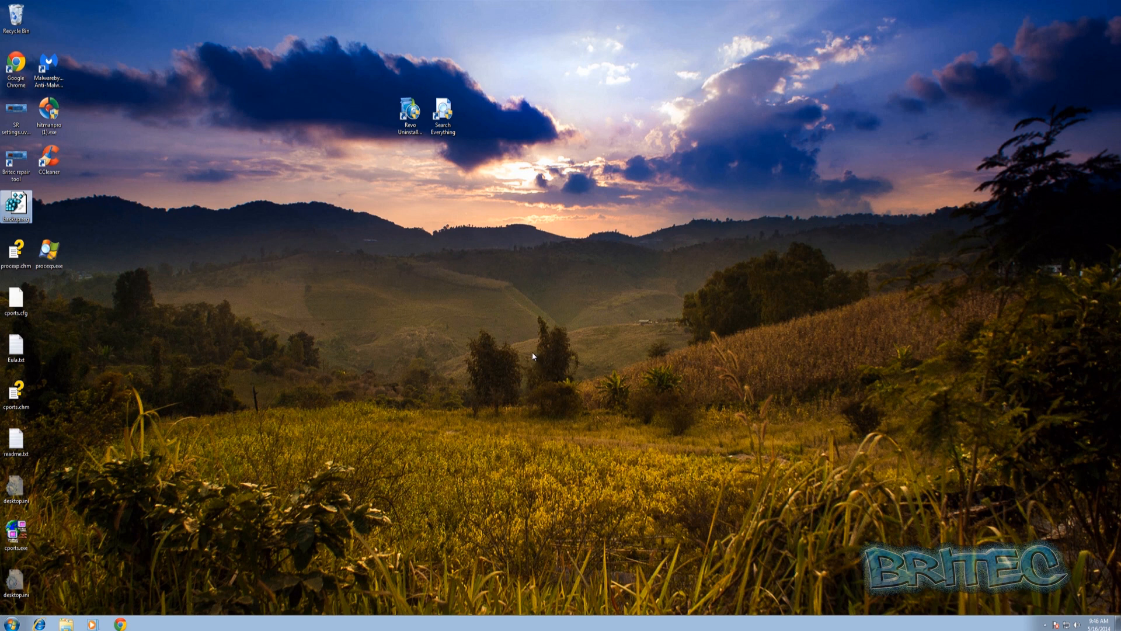